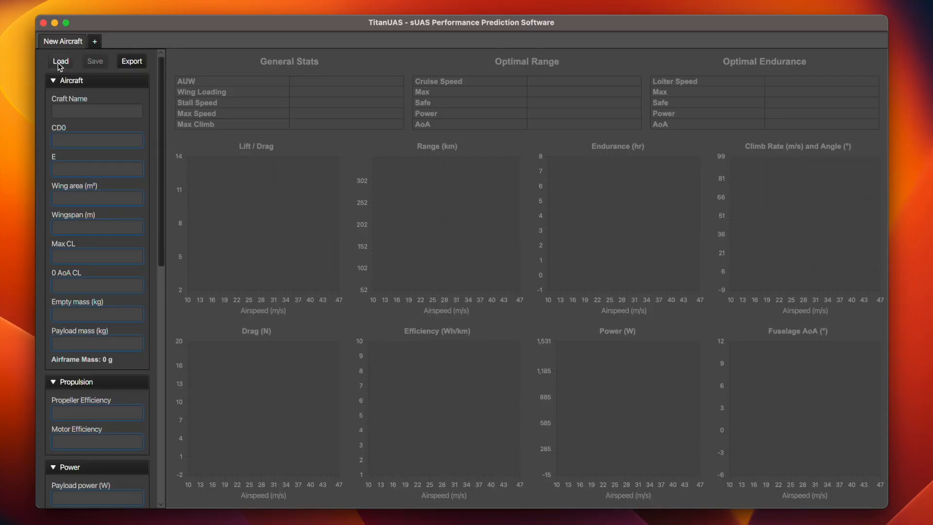
Load the falcon_v2_bimini_mega_pack.json configuration from the Aircraft configs folder.
left_click(60, 62)
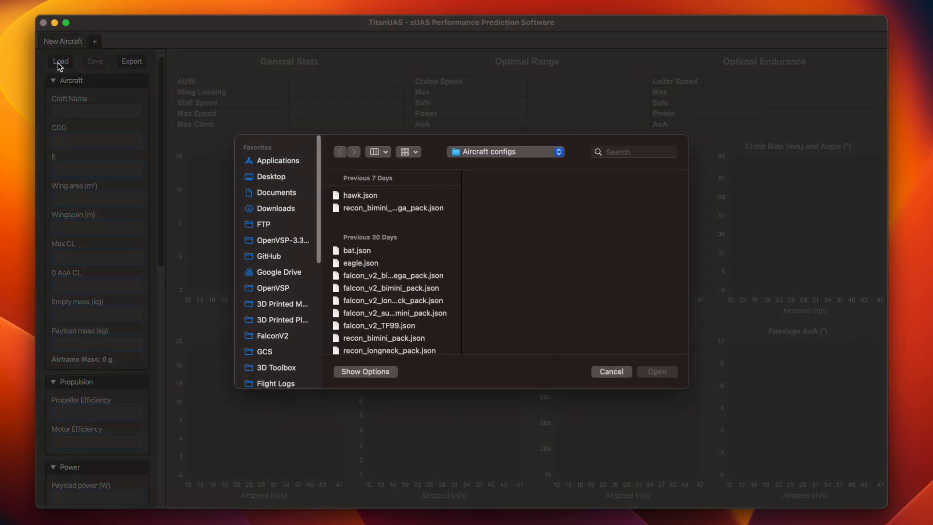
left_click(392, 276)
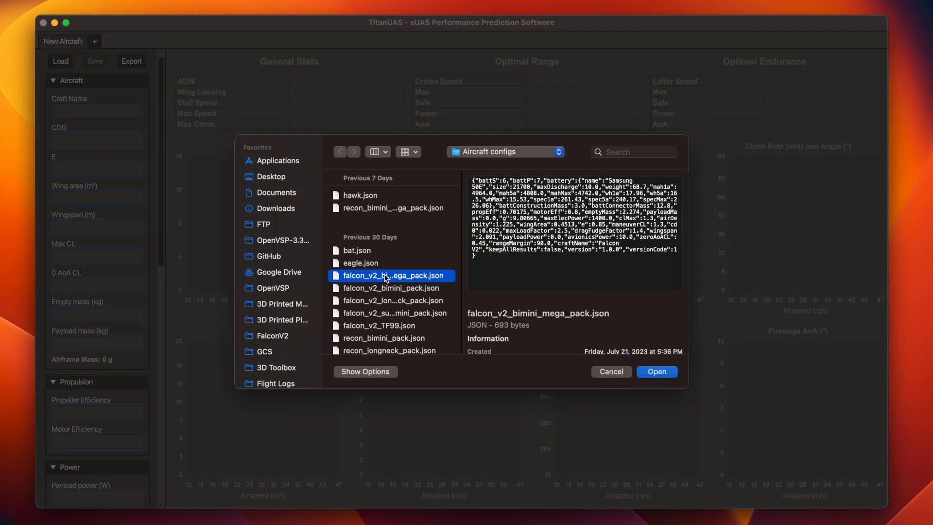
left_click(657, 371)
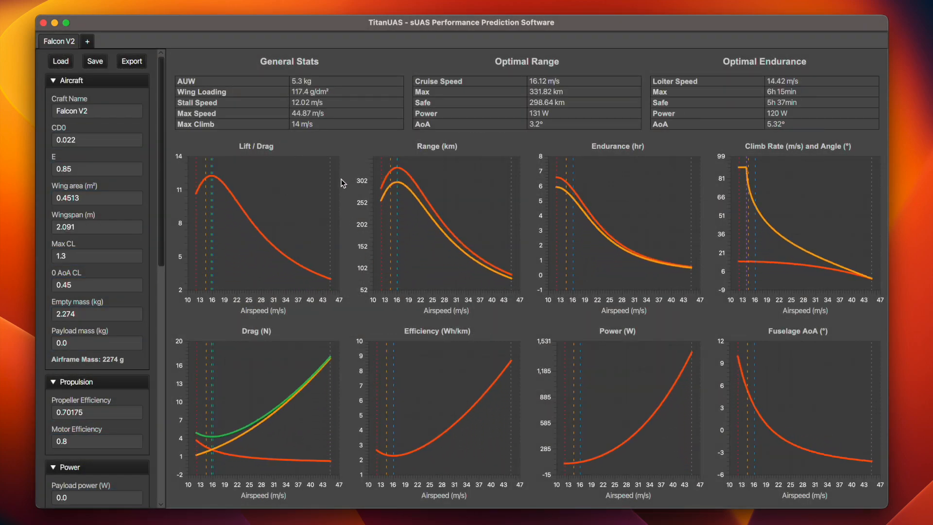
mouse_move(360, 152)
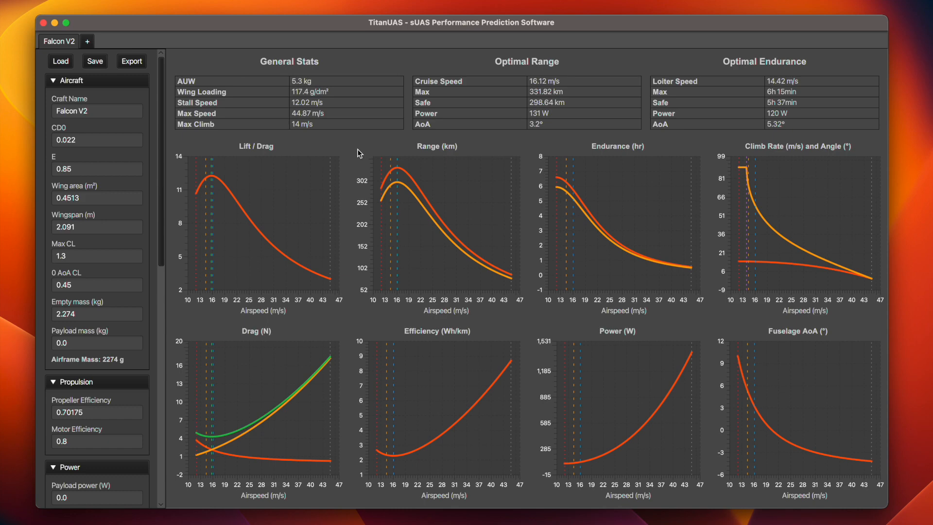
mouse_move(493, 72)
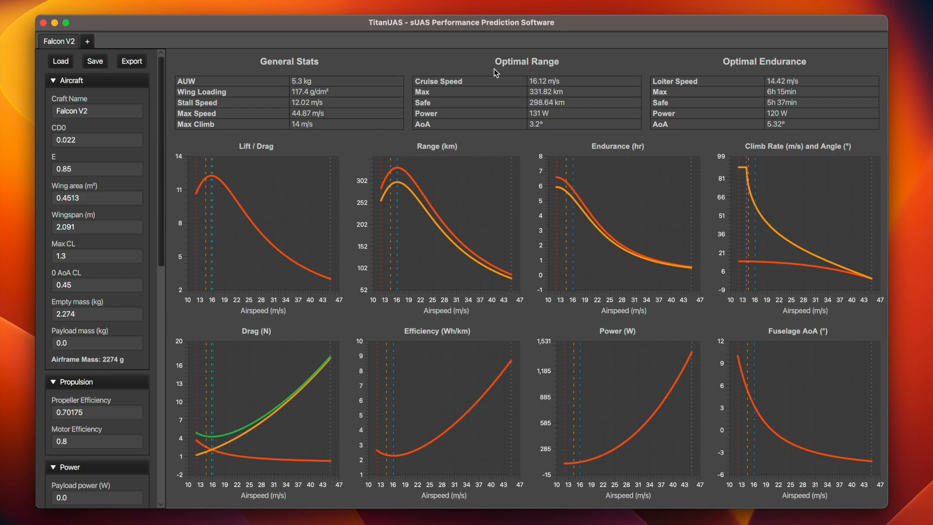
mouse_move(759, 70)
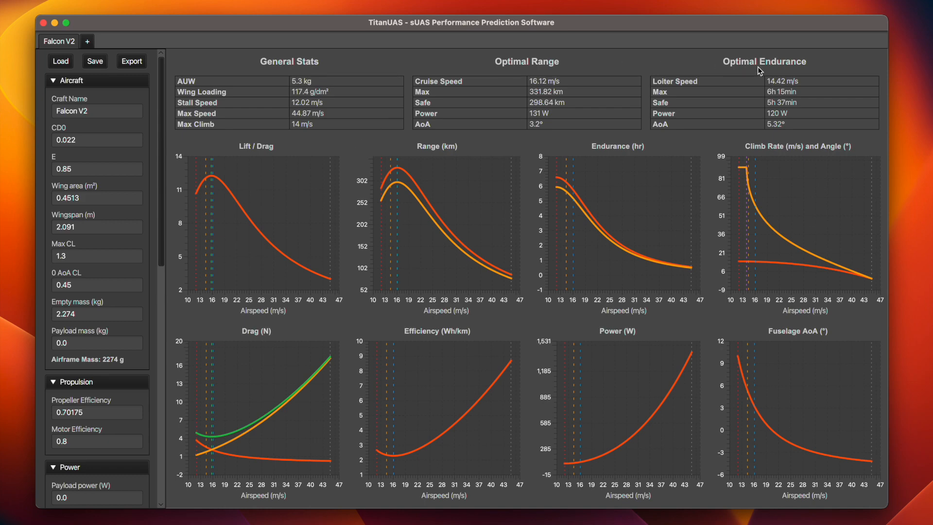
mouse_move(111, 366)
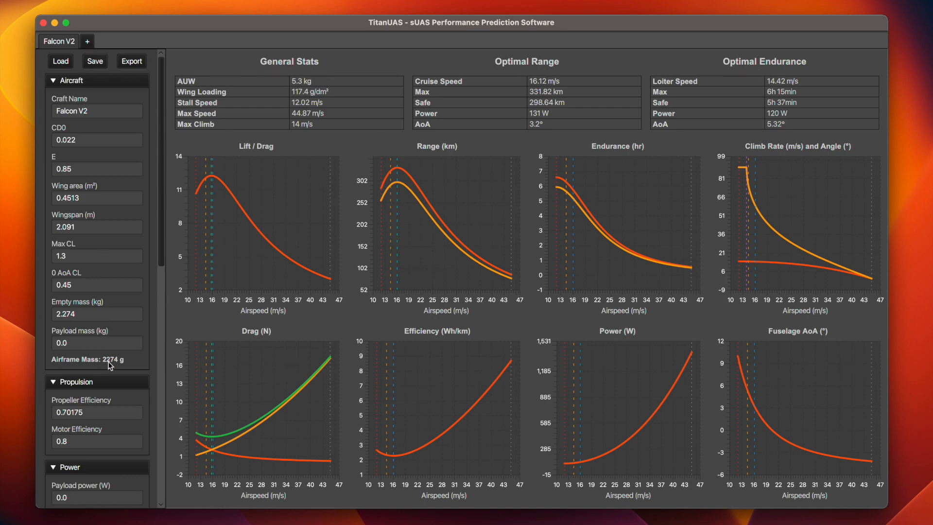
scroll("down", 3)
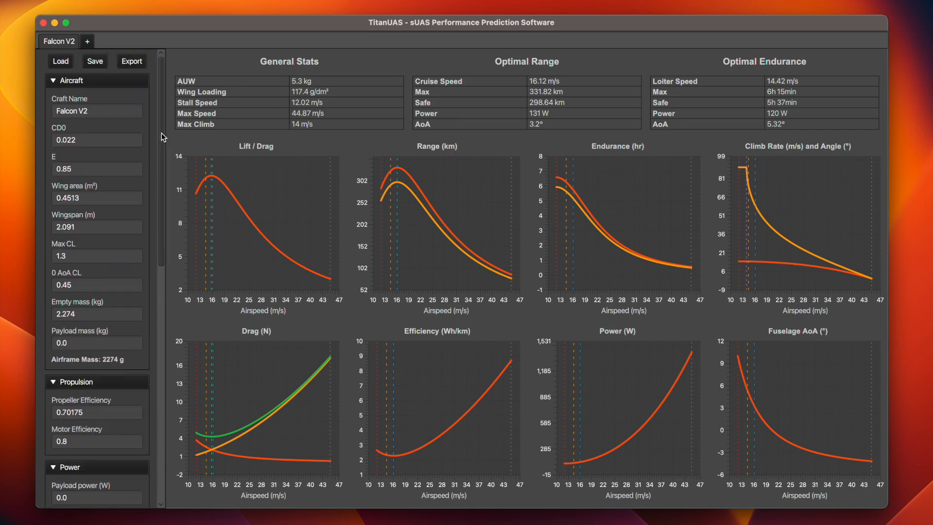
mouse_move(175, 144)
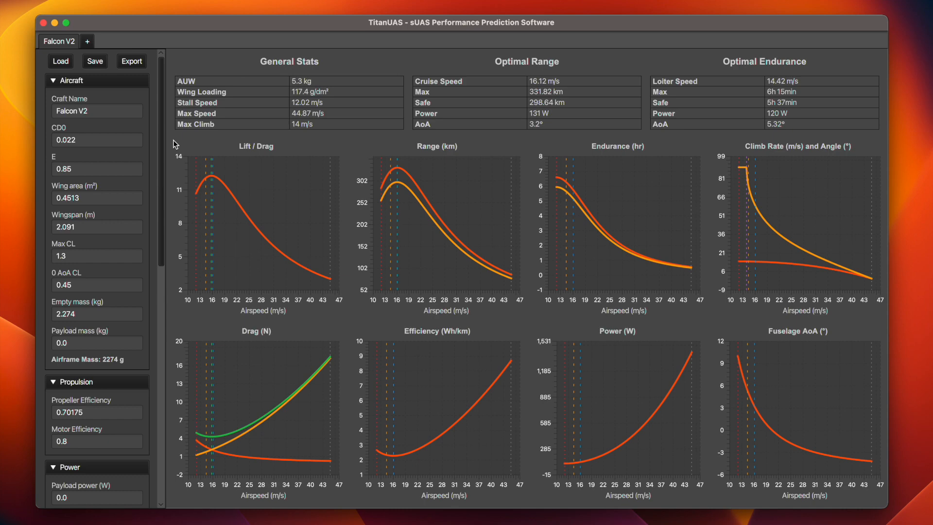
mouse_move(272, 51)
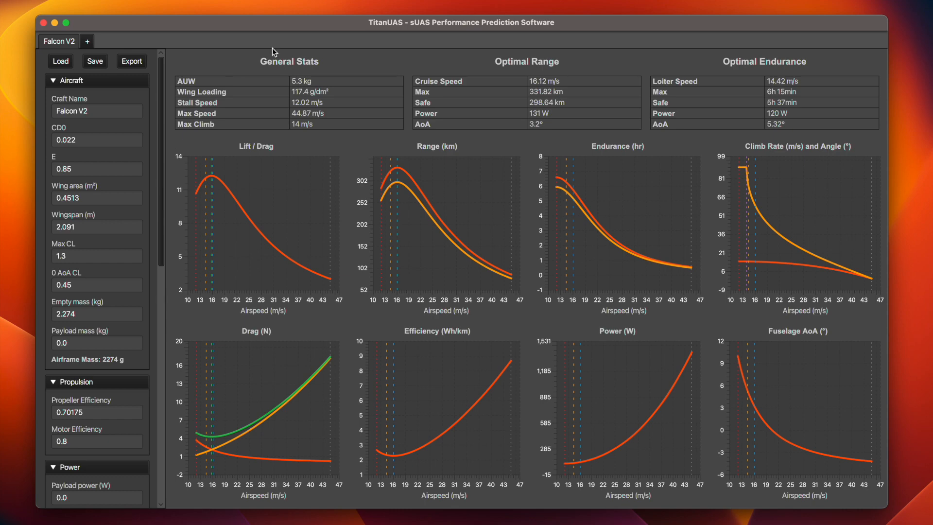
mouse_move(181, 44)
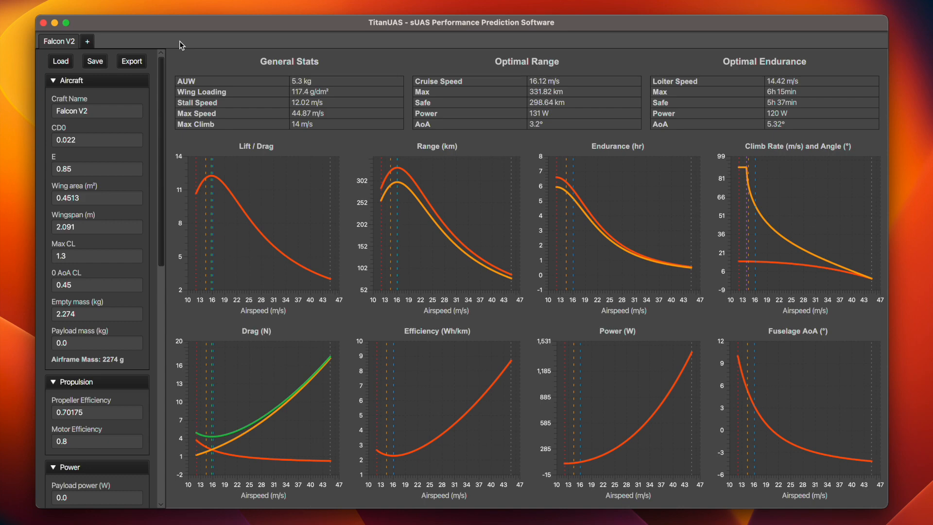
Set payload mass to 1 kg, giving a 6.3 kg all-up weight.
left_click(77, 342)
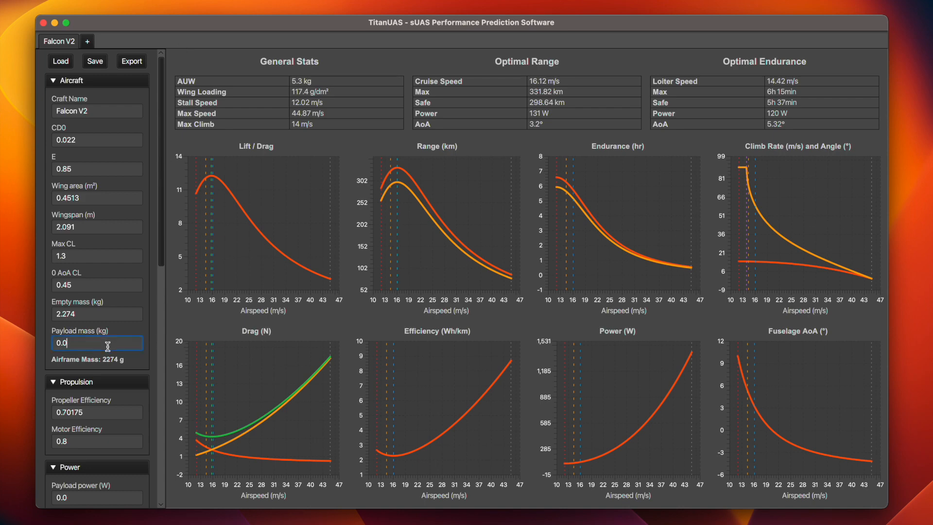
type("1")
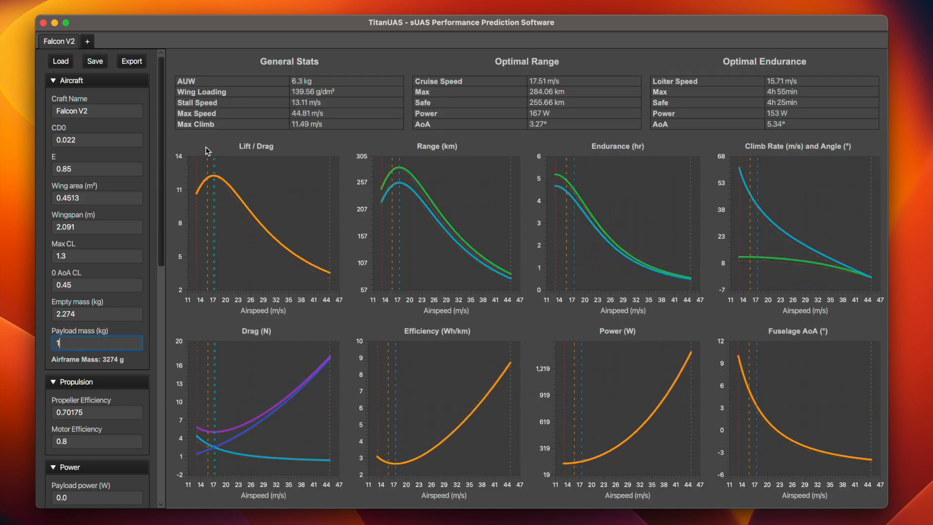
mouse_move(220, 143)
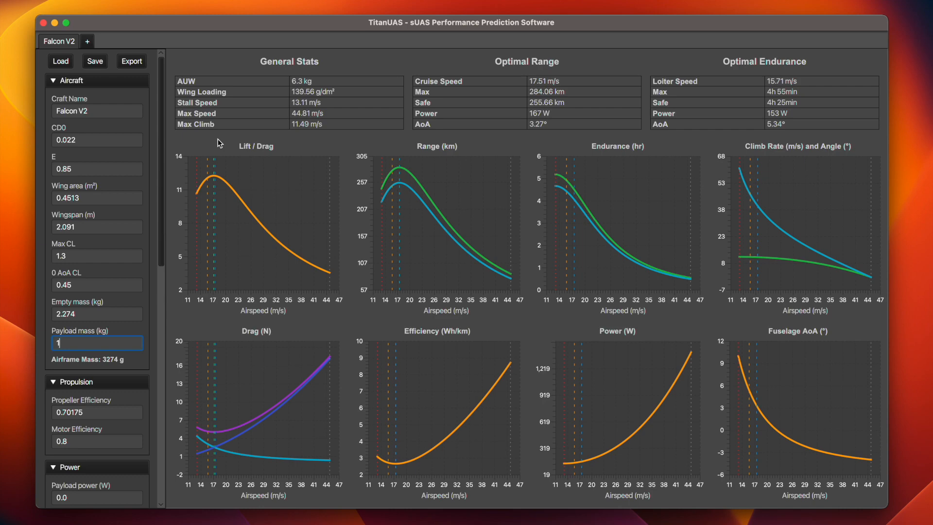
mouse_move(309, 82)
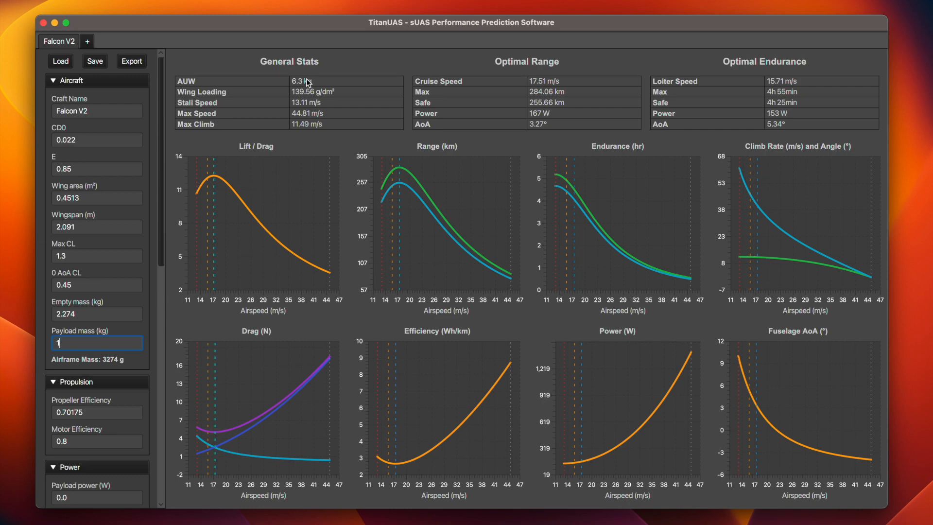
mouse_move(532, 68)
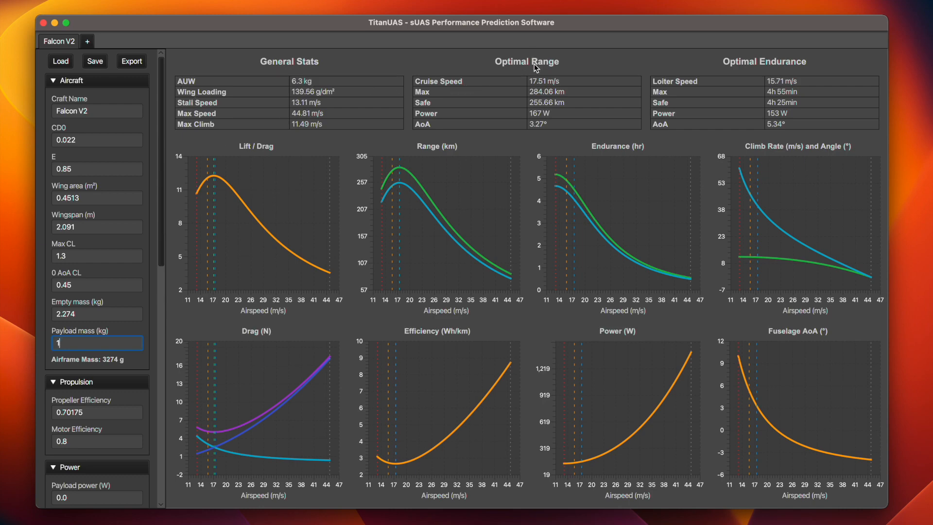
mouse_move(562, 97)
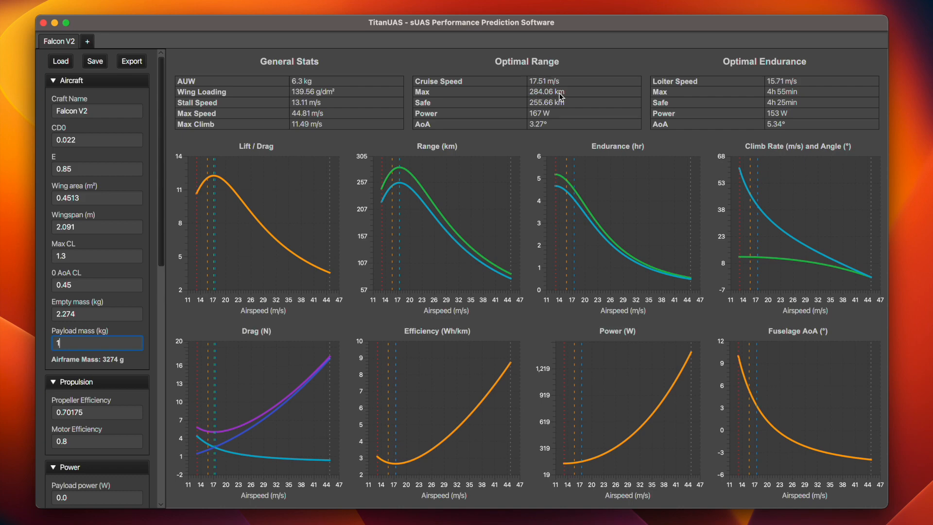
mouse_move(789, 64)
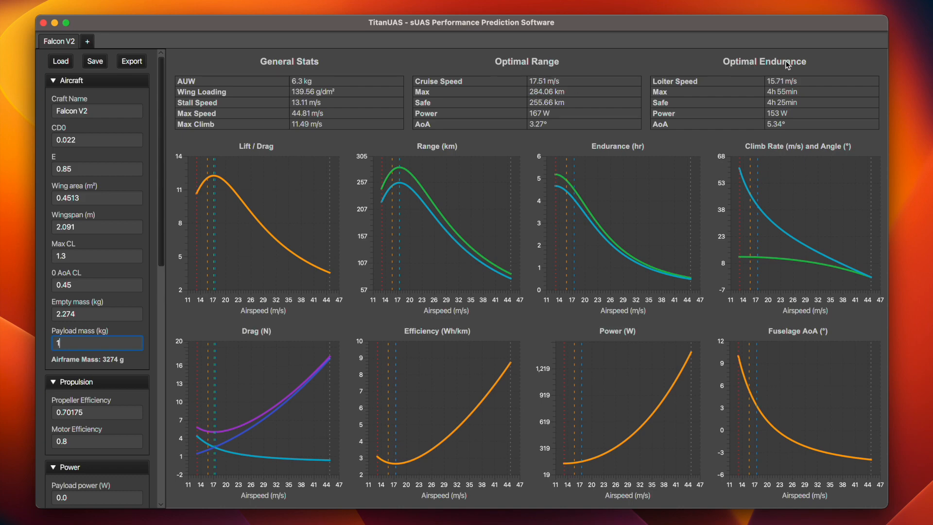
mouse_move(696, 105)
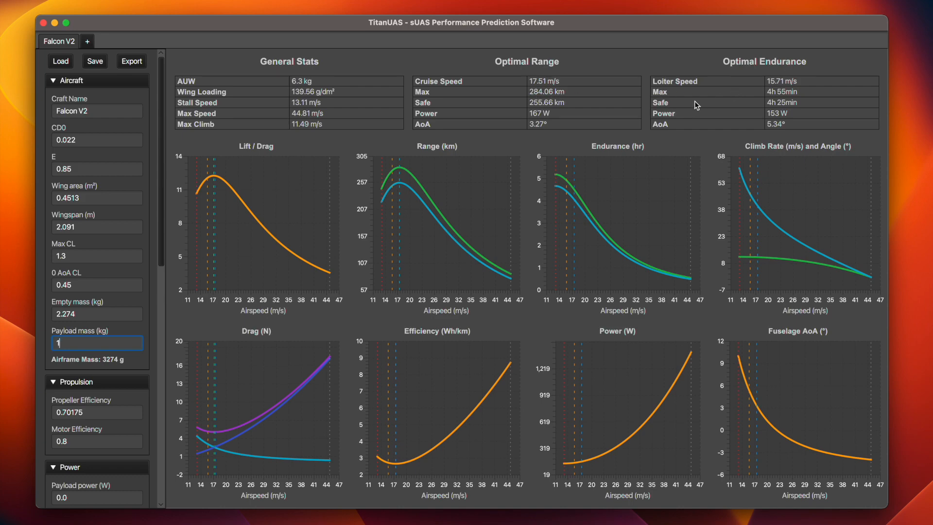
mouse_move(807, 95)
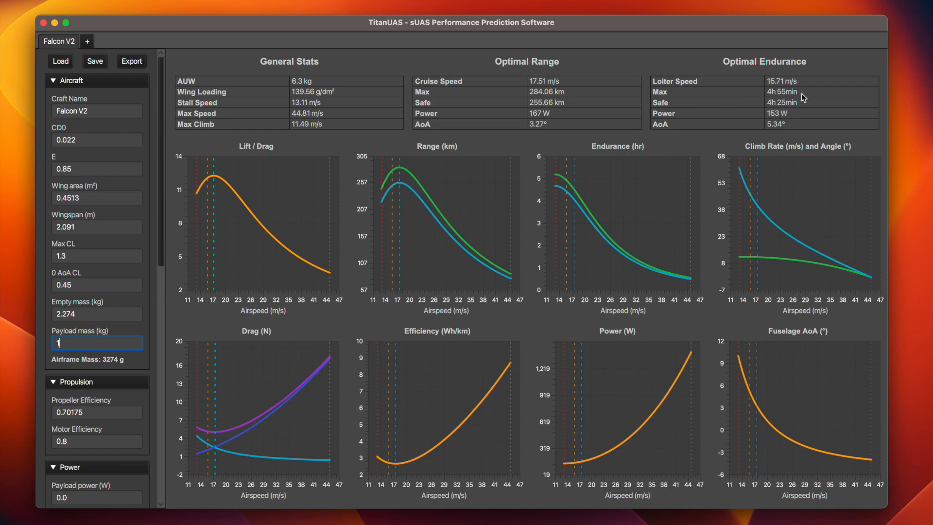
mouse_move(98, 344)
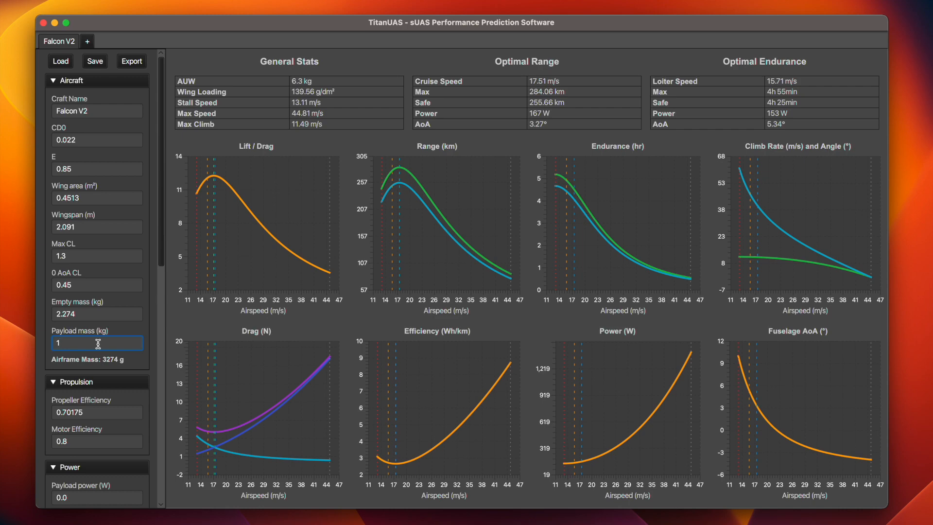
type("0")
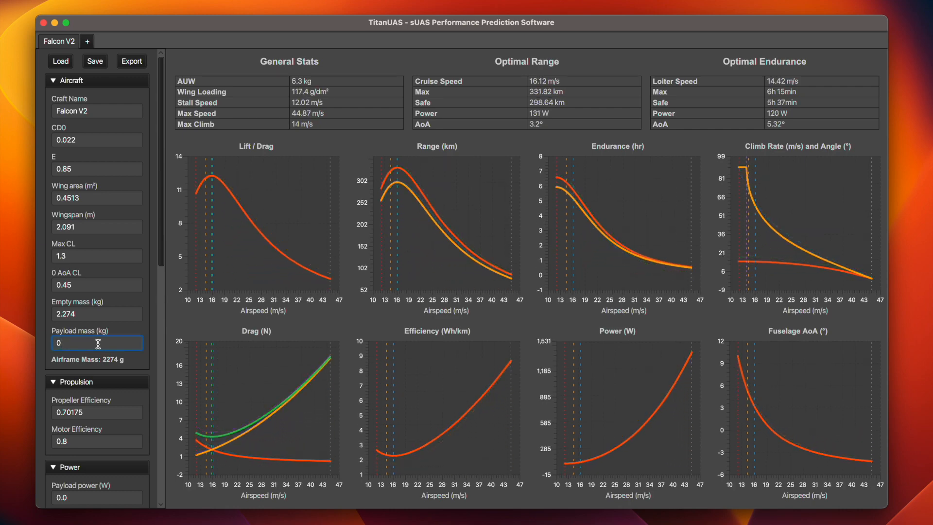
mouse_move(304, 85)
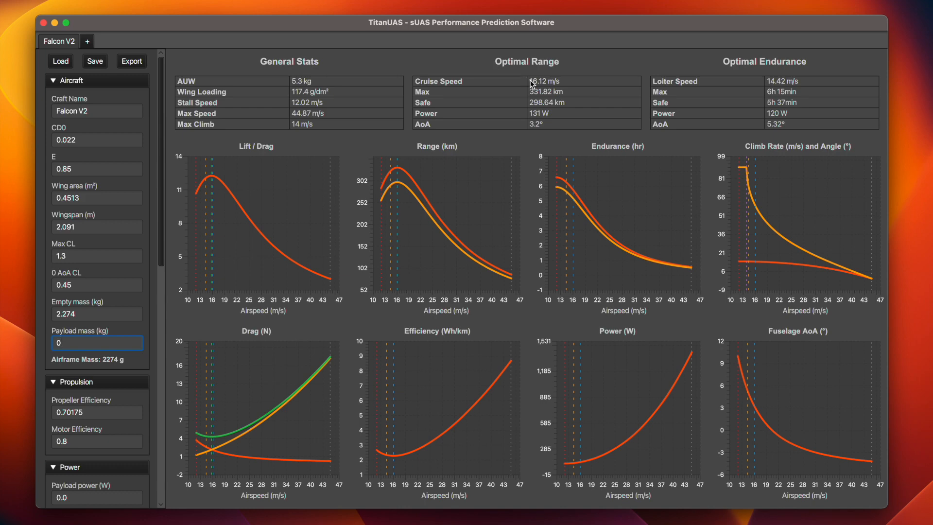
mouse_move(557, 86)
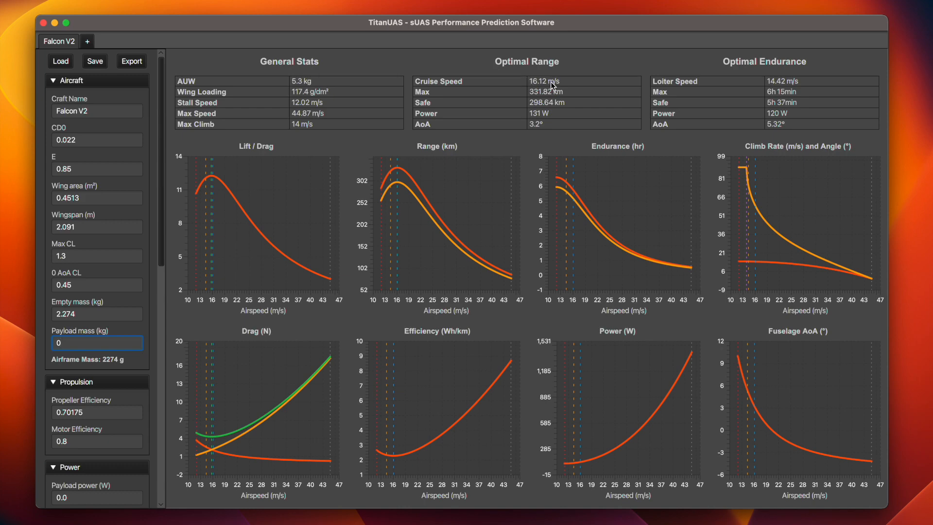
mouse_move(521, 99)
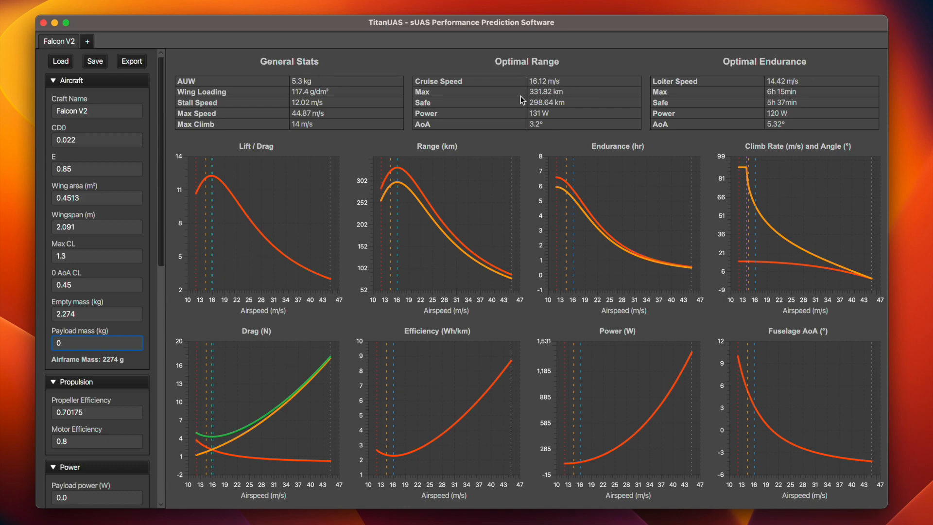
mouse_move(563, 90)
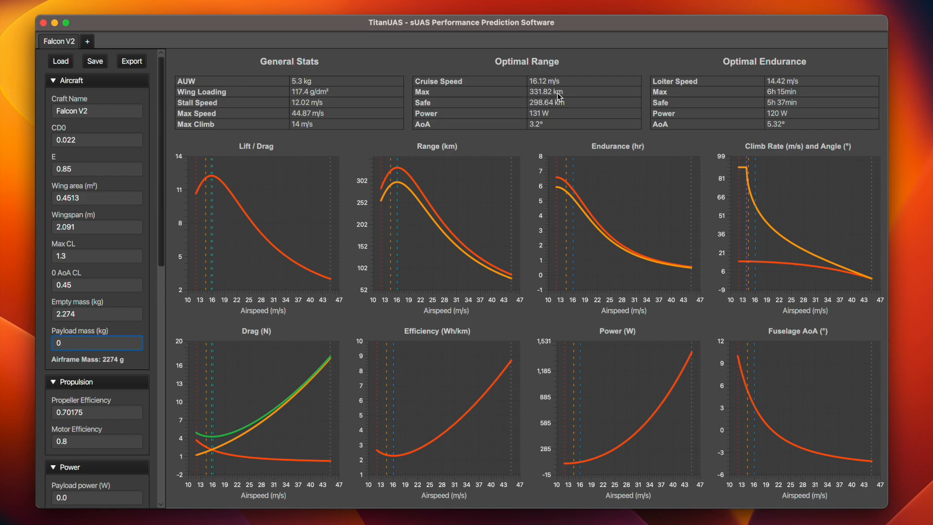
mouse_move(771, 95)
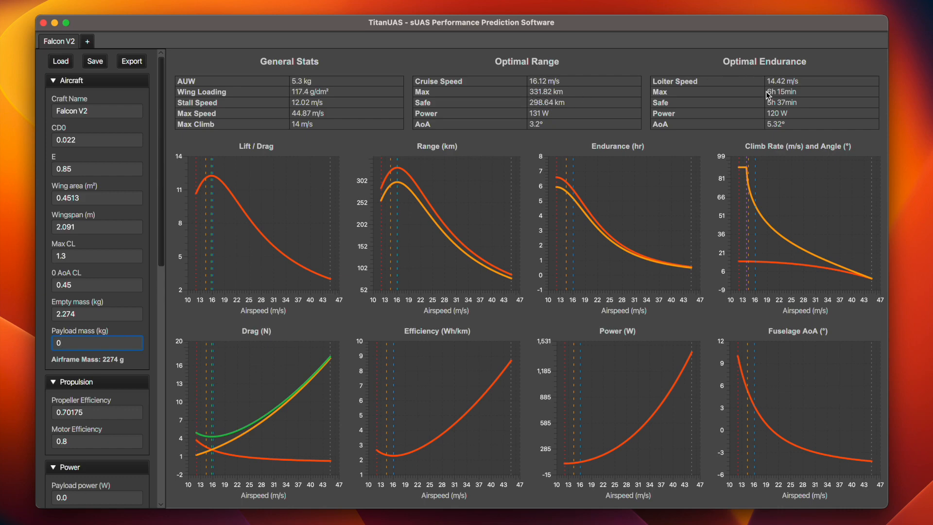
mouse_move(778, 91)
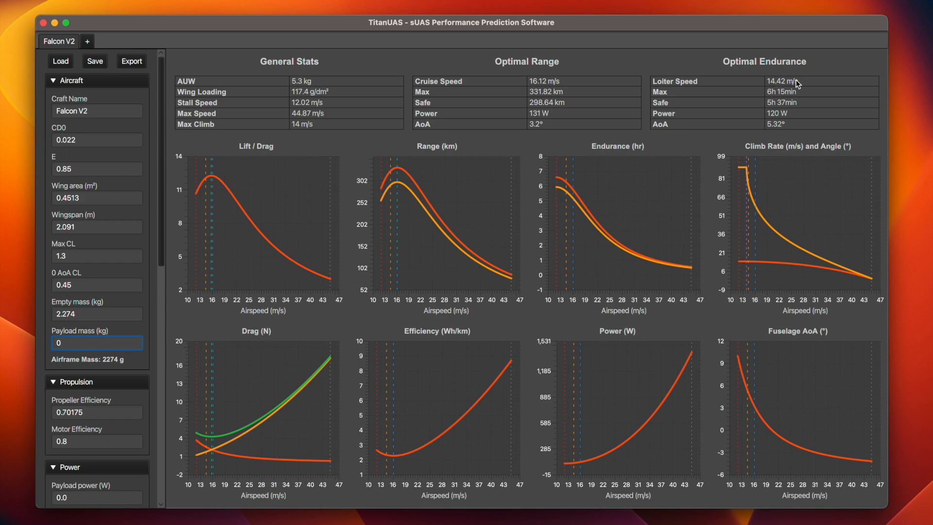
mouse_move(790, 85)
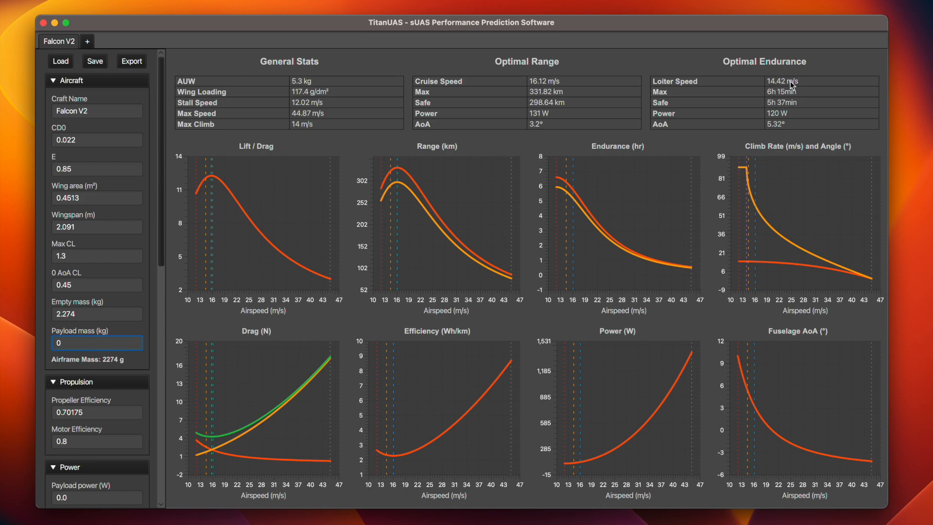
mouse_move(537, 148)
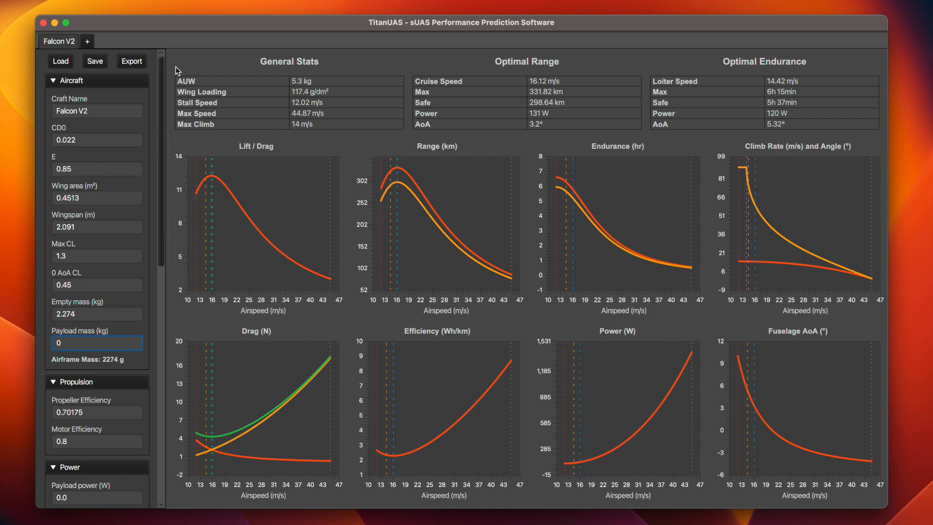
mouse_move(542, 82)
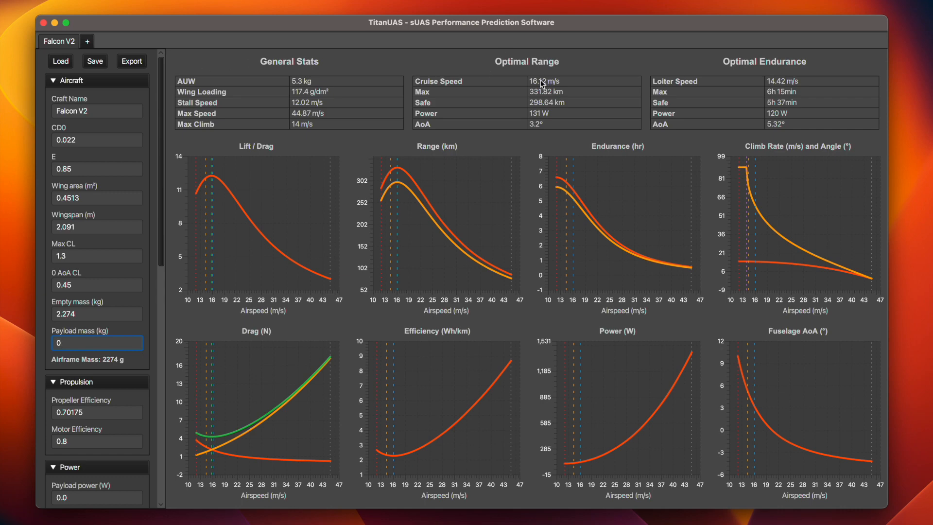
mouse_move(531, 93)
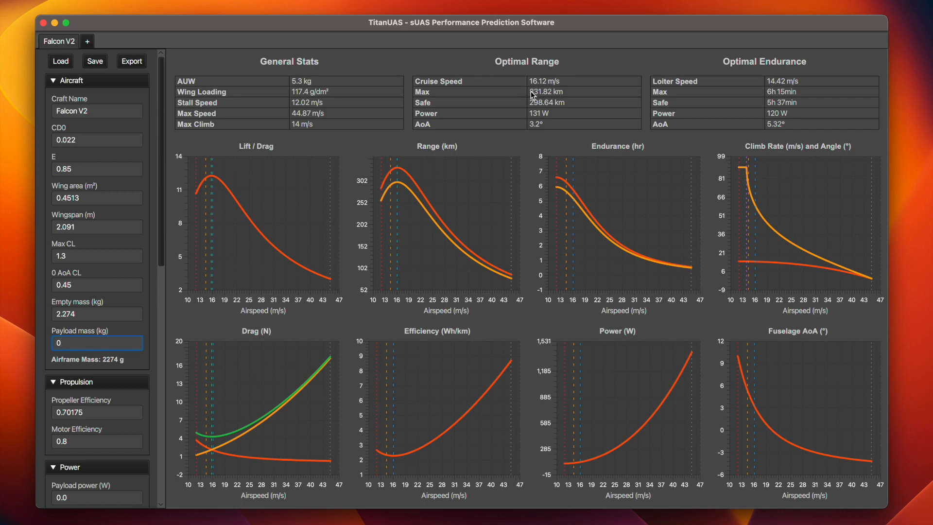
mouse_move(572, 109)
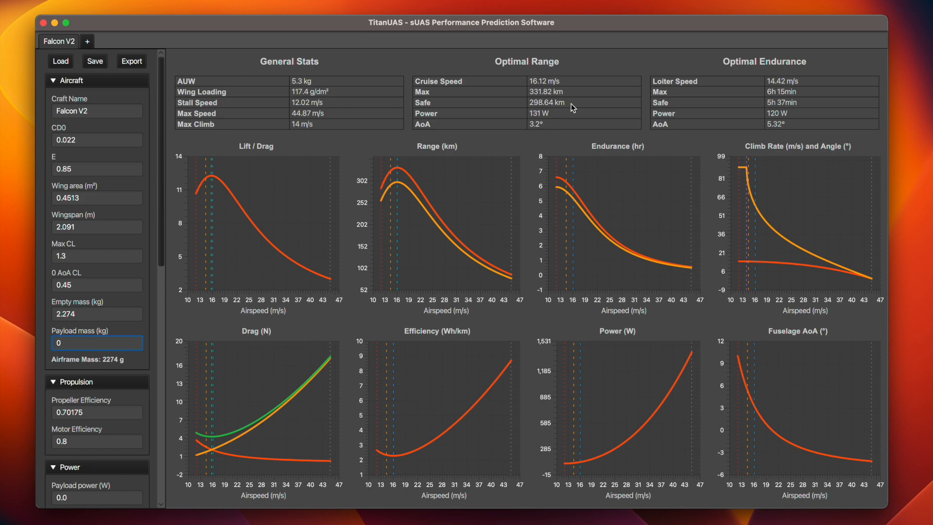
Scroll the settings sidebar down to the Battery, Environment and Misc. Factors sections.
scroll("down", 3)
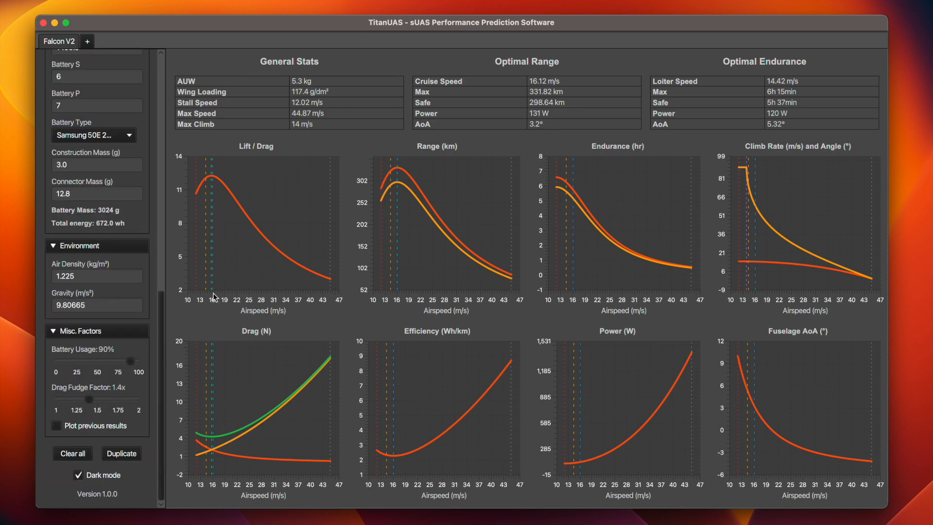
mouse_move(507, 106)
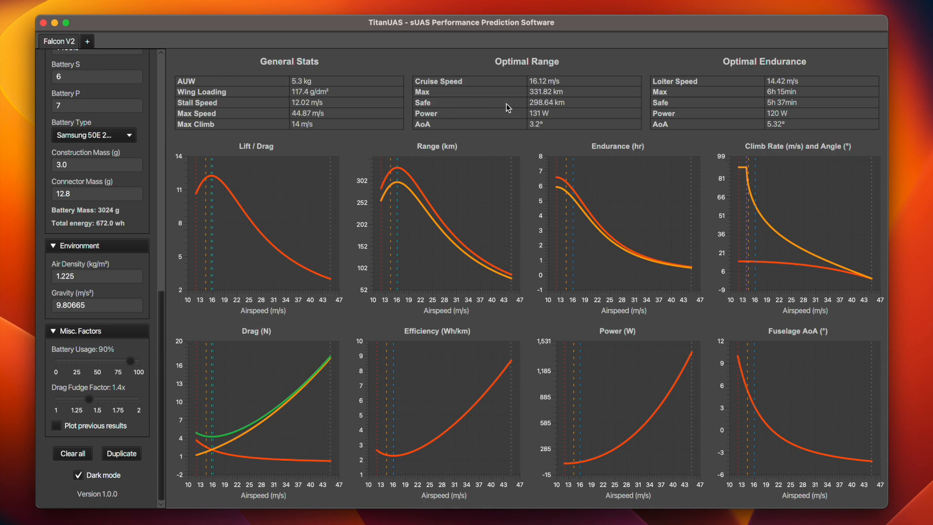
mouse_move(536, 110)
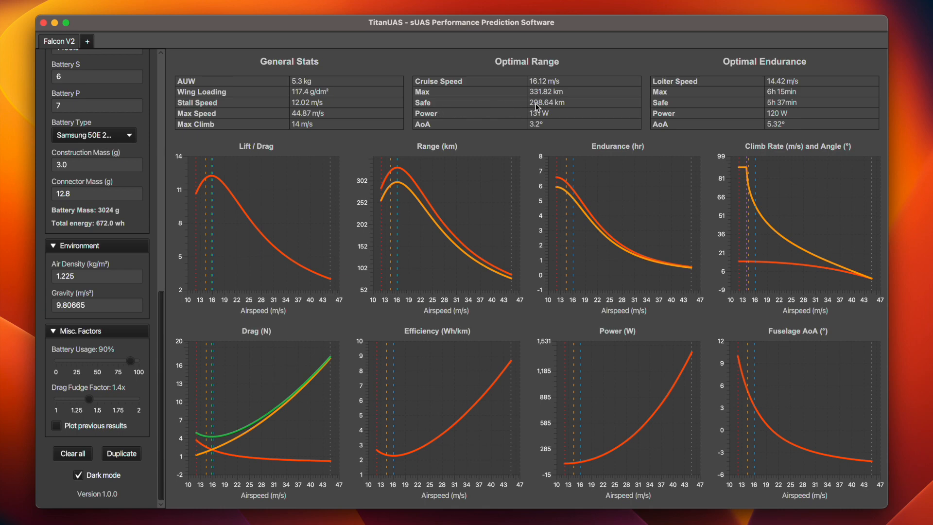
mouse_move(558, 109)
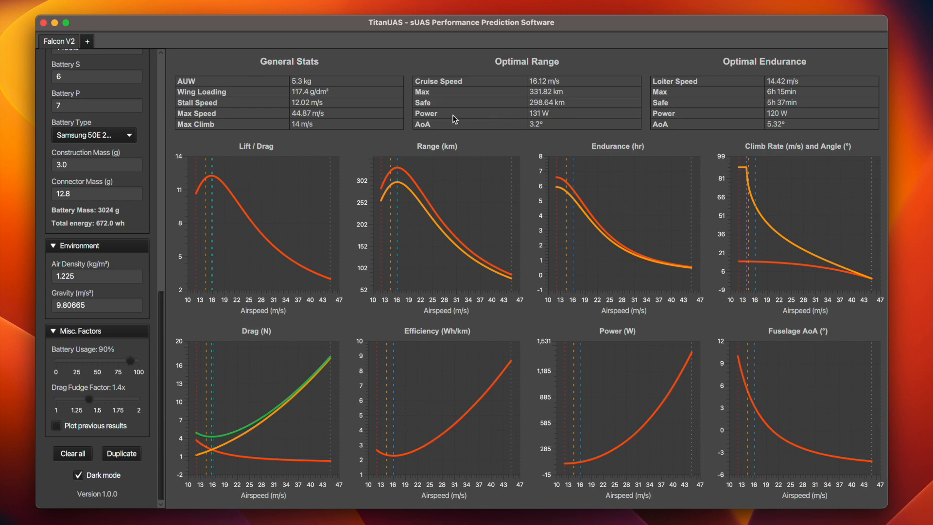
mouse_move(538, 121)
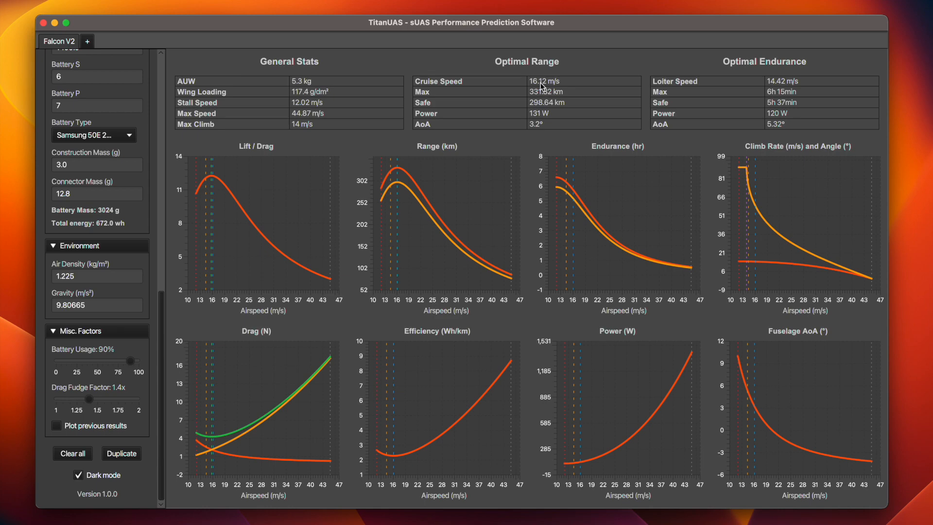
mouse_move(524, 132)
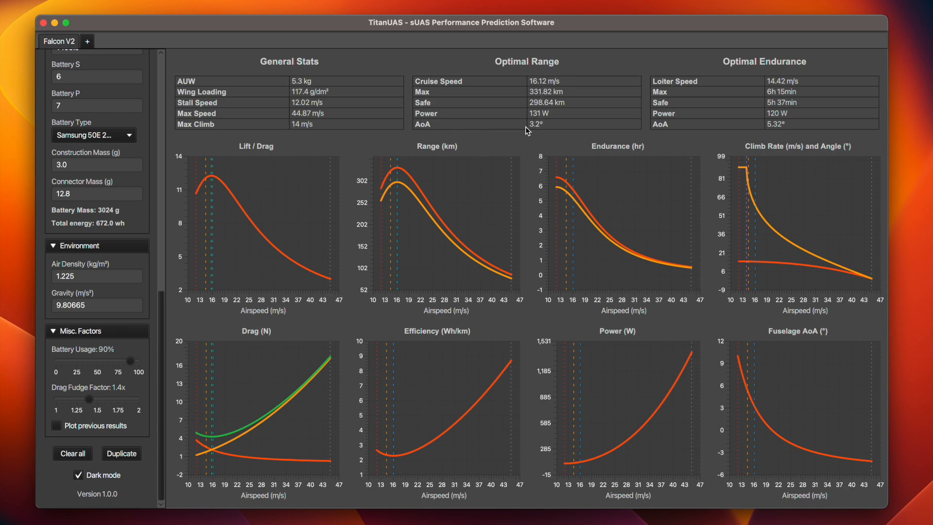
mouse_move(544, 129)
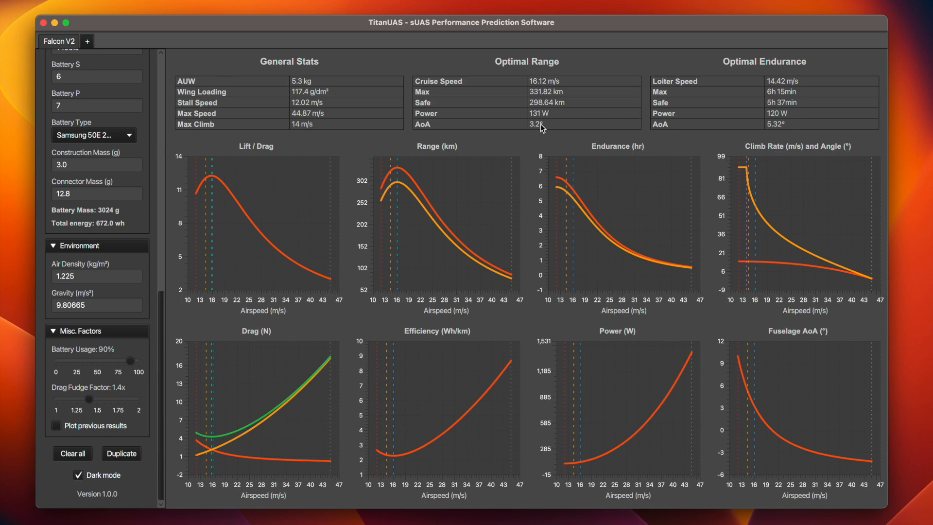
mouse_move(809, 72)
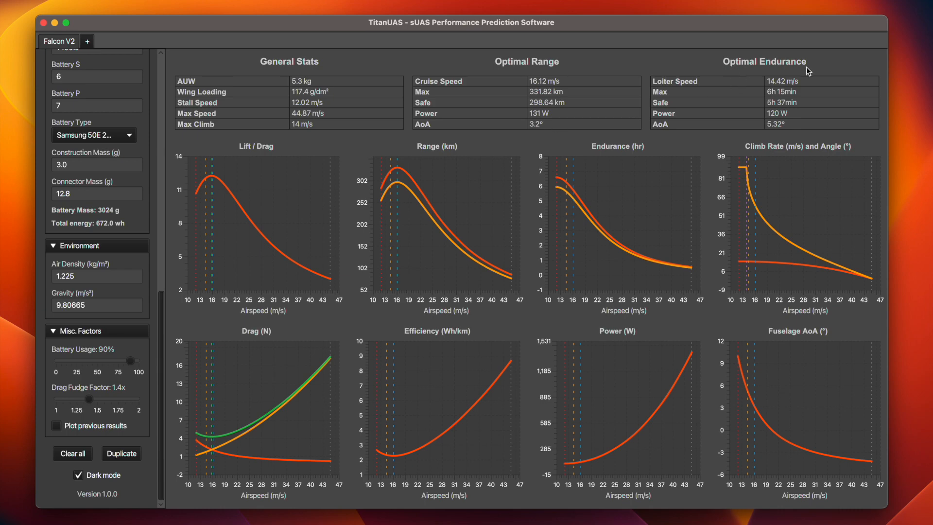
mouse_move(784, 73)
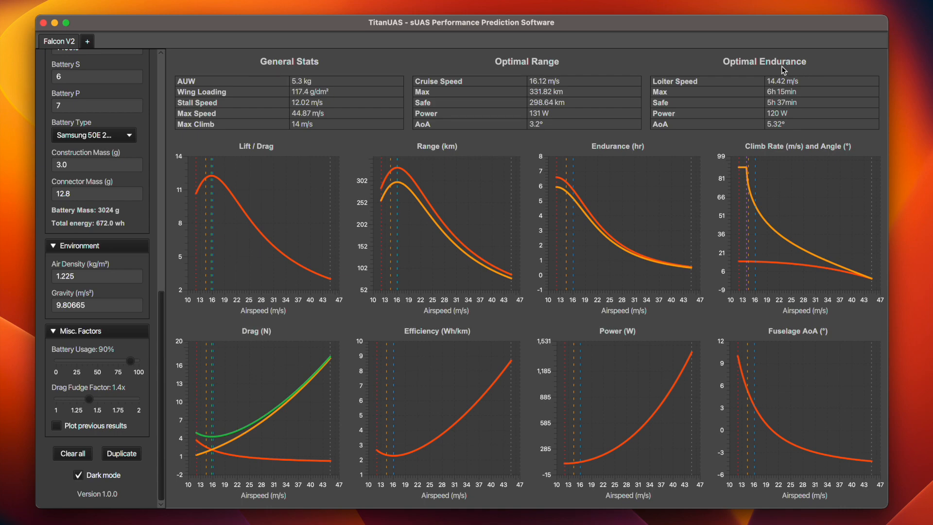
mouse_move(686, 95)
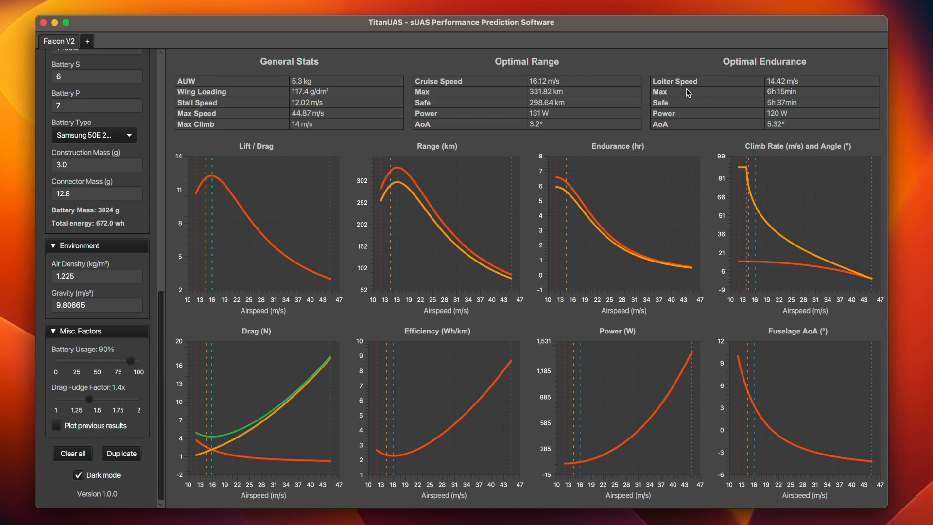
mouse_move(776, 88)
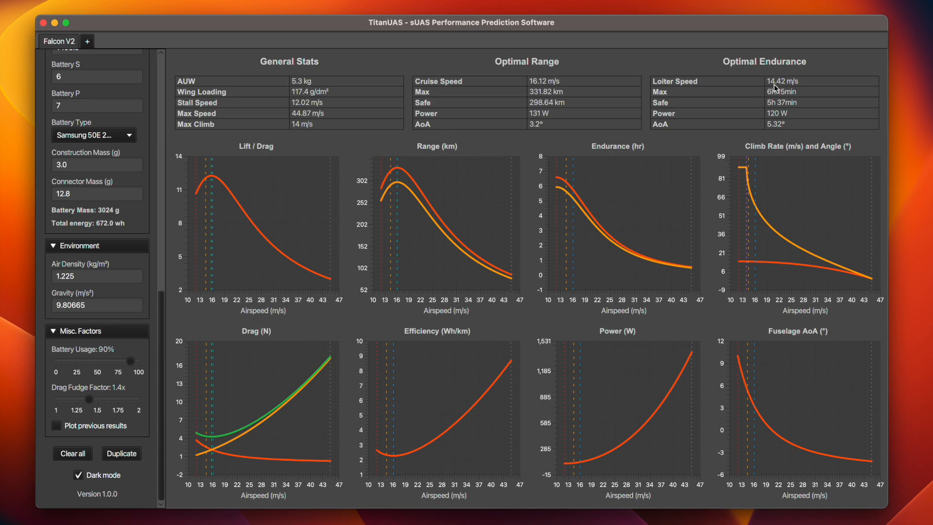
mouse_move(794, 87)
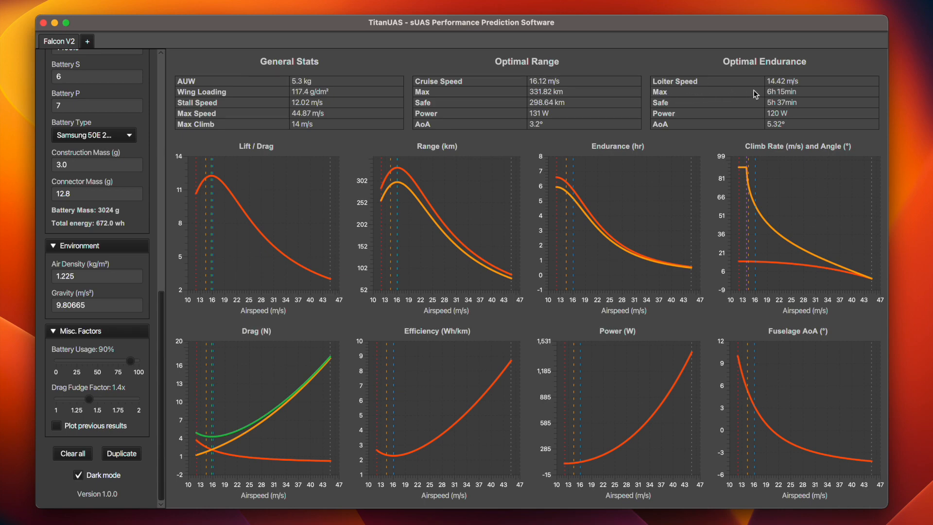
mouse_move(736, 100)
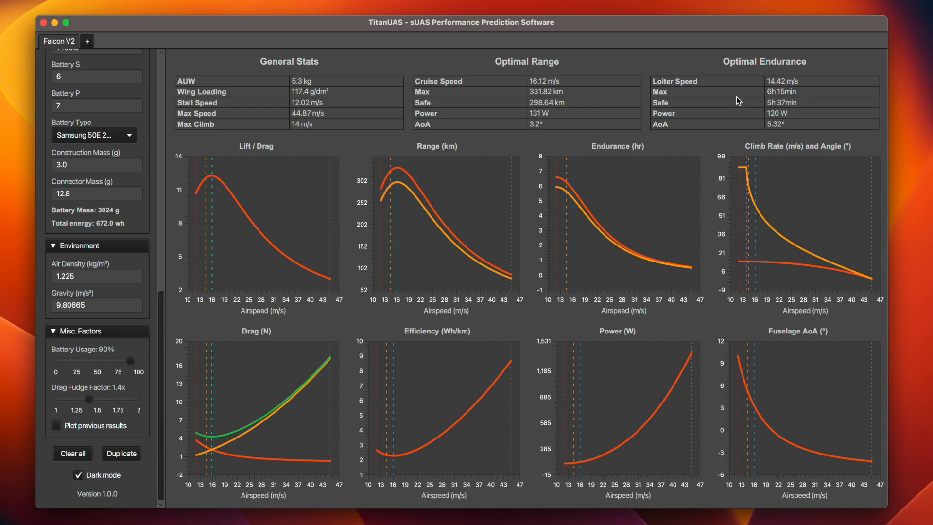
mouse_move(673, 111)
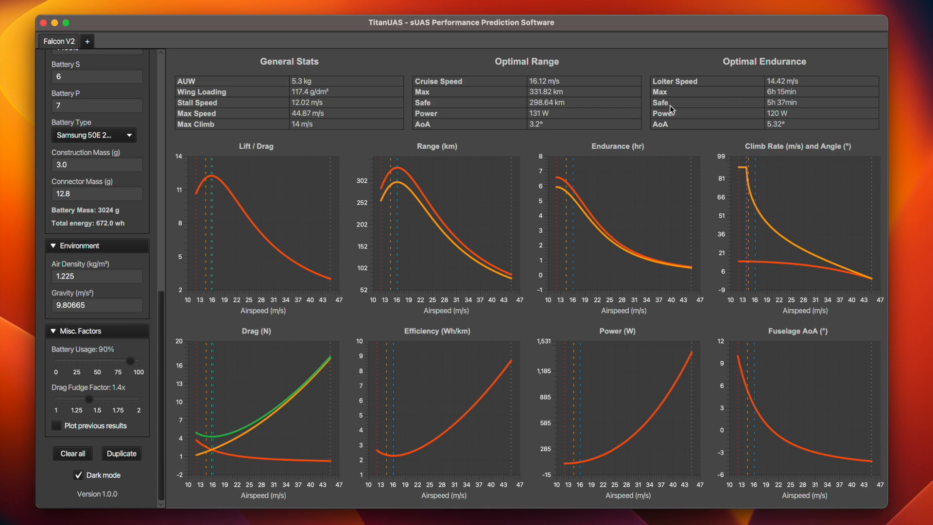
mouse_move(795, 107)
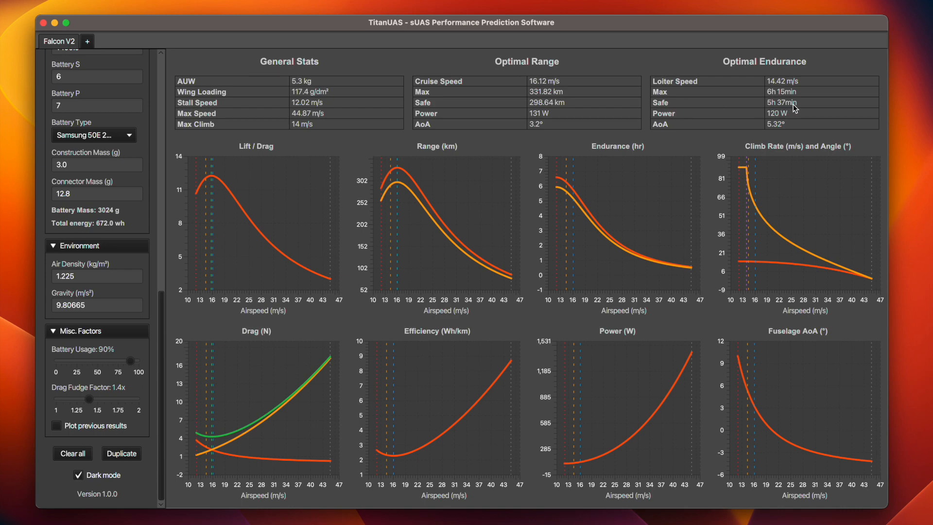
mouse_move(765, 116)
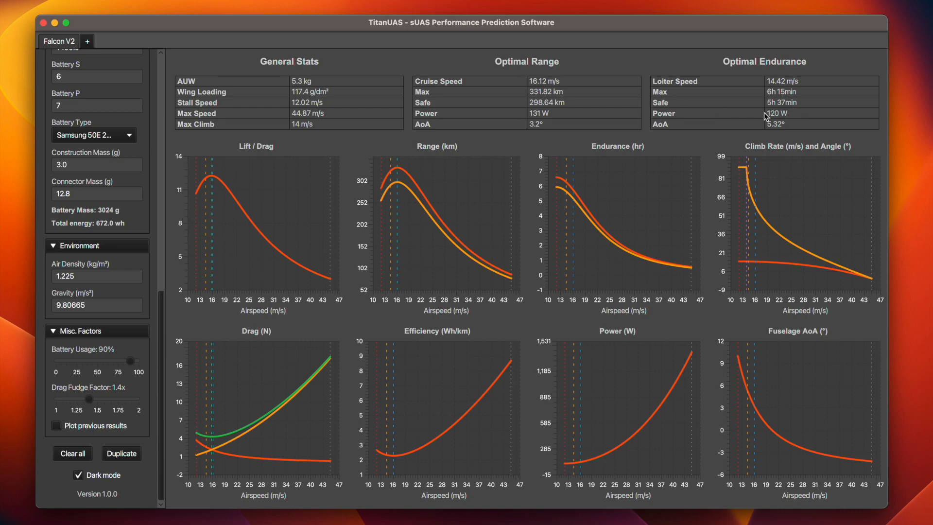
mouse_move(677, 137)
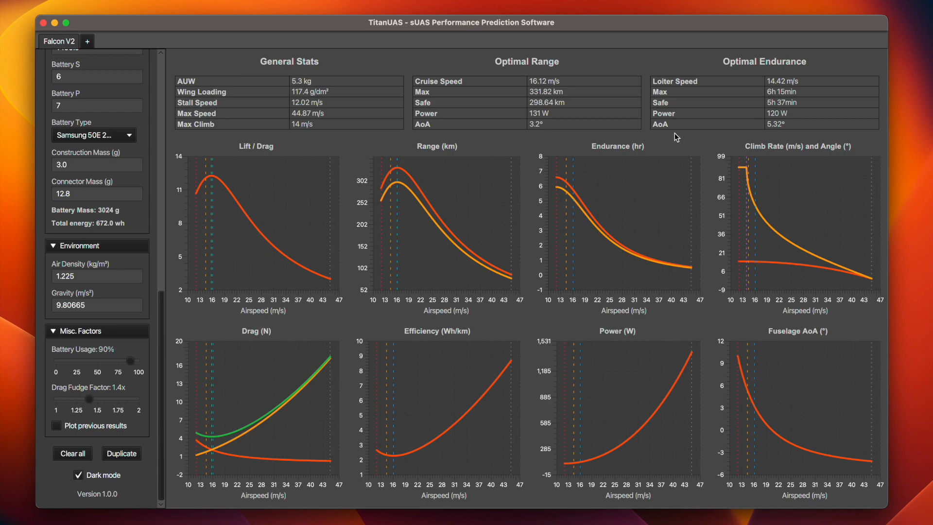
mouse_move(774, 130)
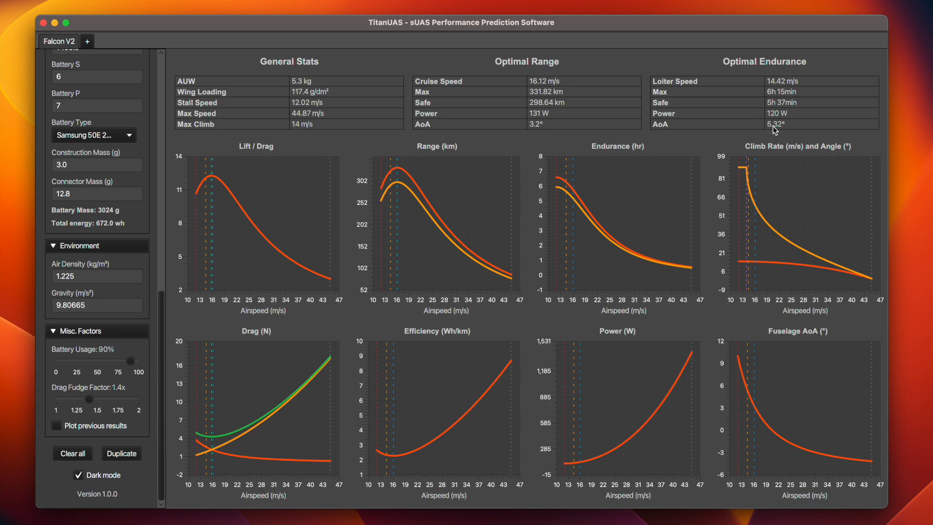
mouse_move(743, 134)
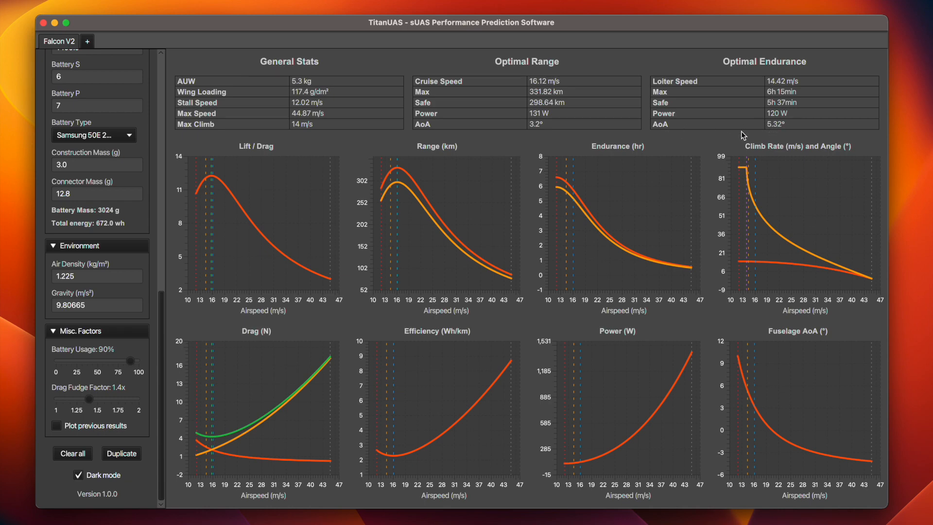
mouse_move(234, 177)
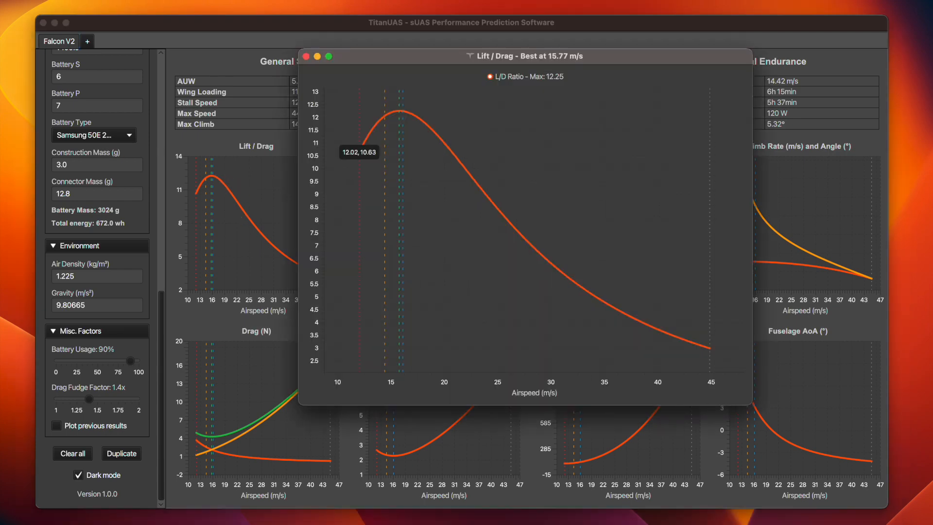
mouse_move(609, 299)
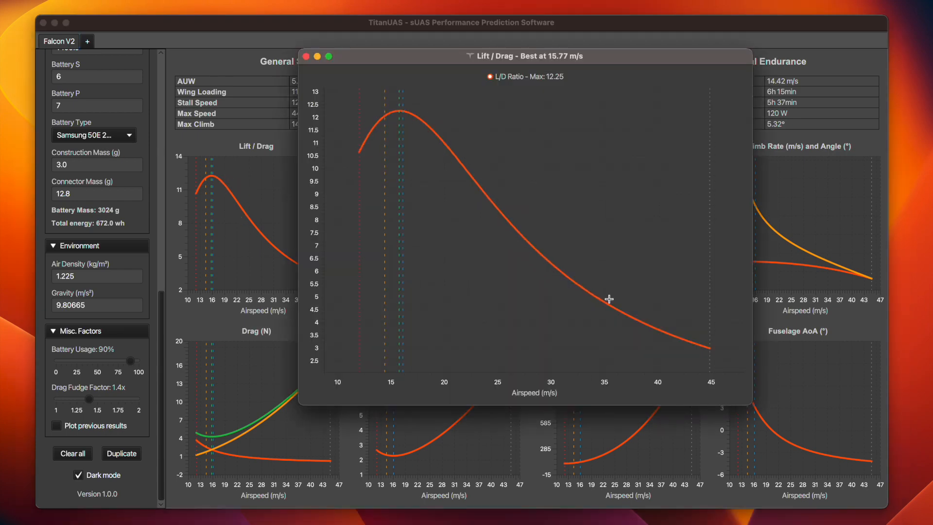
mouse_move(474, 171)
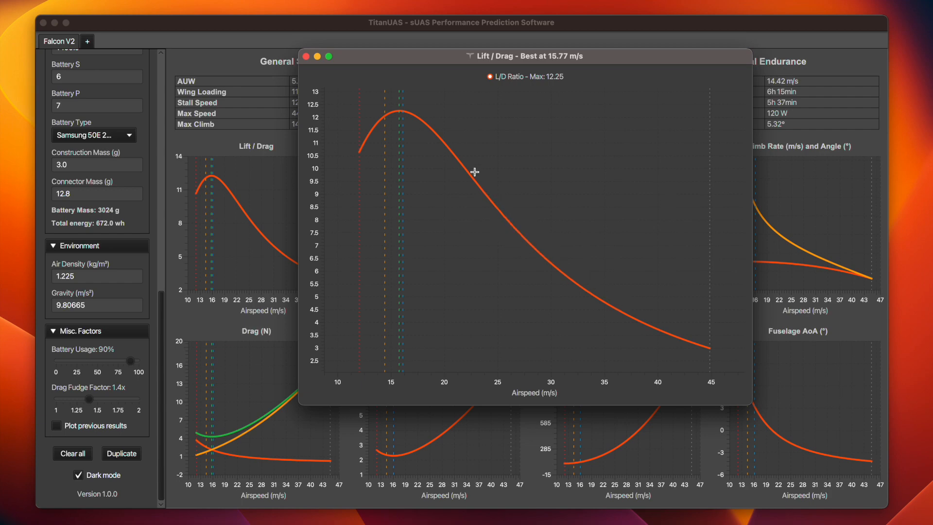
mouse_move(478, 296)
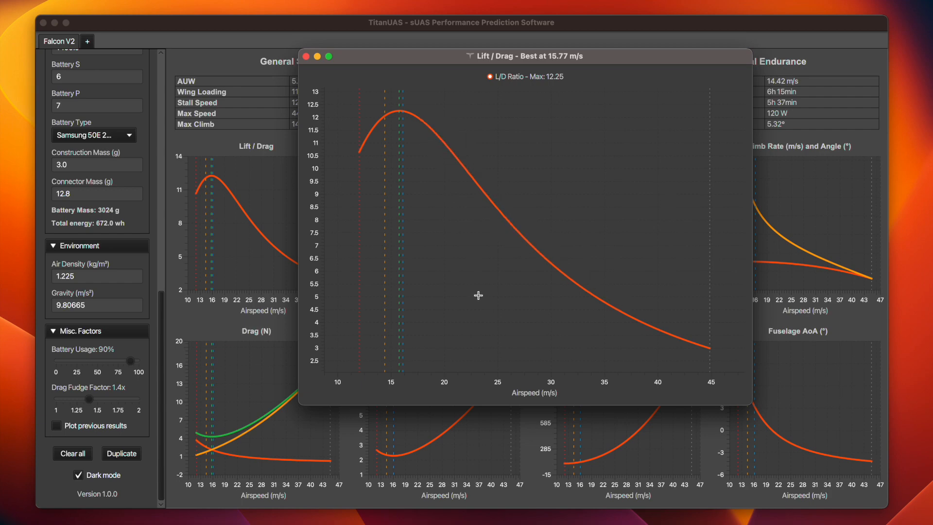
mouse_move(498, 371)
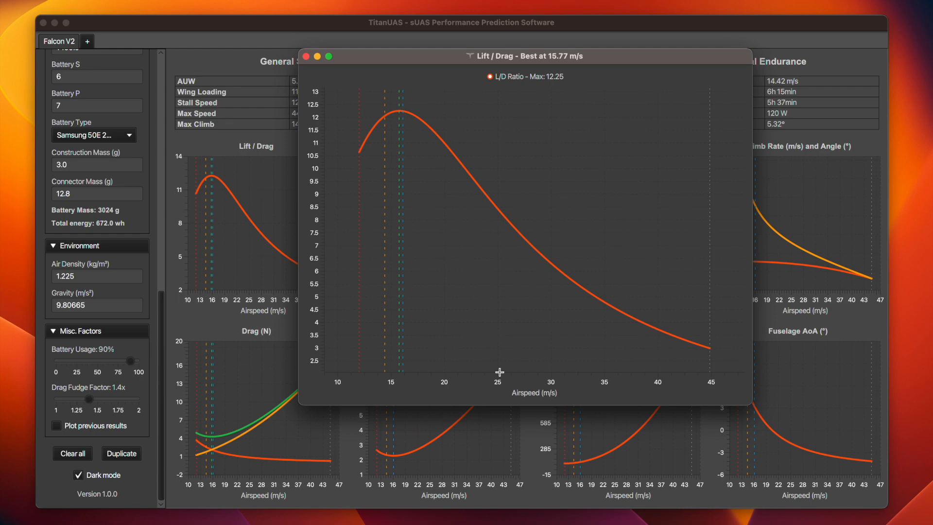
mouse_move(499, 360)
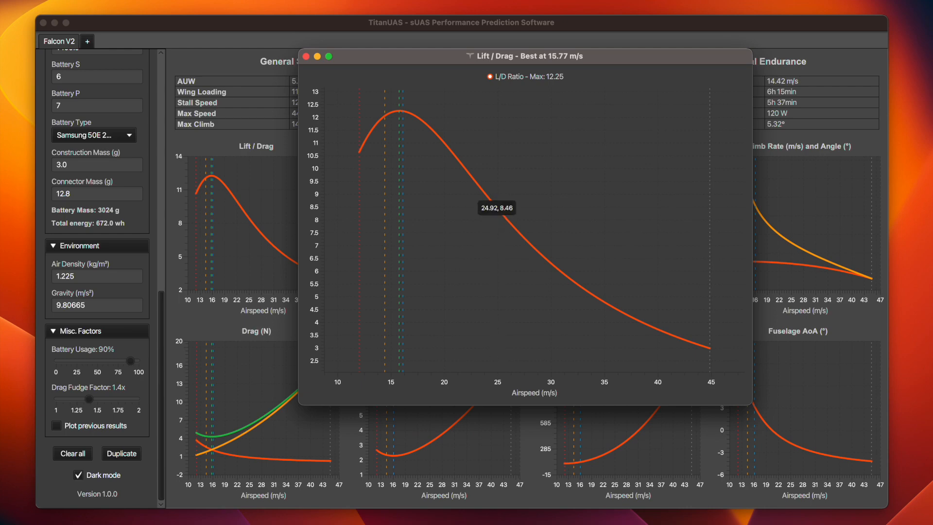
mouse_move(353, 44)
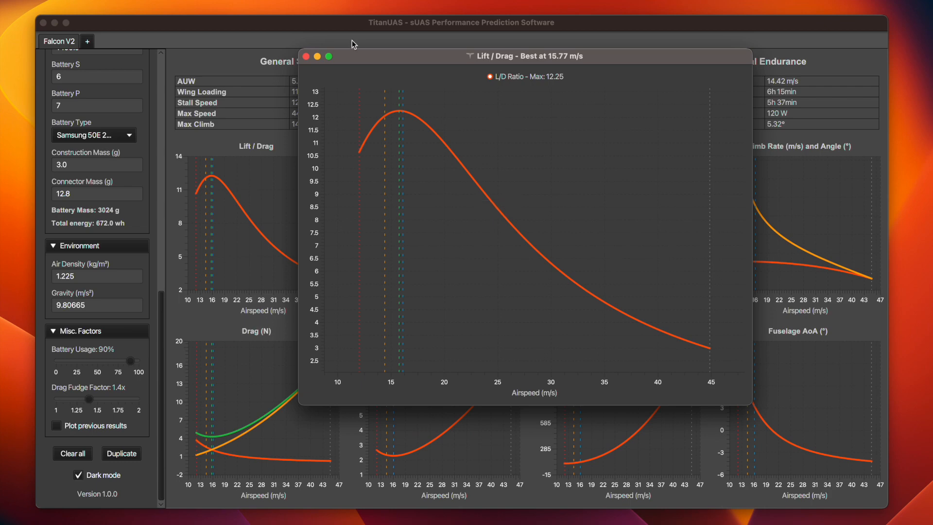
Enlarge the Range chart showing 331 km max and 298 km at 90%, best at 16.12 m/s.
left_click(309, 57)
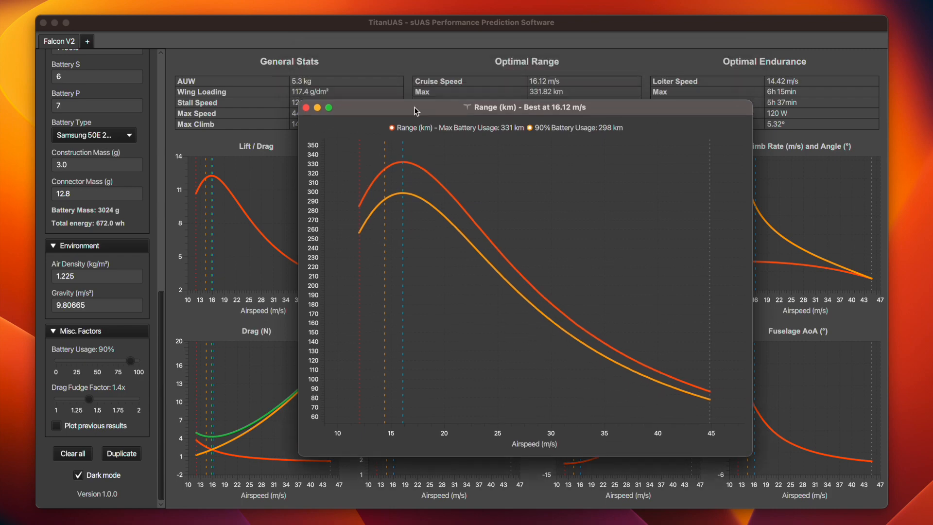
mouse_move(452, 336)
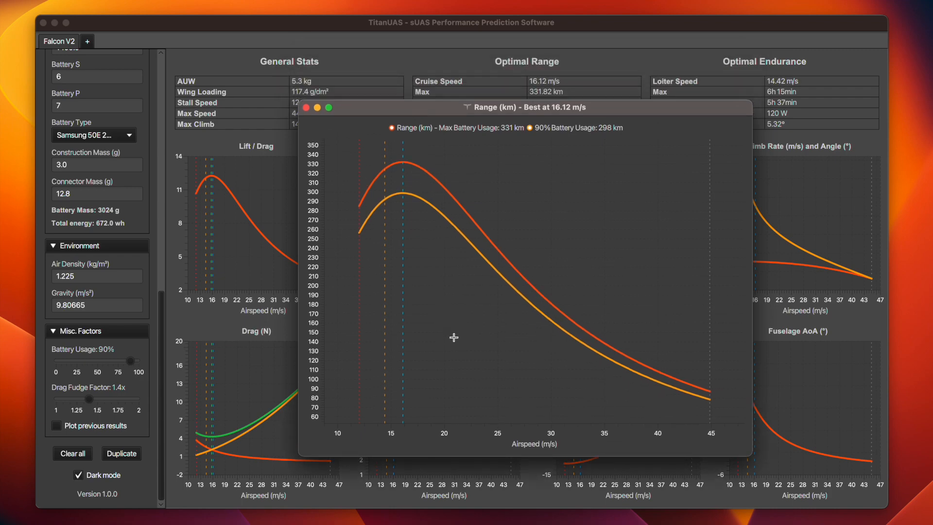
mouse_move(431, 113)
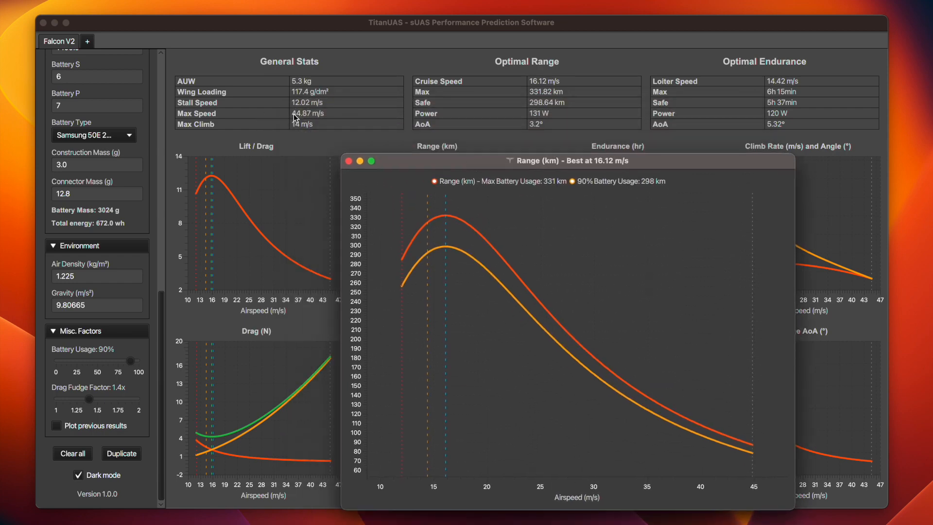
mouse_move(315, 117)
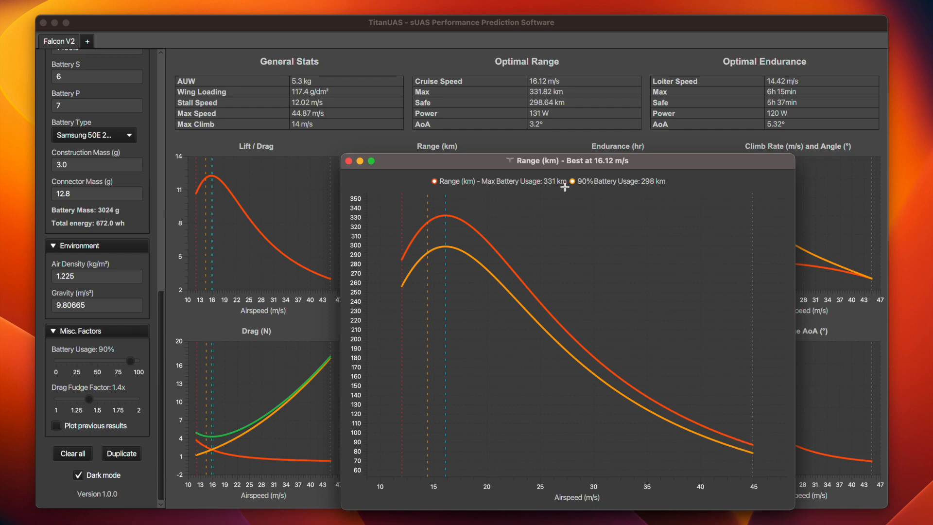
mouse_move(536, 161)
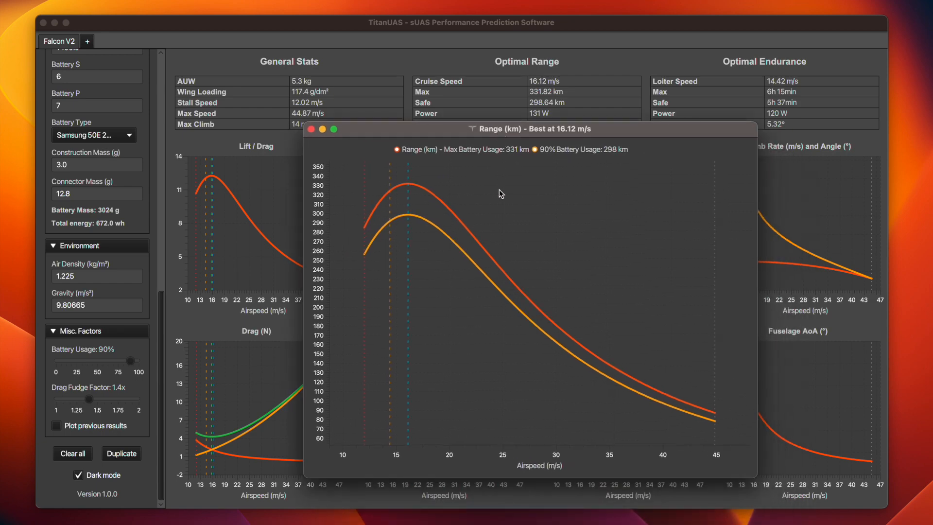
Enlarge the Endurance chart showing 6.58 hr max and 5.92 hr at 90% battery.
left_click(312, 128)
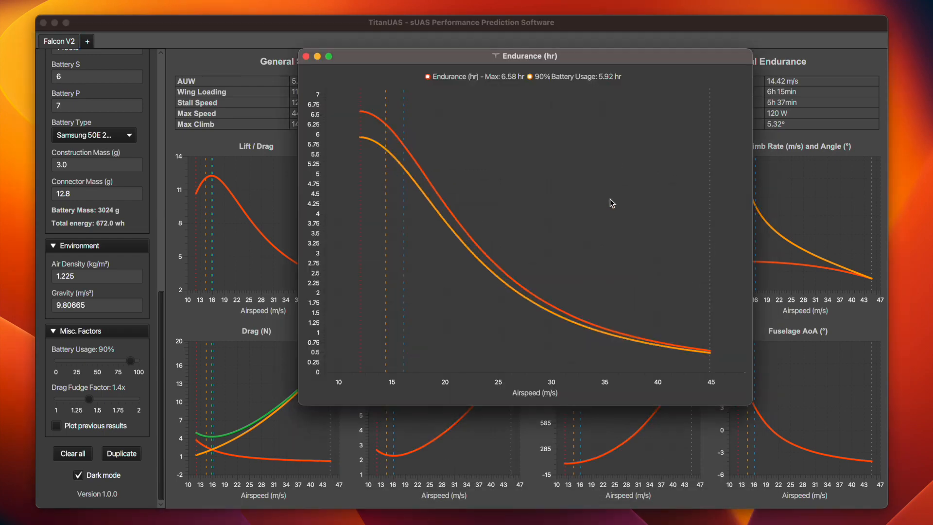
mouse_move(409, 140)
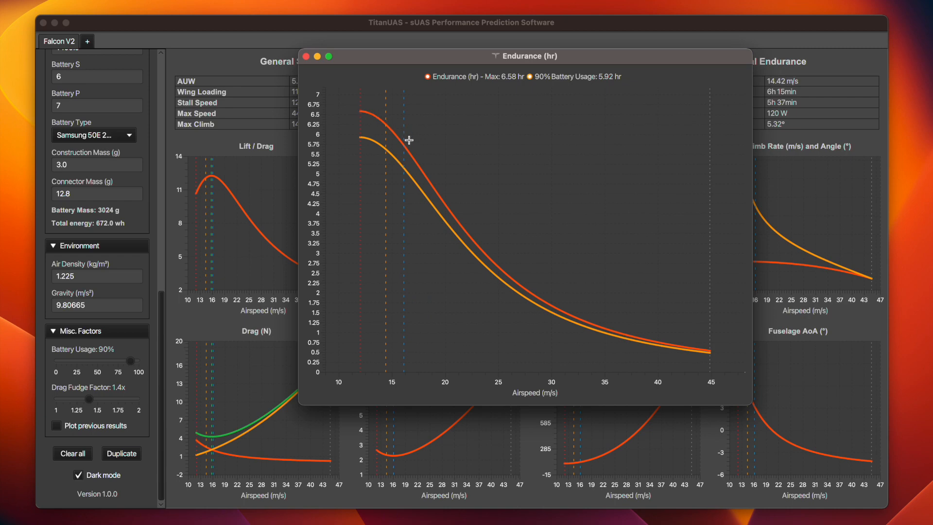
mouse_move(426, 277)
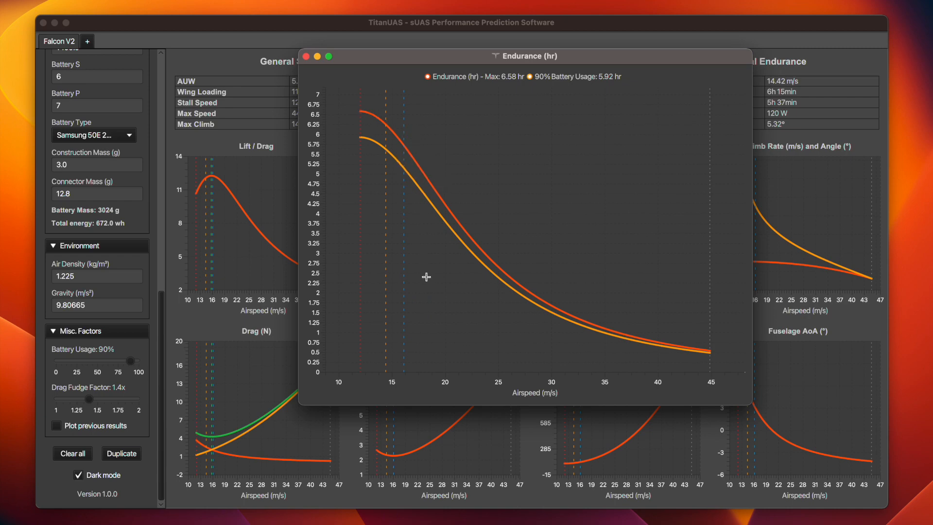
mouse_move(572, 57)
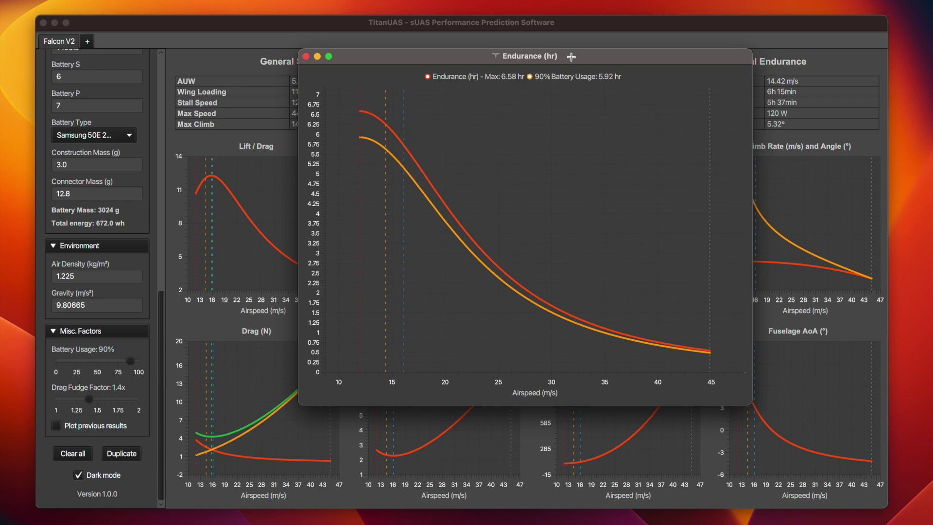
mouse_move(91, 361)
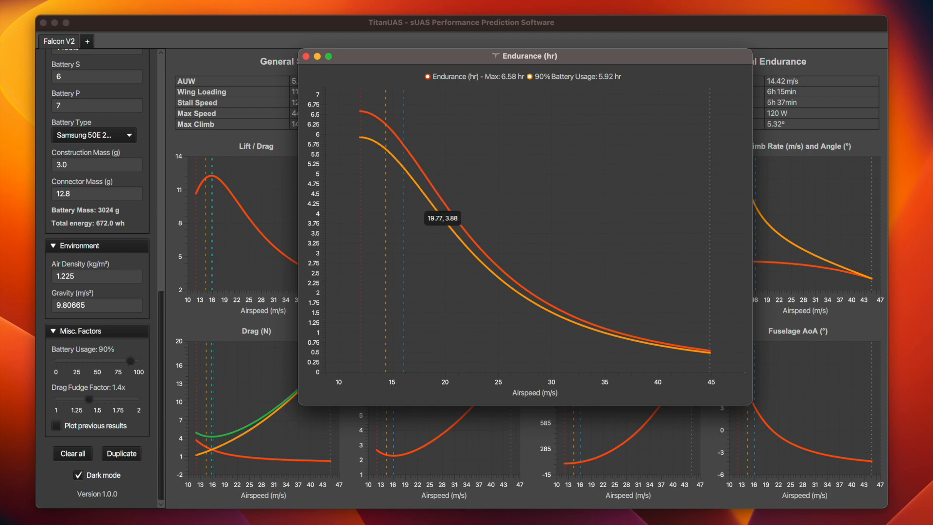
mouse_move(717, 378)
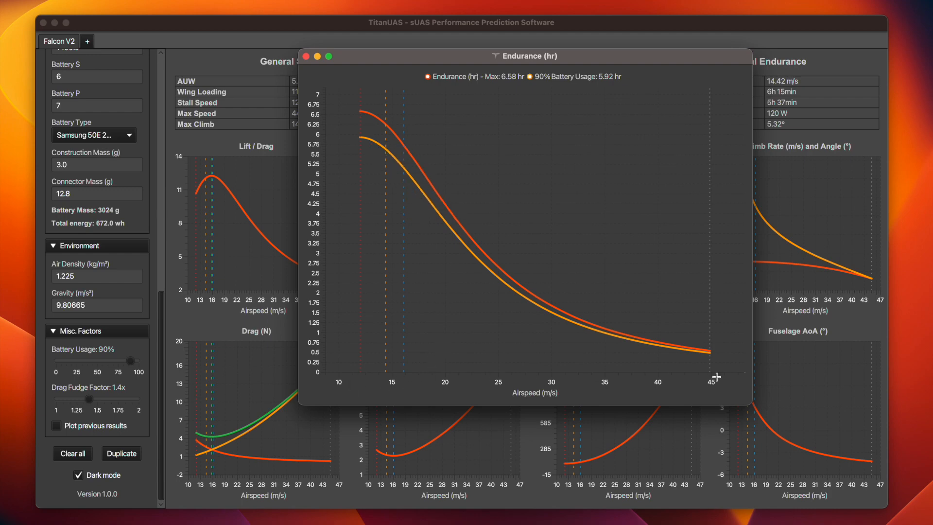
mouse_move(381, 170)
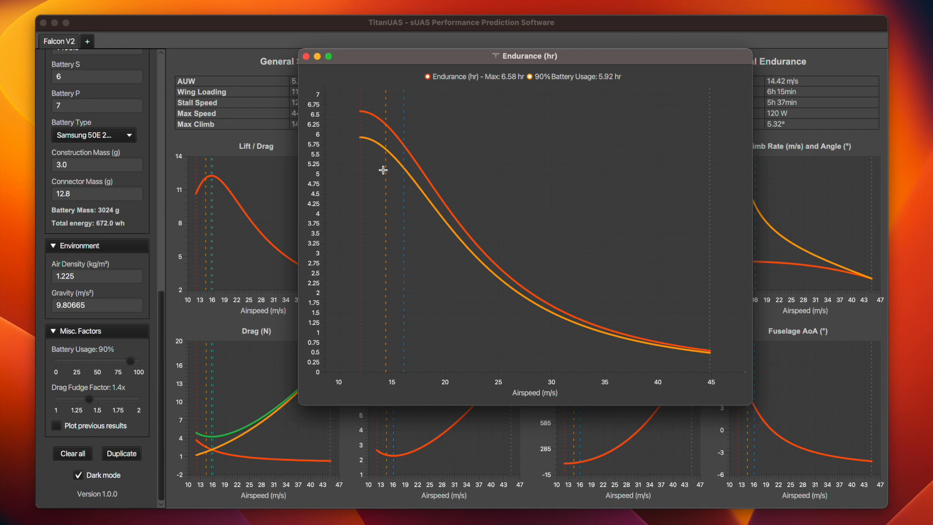
mouse_move(445, 367)
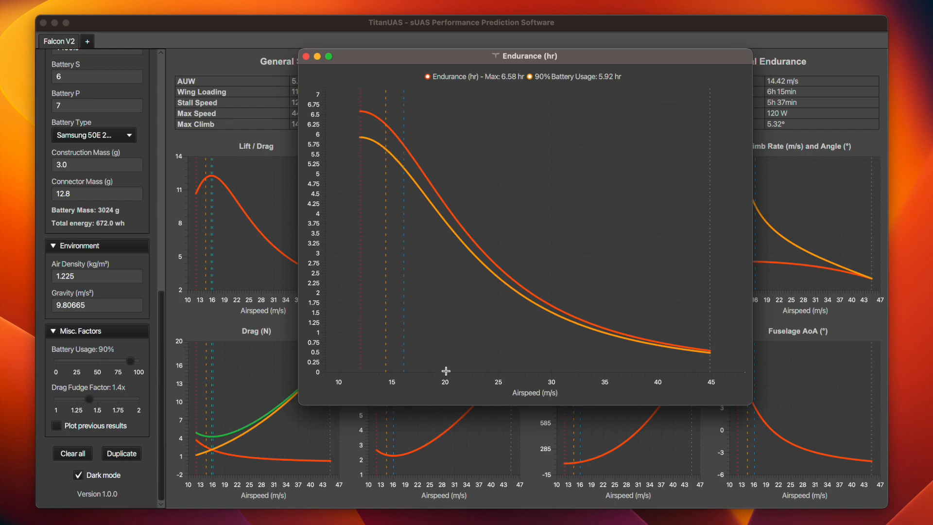
mouse_move(443, 271)
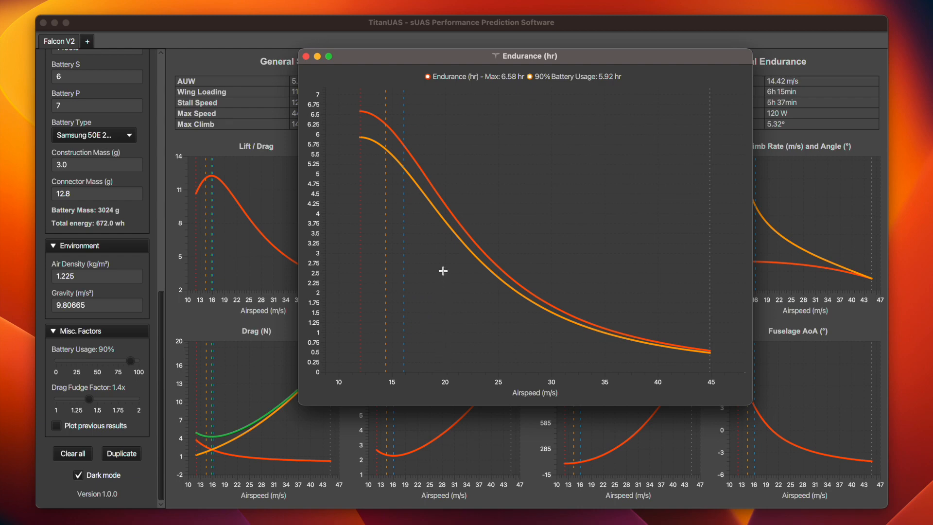
mouse_move(444, 270)
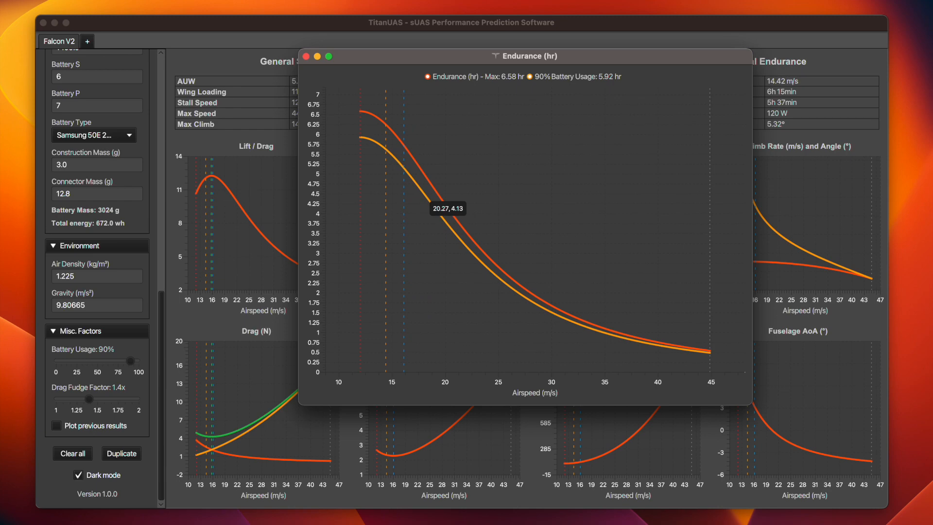
mouse_move(428, 371)
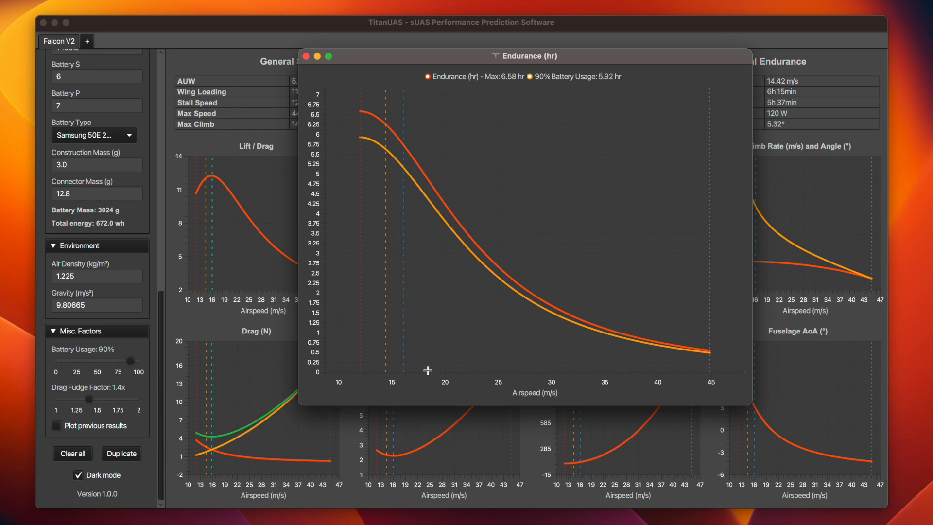
mouse_move(393, 81)
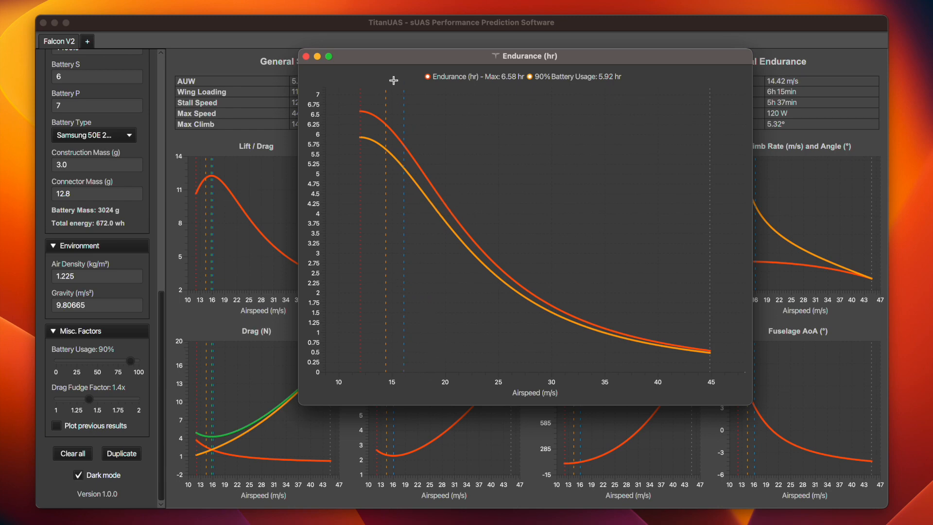
mouse_move(381, 378)
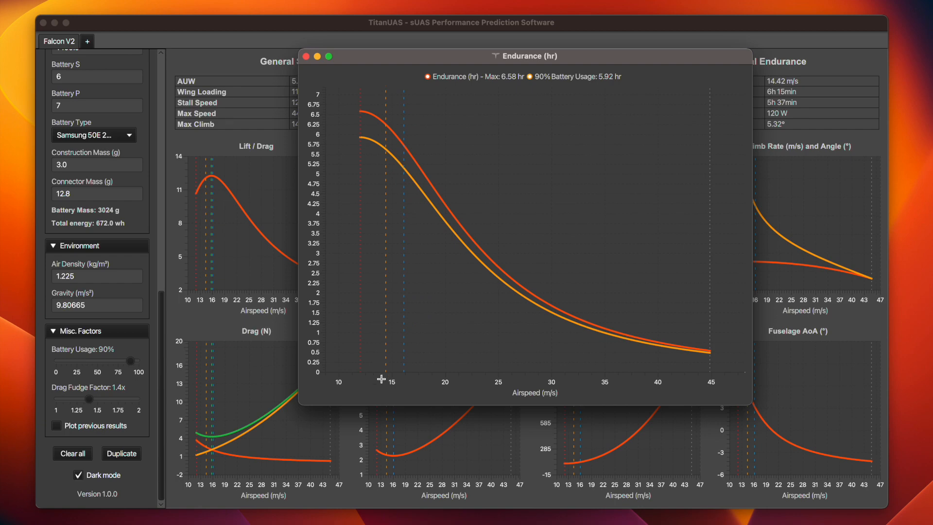
mouse_move(360, 375)
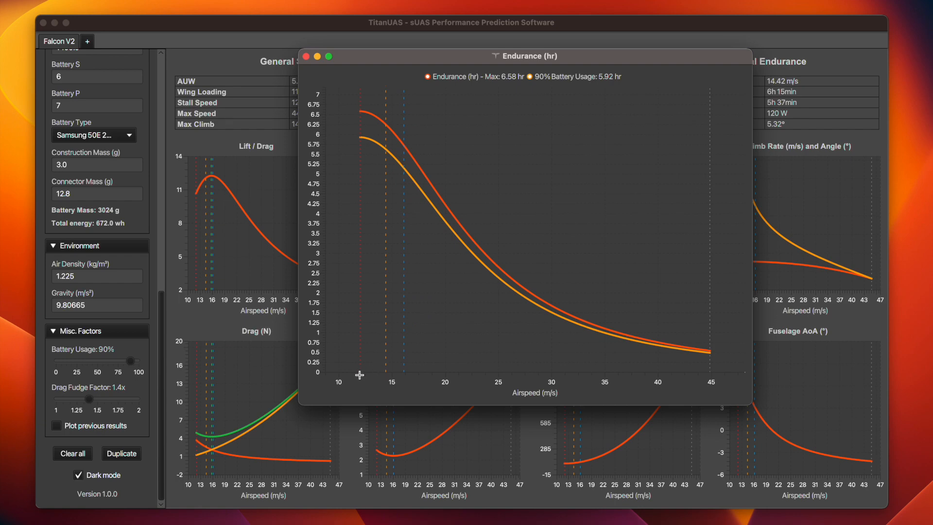
mouse_move(708, 375)
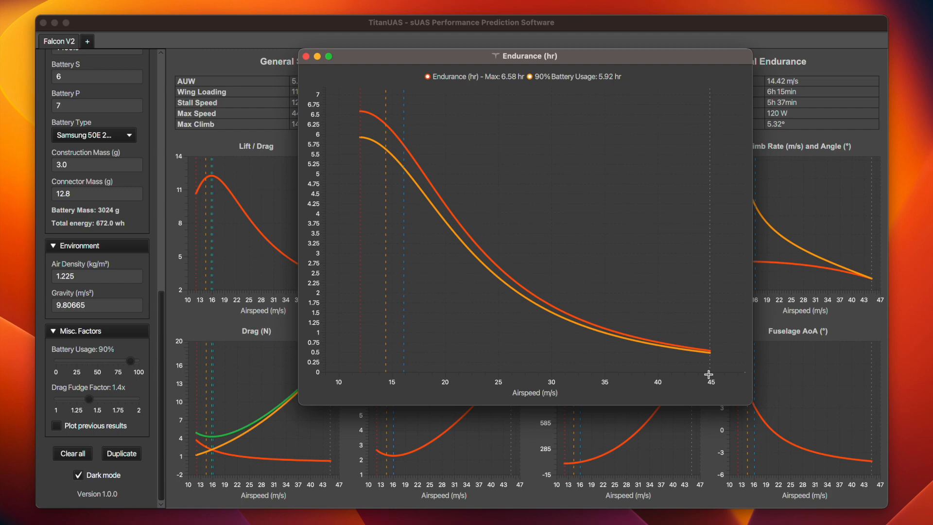
left_click(311, 56)
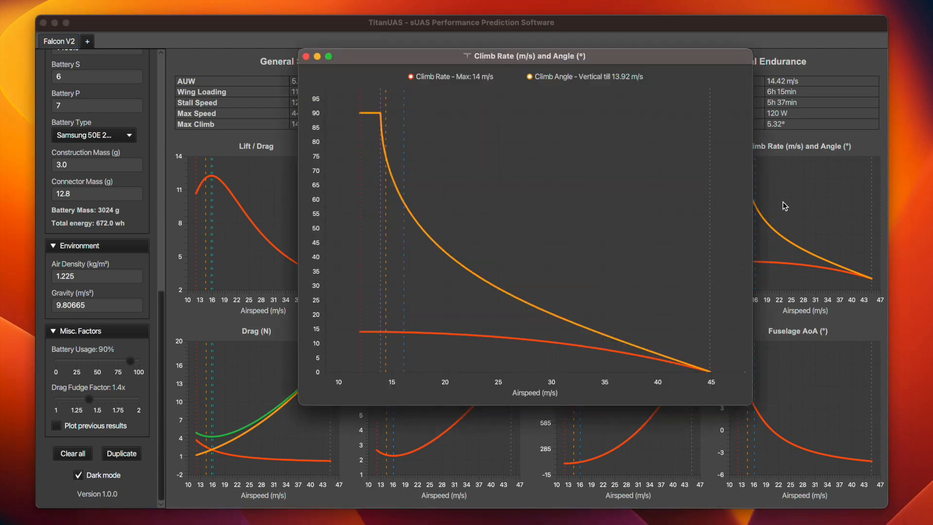
mouse_move(500, 163)
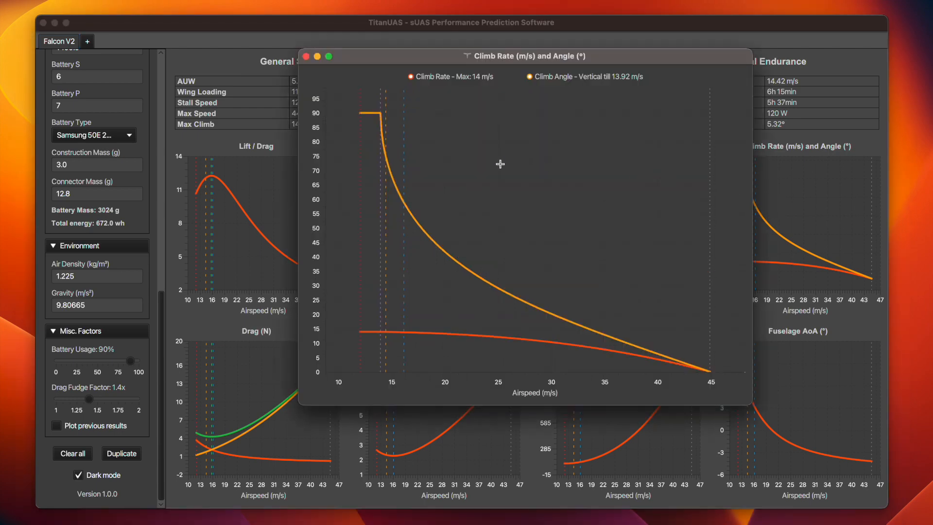
mouse_move(495, 162)
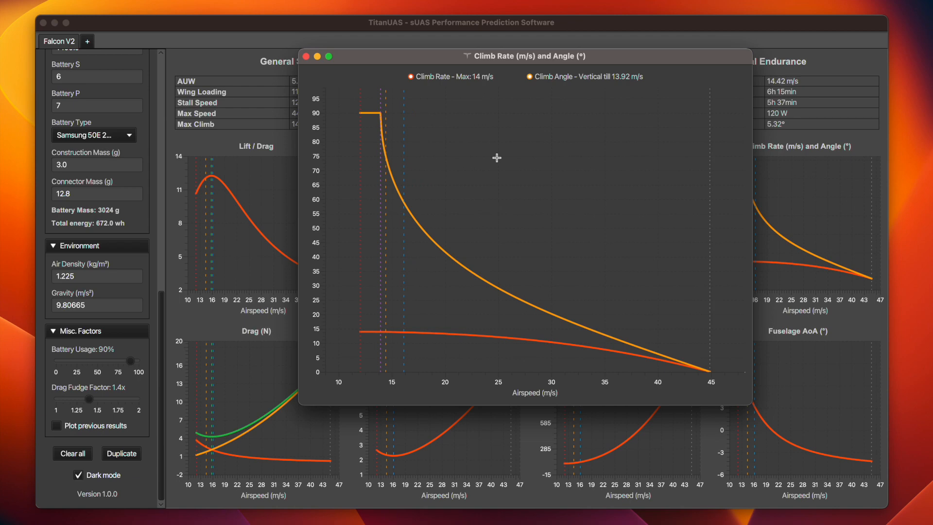
mouse_move(522, 128)
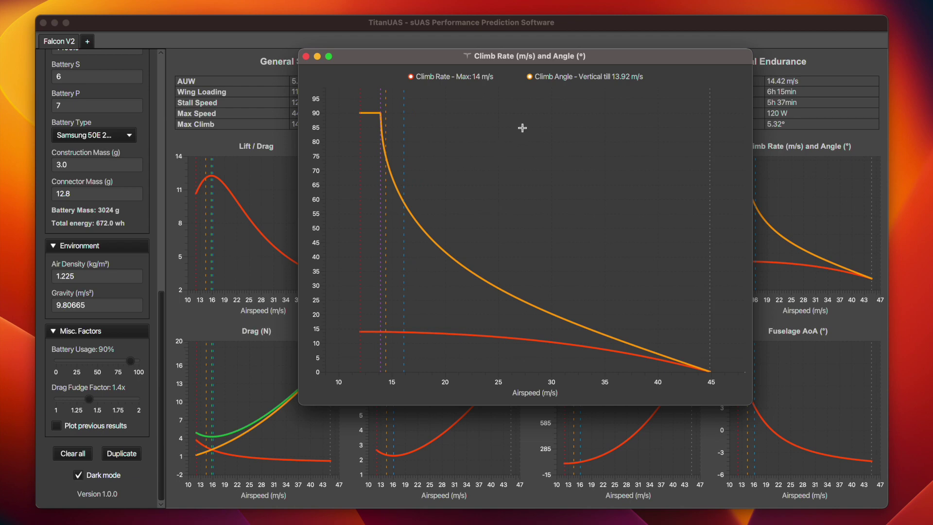
mouse_move(618, 78)
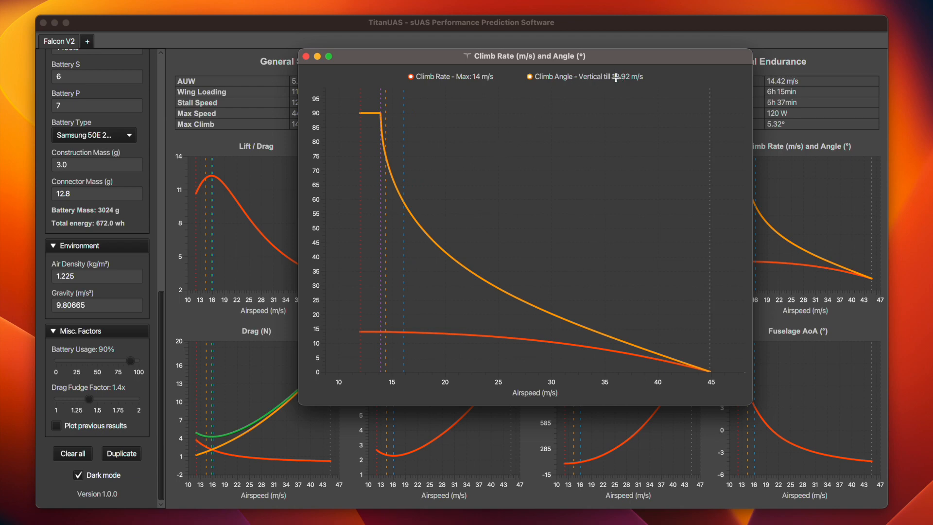
mouse_move(613, 83)
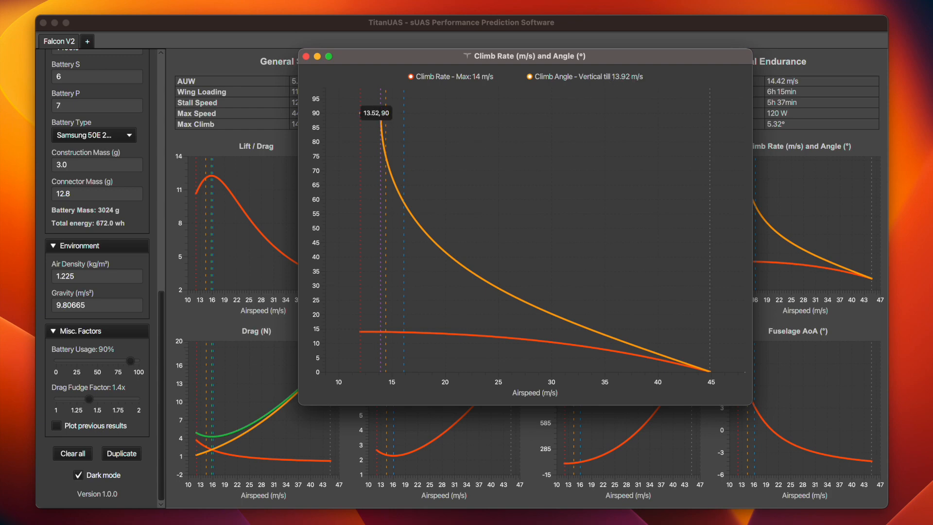
mouse_move(361, 333)
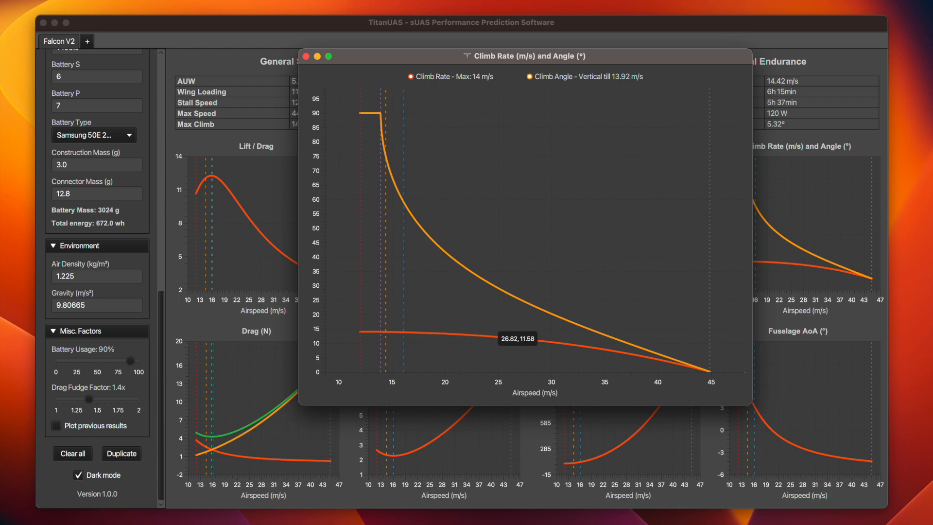
mouse_move(387, 331)
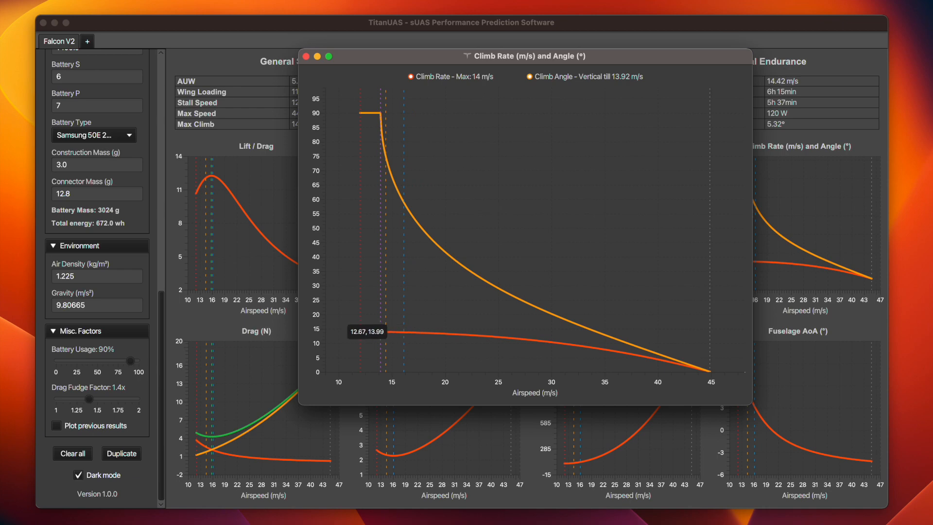
mouse_move(476, 349)
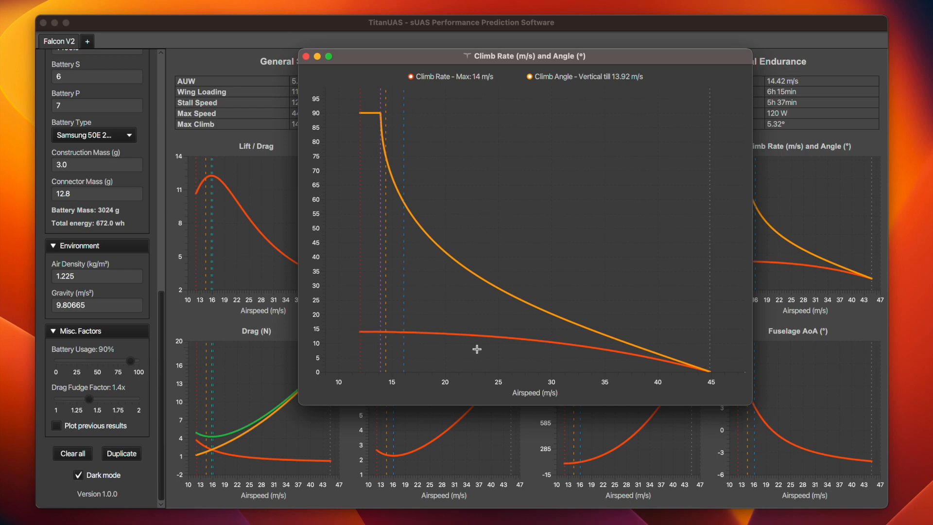
Enlarge the Drag chart showing 4.24 N minimum total drag at 15.77 m/s.
left_click(307, 56)
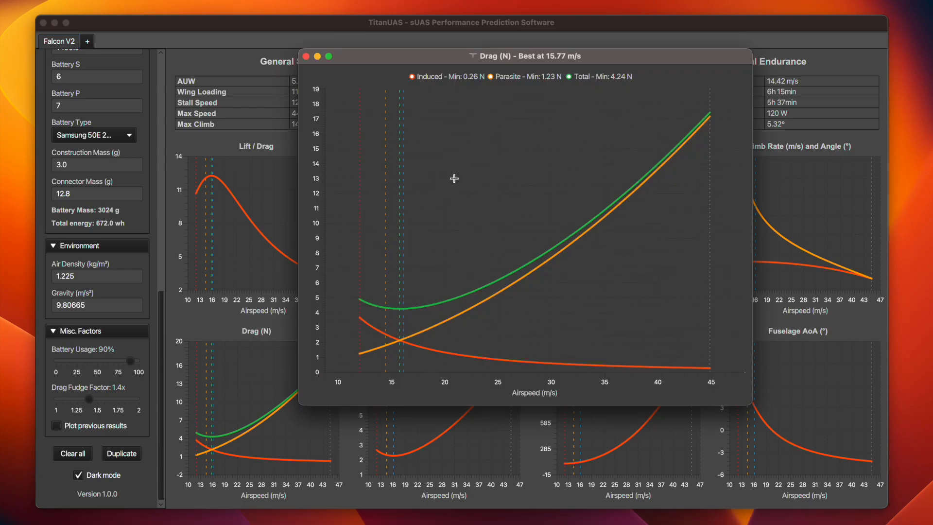
mouse_move(447, 186)
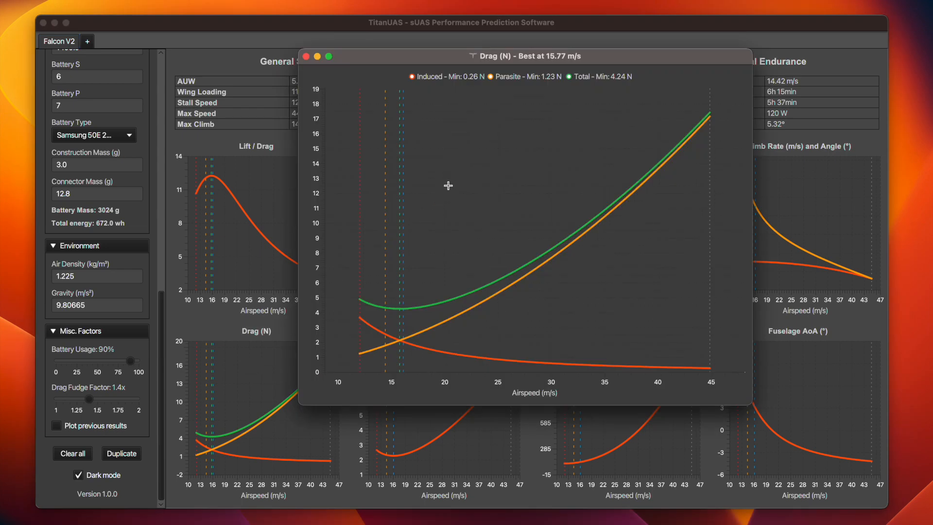
mouse_move(412, 324)
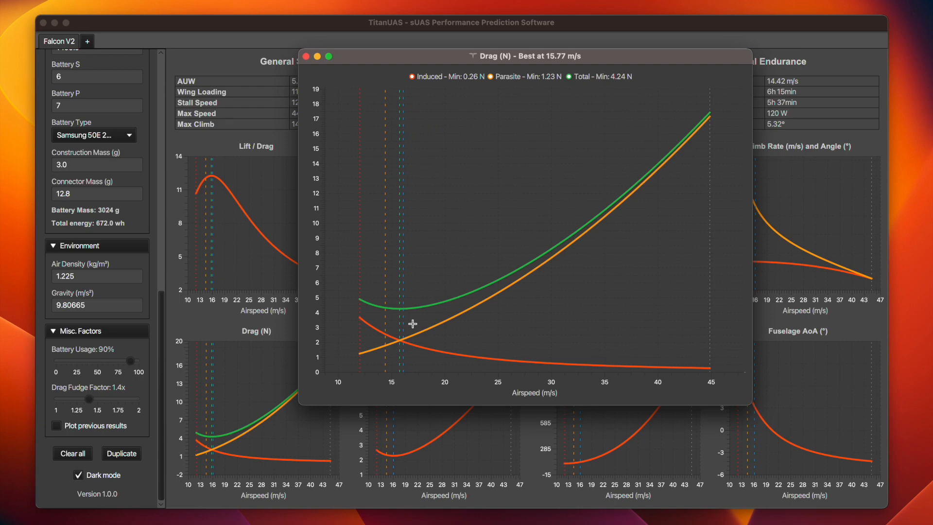
Enlarge the Efficiency chart showing 2.27 Wh/km best at 16.12 m/s.
left_click(309, 56)
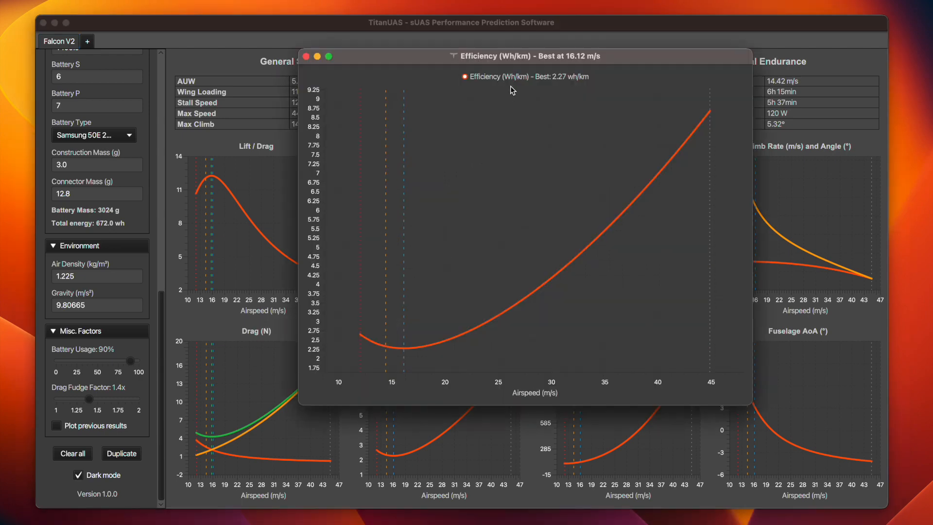
mouse_move(509, 86)
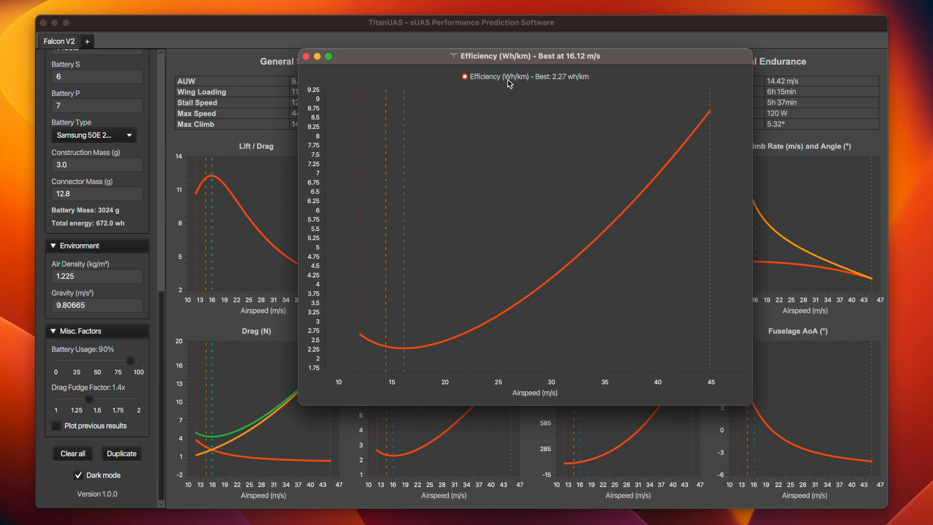
mouse_move(578, 62)
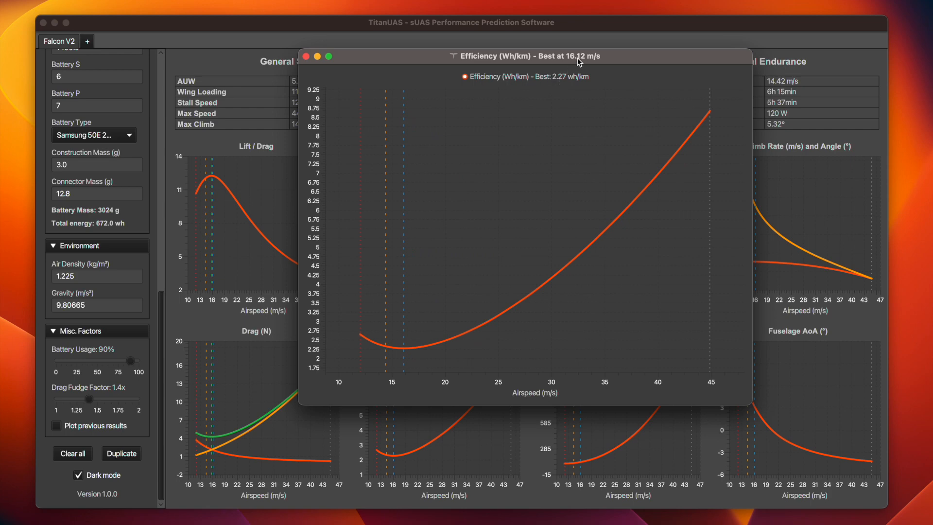
mouse_move(402, 347)
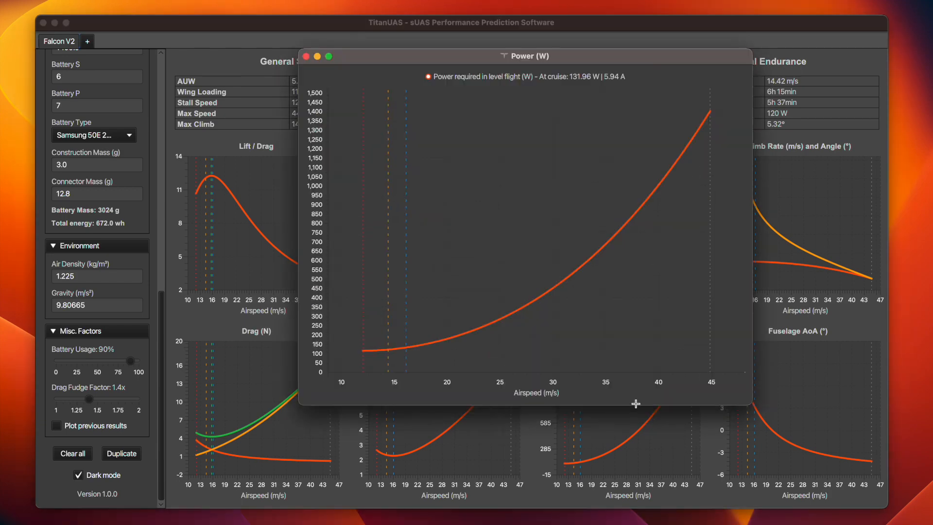
mouse_move(441, 363)
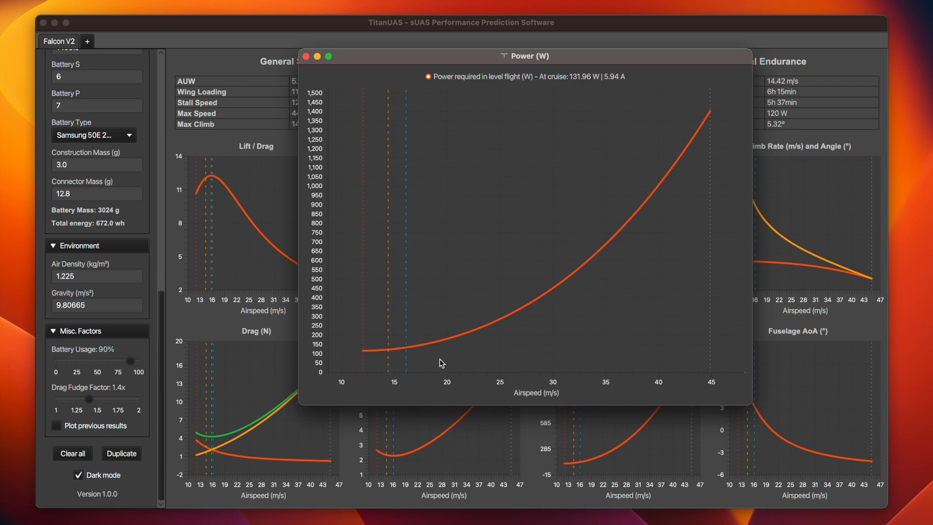
mouse_move(558, 290)
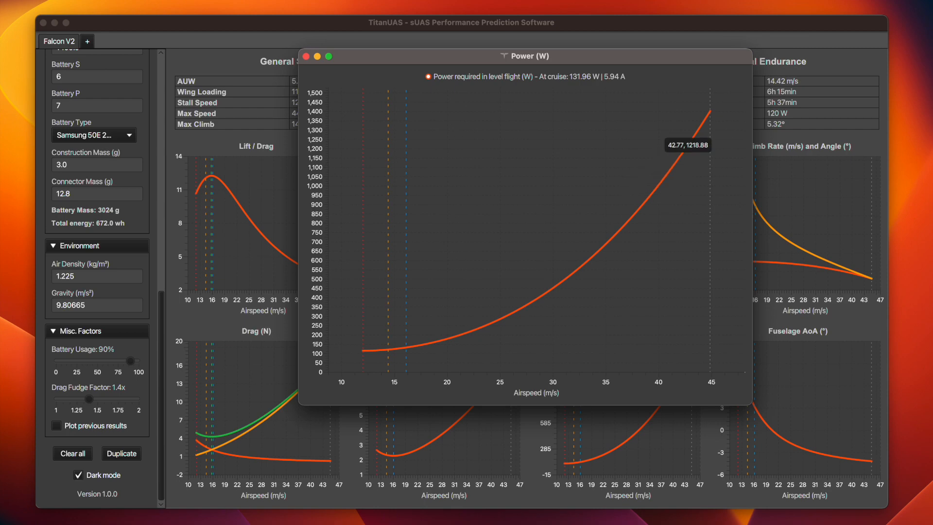
Enlarge the Fuselage AoA chart reading 3.2° at cruise.
left_click(309, 57)
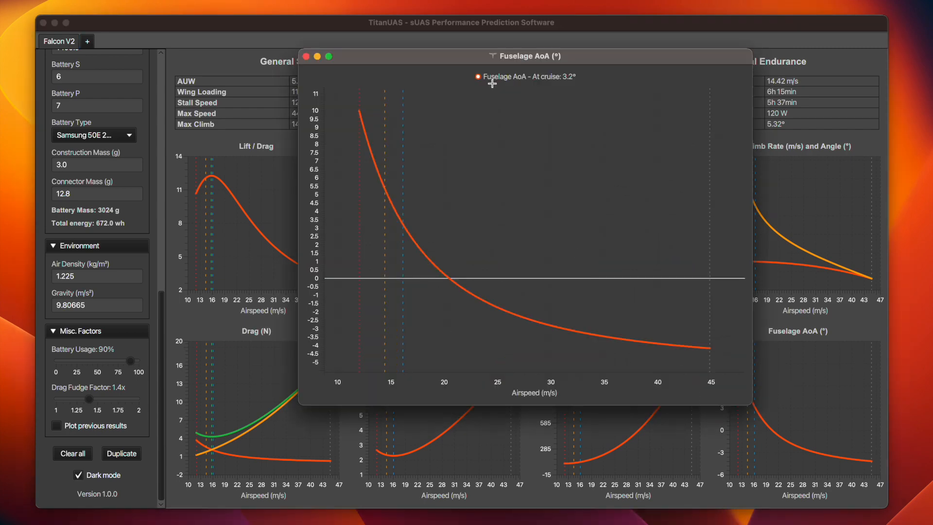
mouse_move(577, 82)
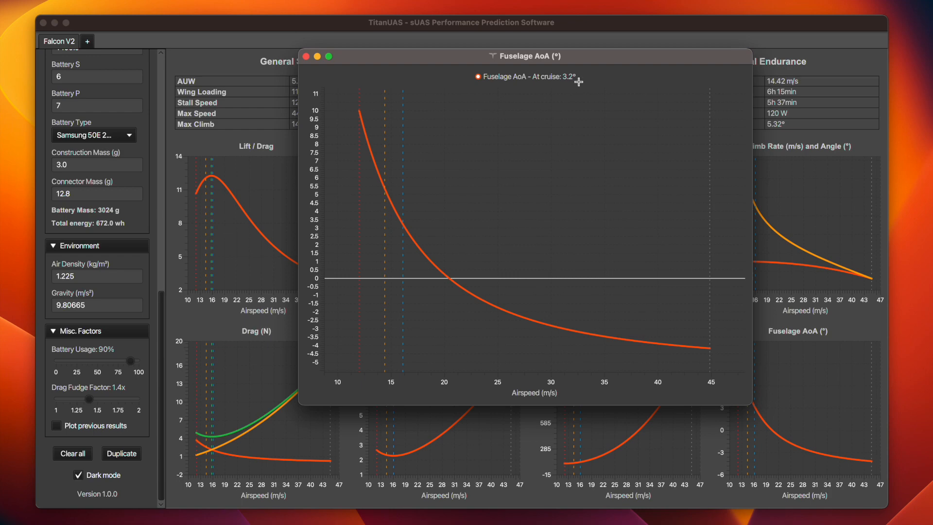
mouse_move(544, 82)
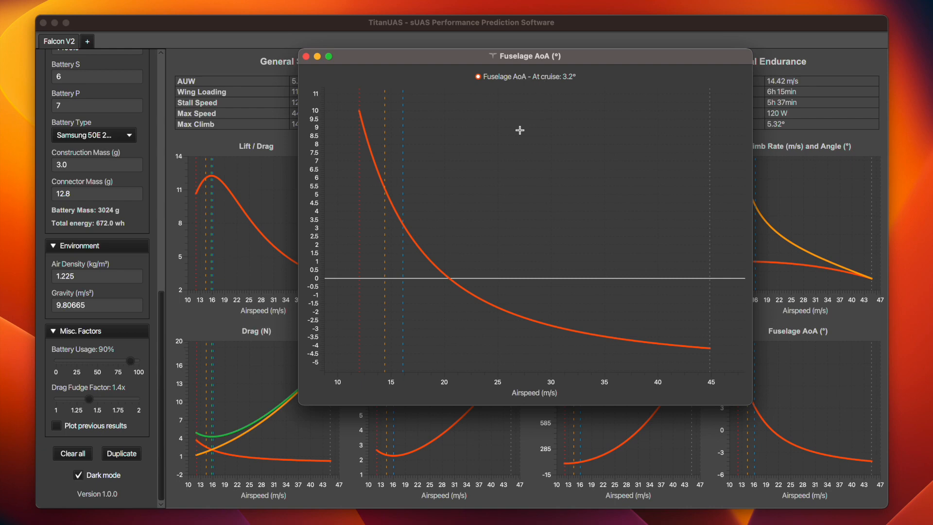
mouse_move(530, 370)
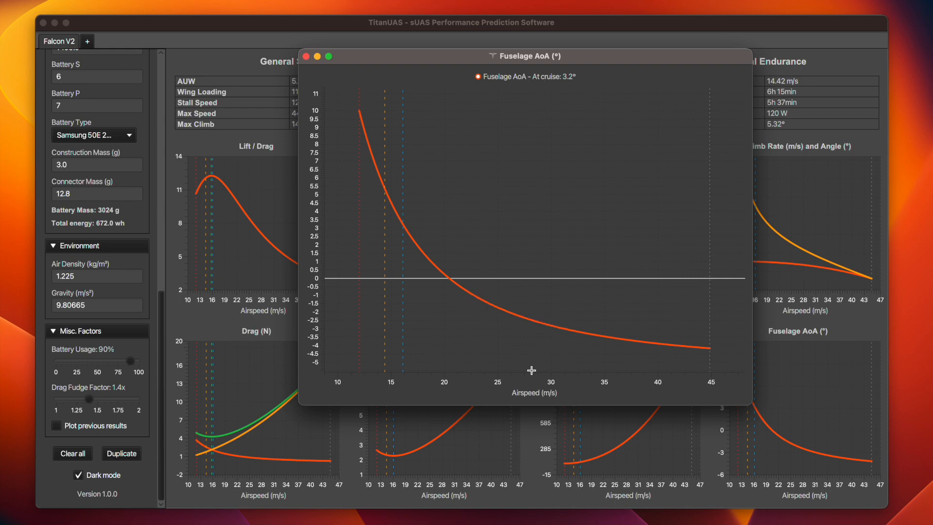
mouse_move(445, 369)
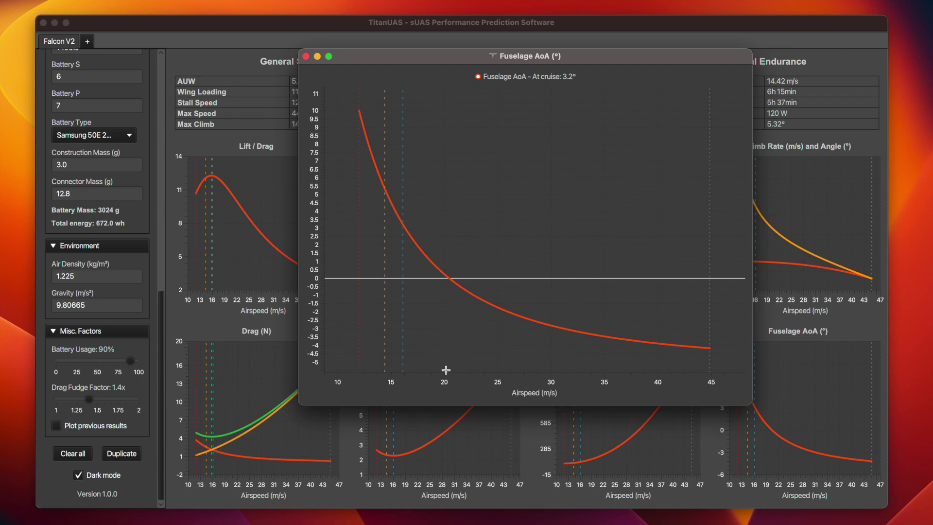
mouse_move(446, 369)
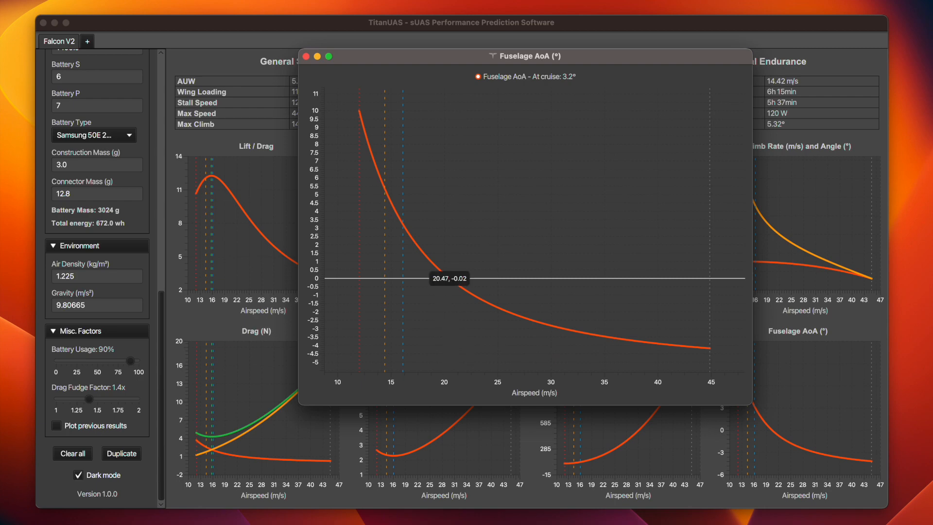
mouse_move(445, 262)
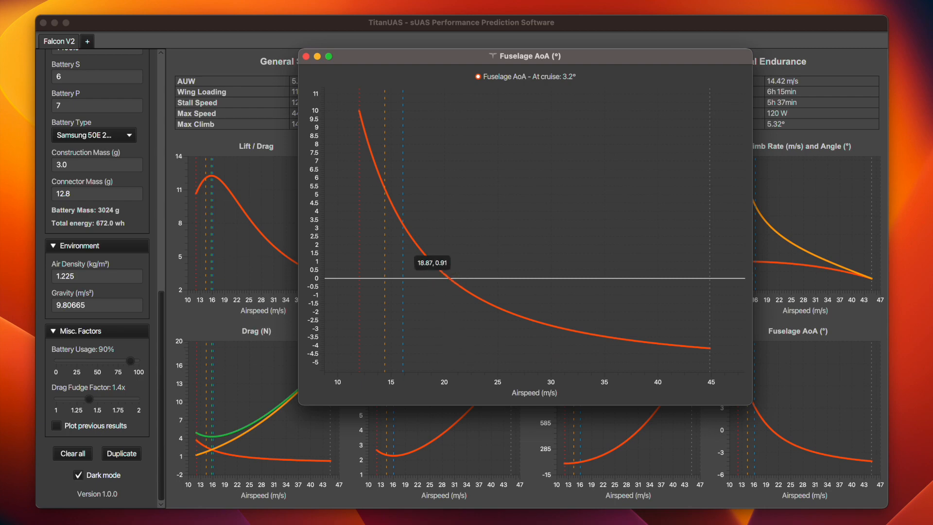
mouse_move(500, 308)
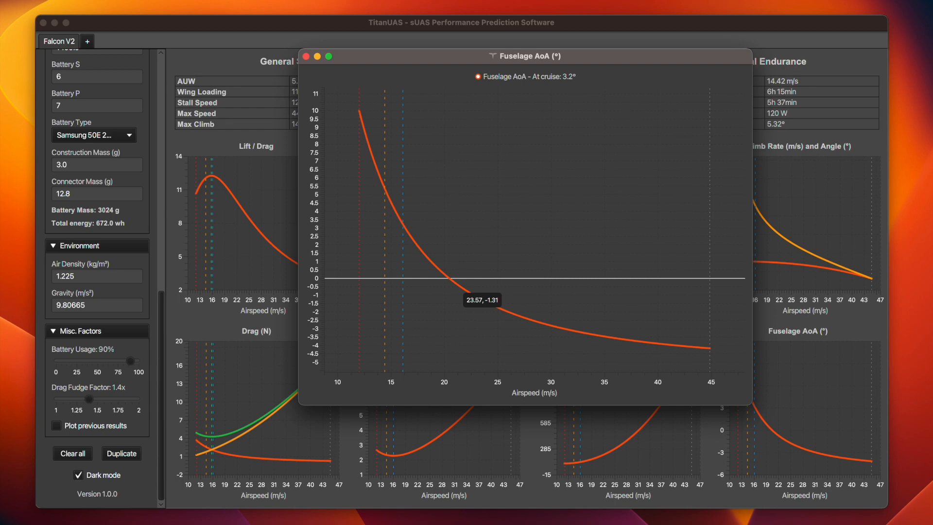
mouse_move(311, 18)
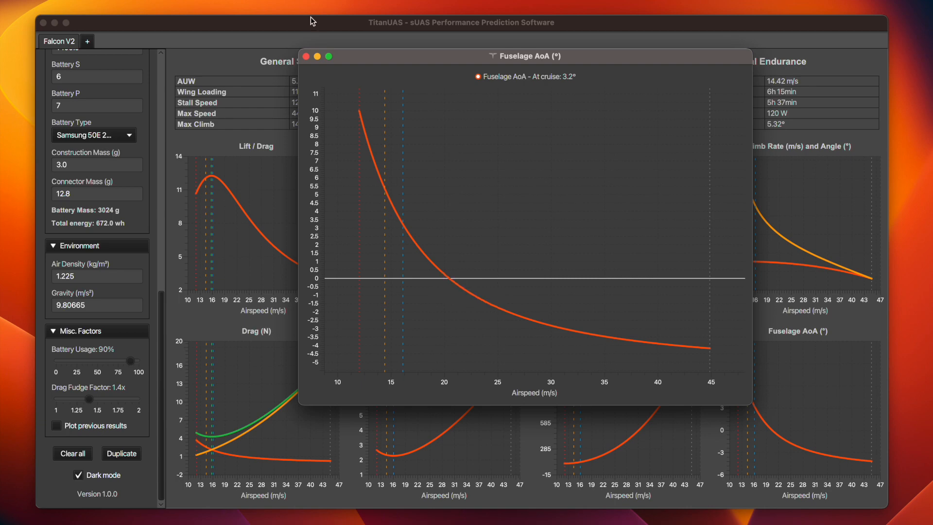
left_click(309, 56)
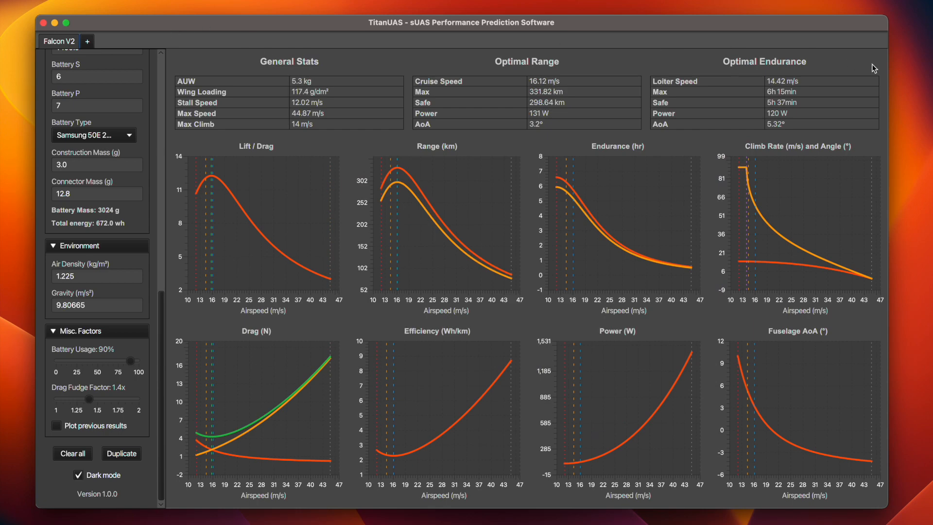
mouse_move(203, 2)
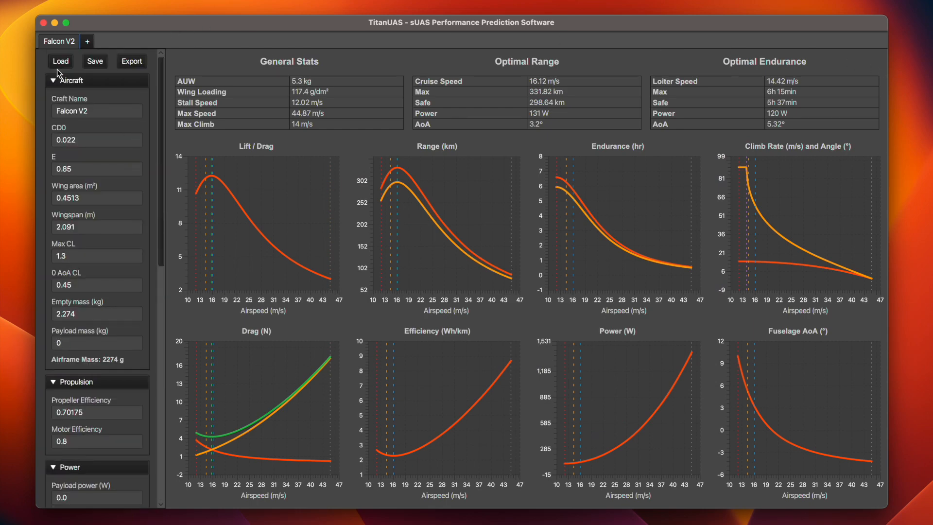
mouse_move(88, 82)
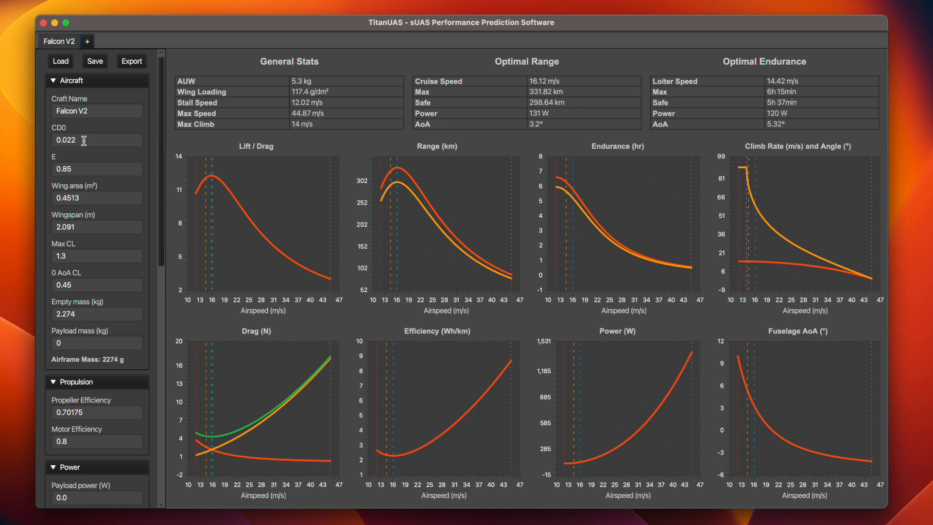
mouse_move(109, 164)
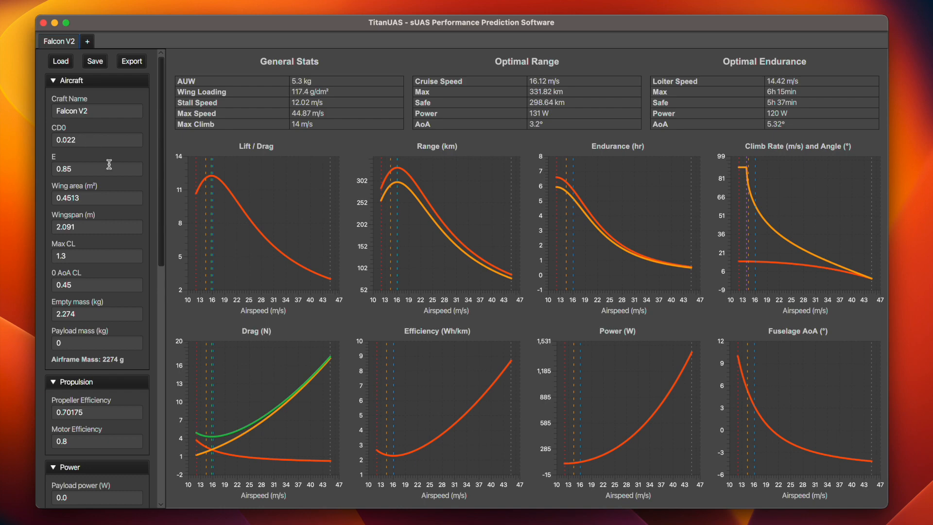
mouse_move(81, 140)
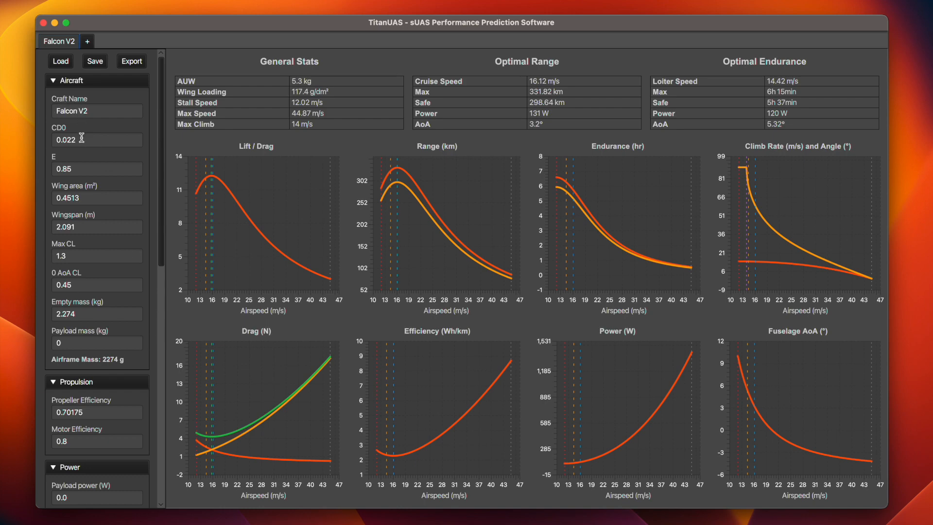
mouse_move(71, 169)
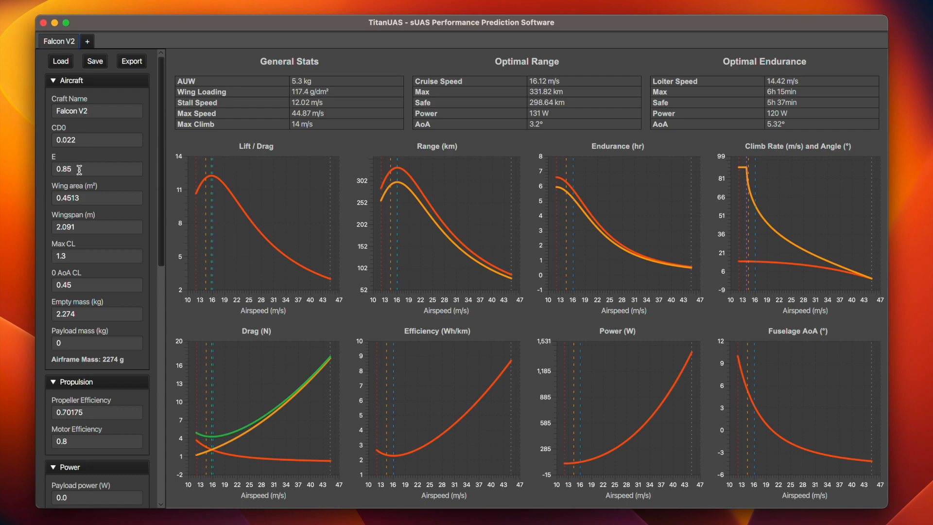
mouse_move(89, 198)
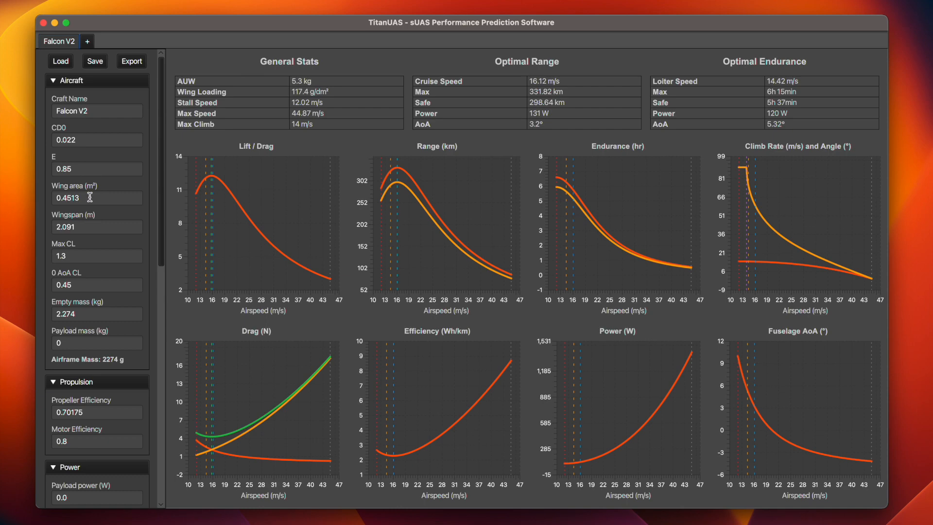
mouse_move(89, 191)
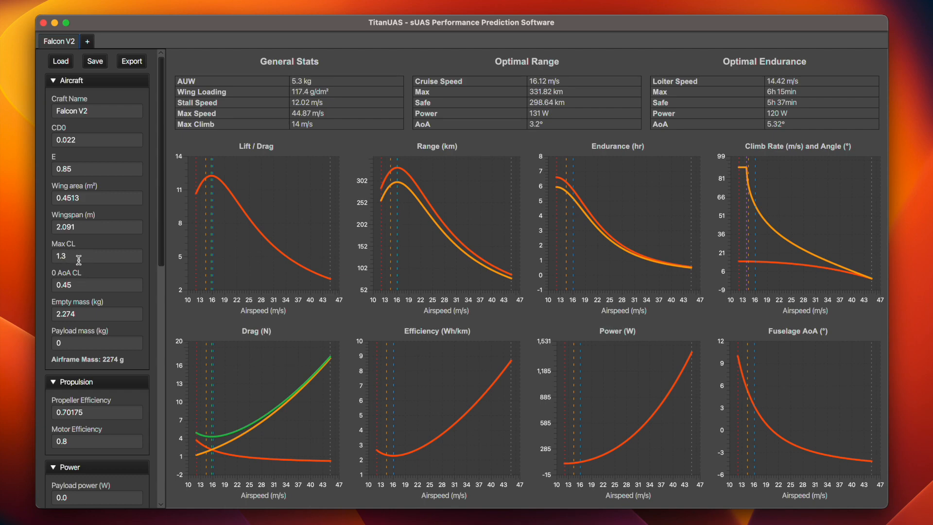
mouse_move(60, 278)
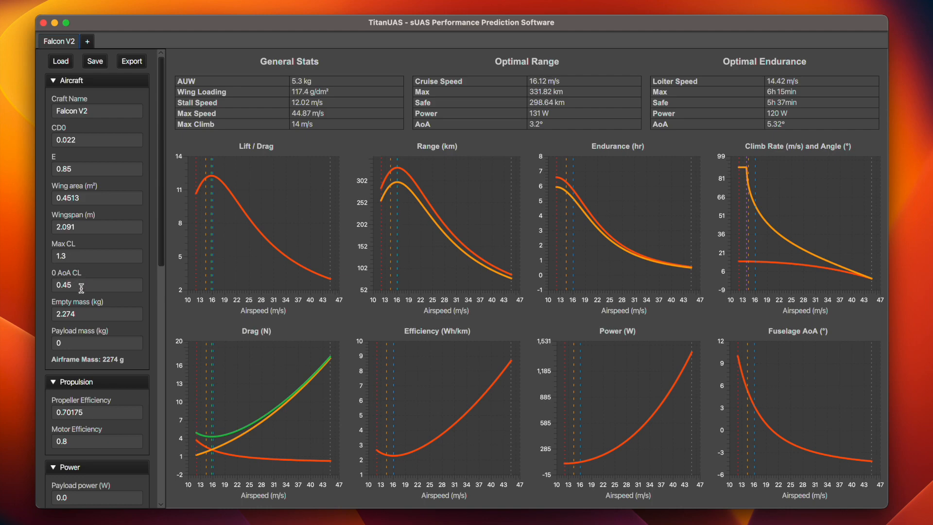
mouse_move(91, 314)
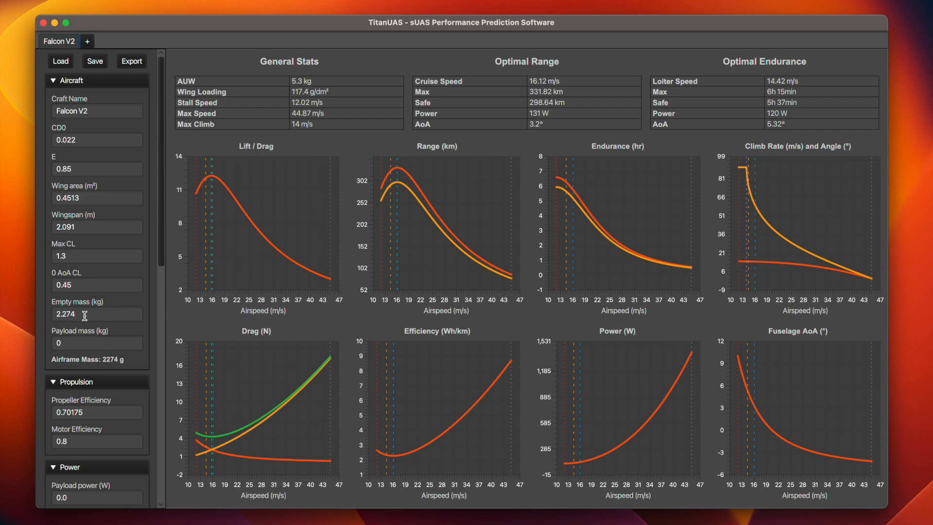
mouse_move(78, 343)
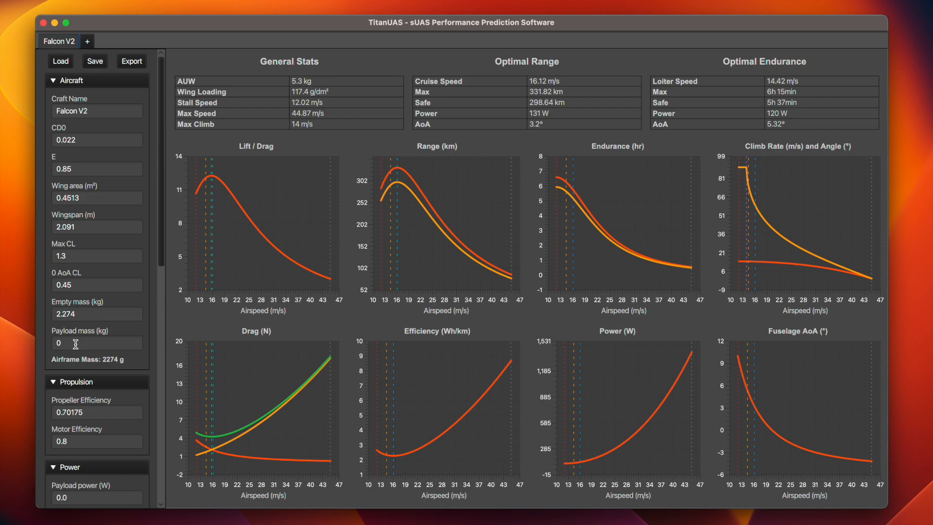
scroll("down", 3)
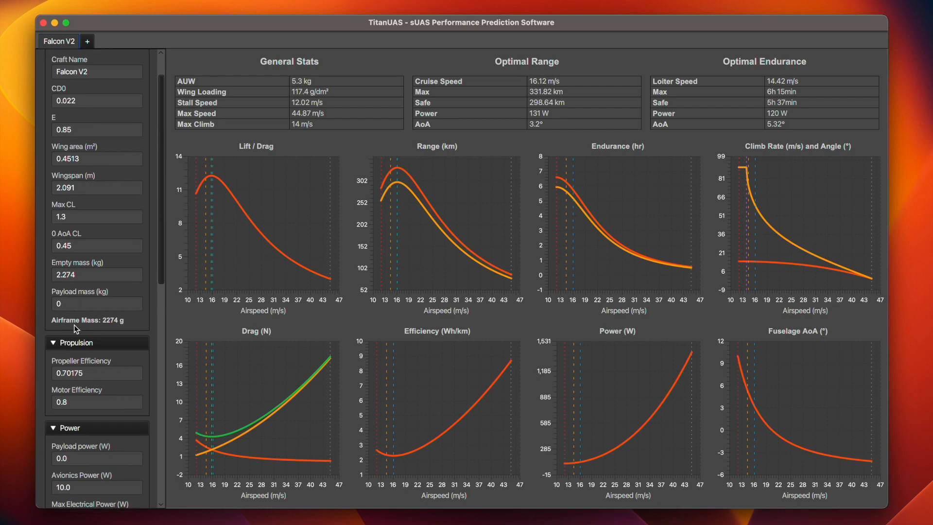
scroll("down", 3)
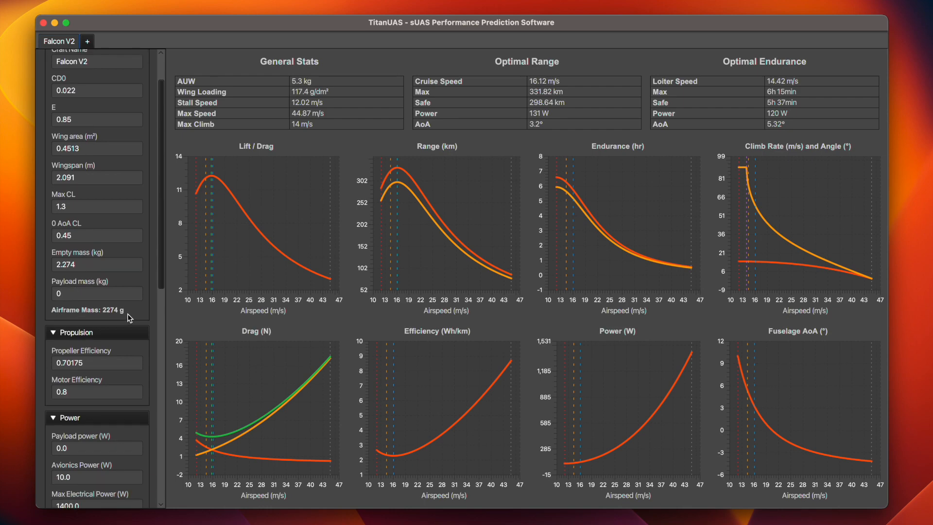
Set payload mass to 1 kg for 6.3 kg AUW and review propeller and motor efficiency values.
left_click(95, 343)
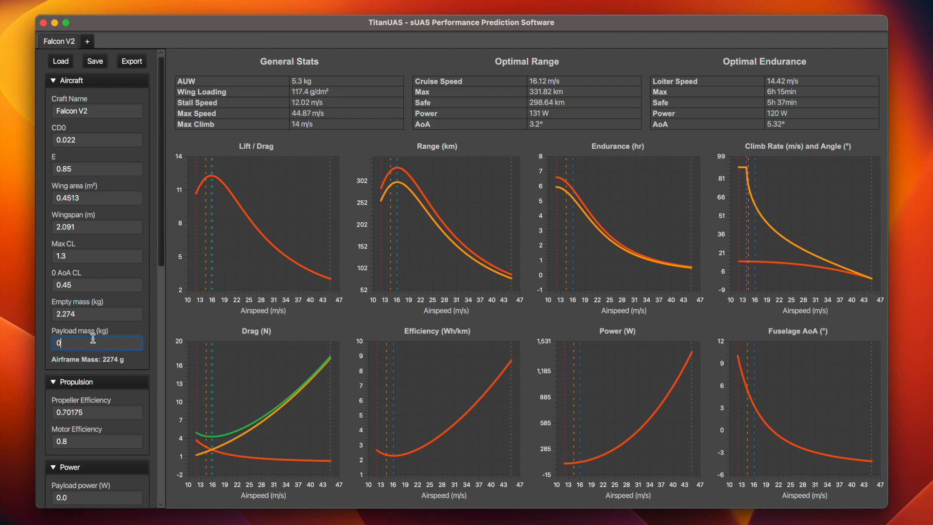
type("1")
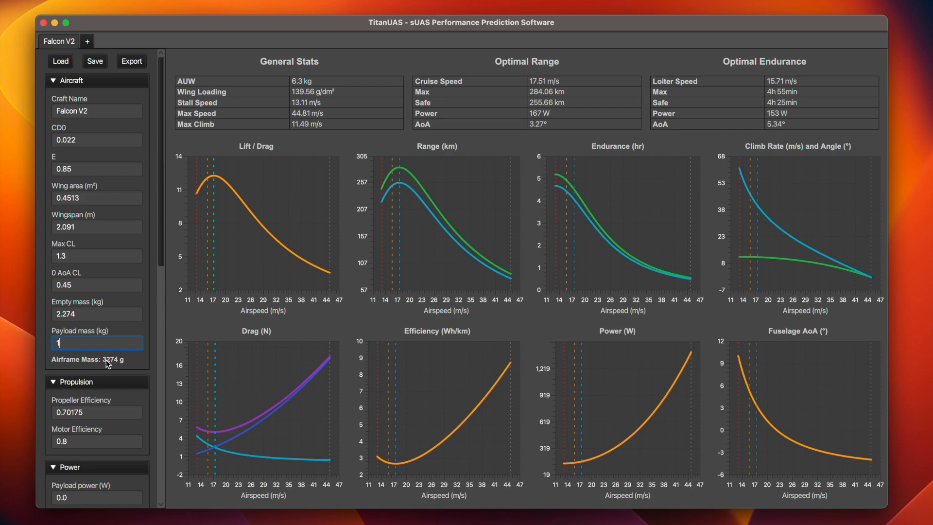
scroll("down", 3)
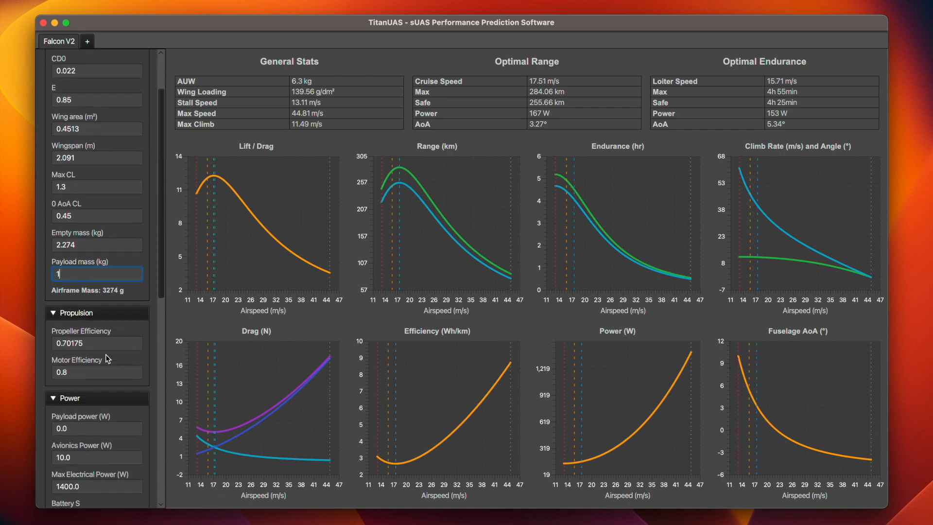
scroll("down", 3)
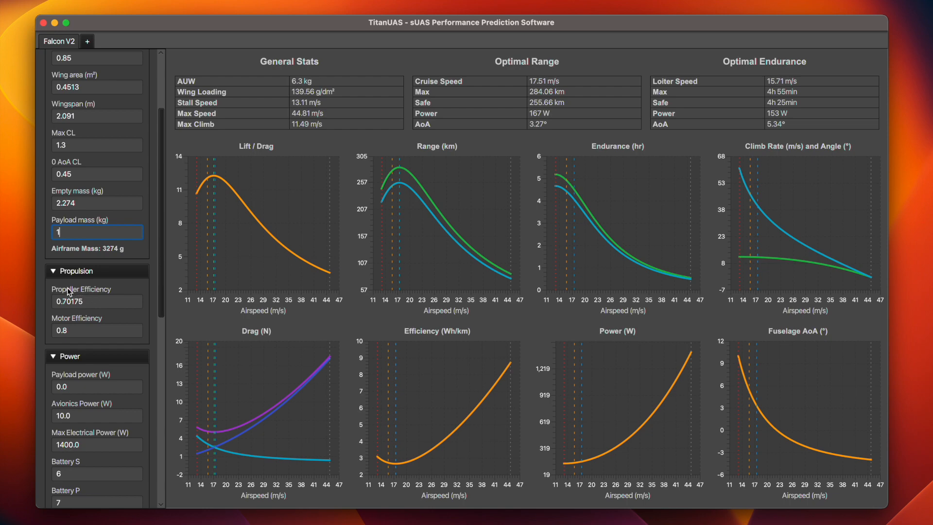
left_click(92, 302)
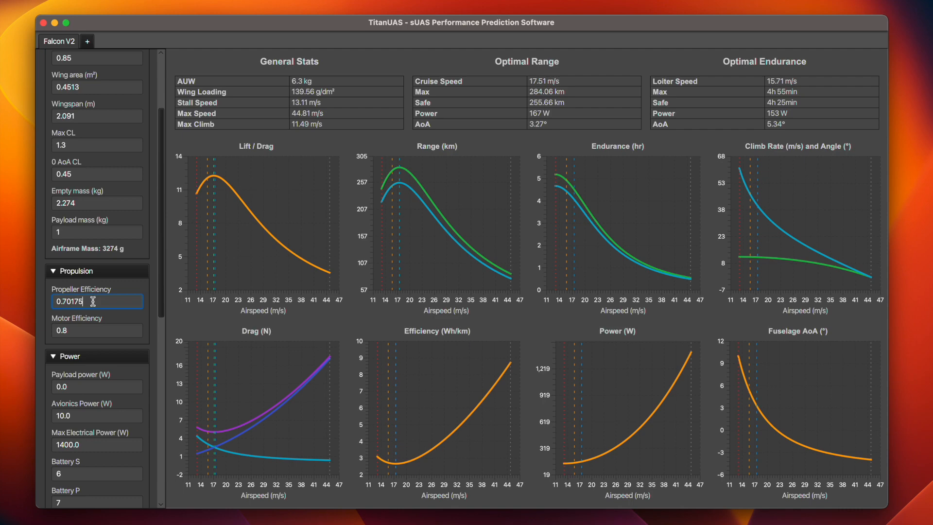
left_click(97, 331)
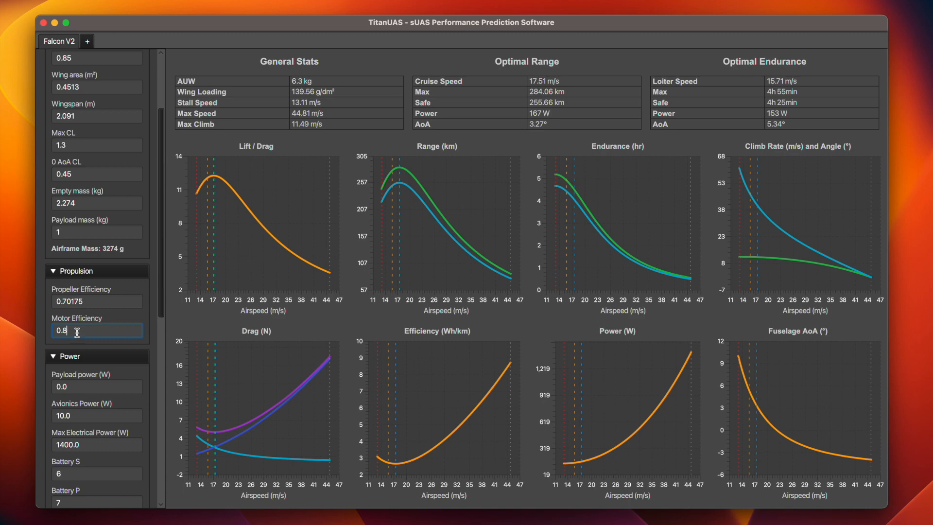
scroll("down", 3)
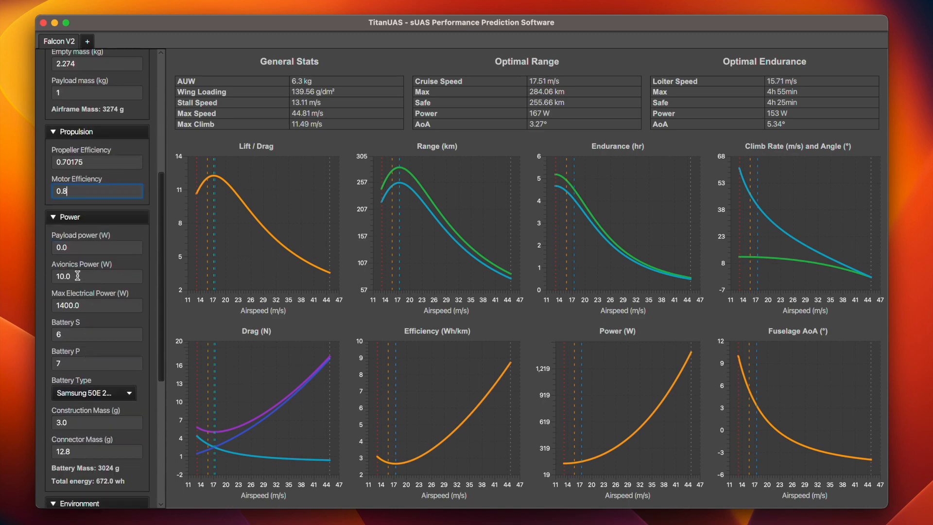
Set payload power to 25 W and review avionics and max electrical power values.
left_click(85, 248)
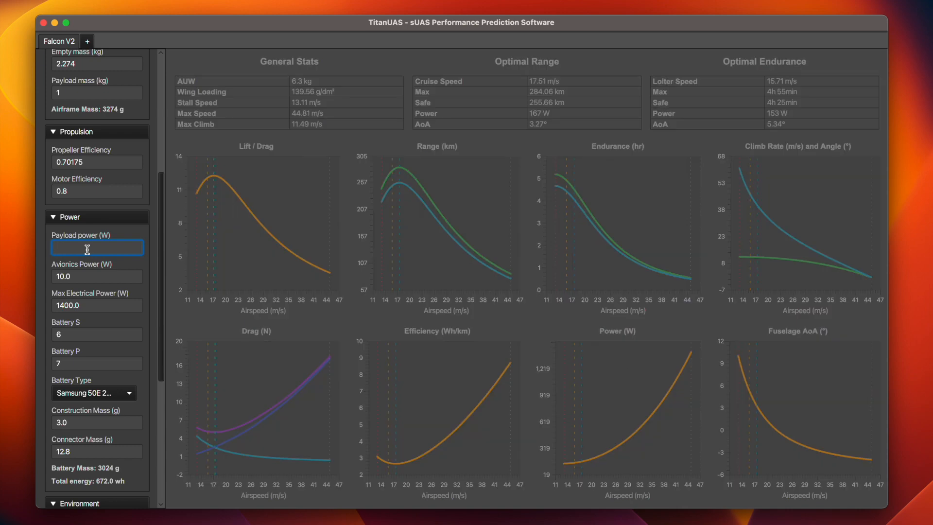
type("25")
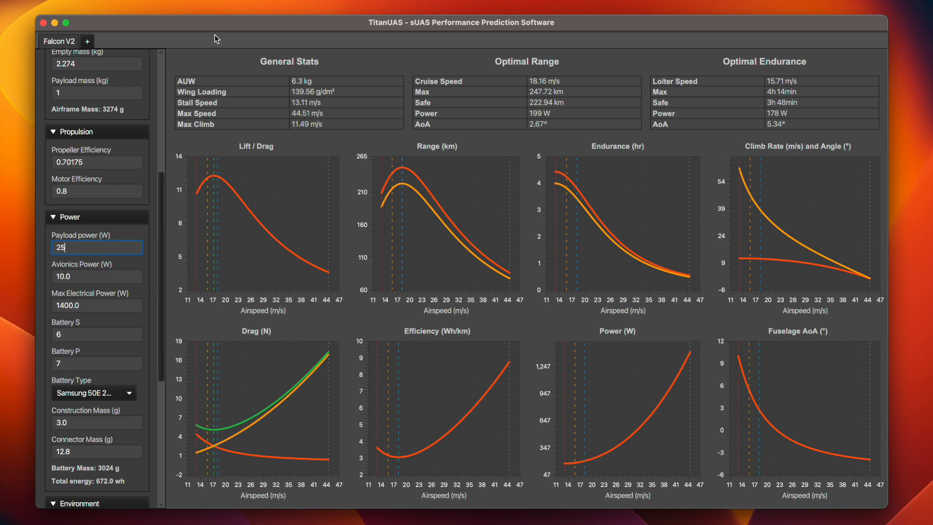
mouse_move(88, 275)
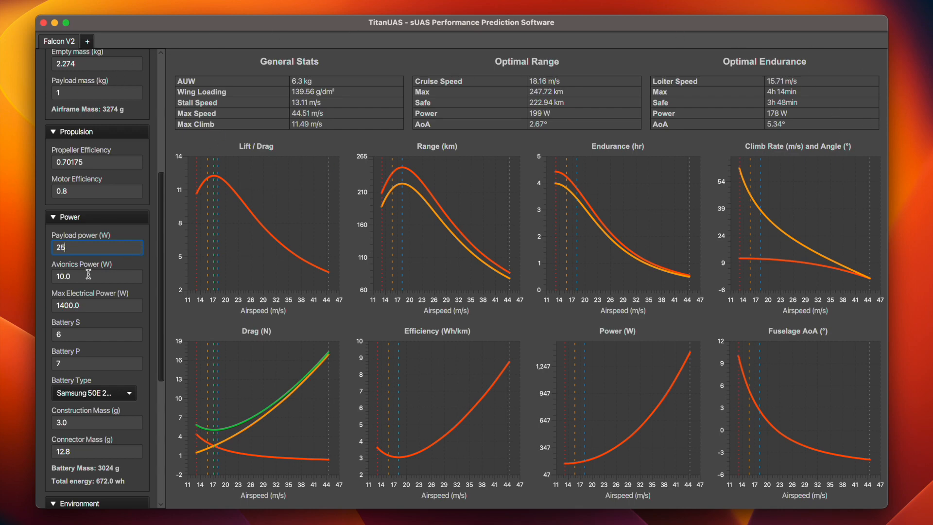
left_click(88, 276)
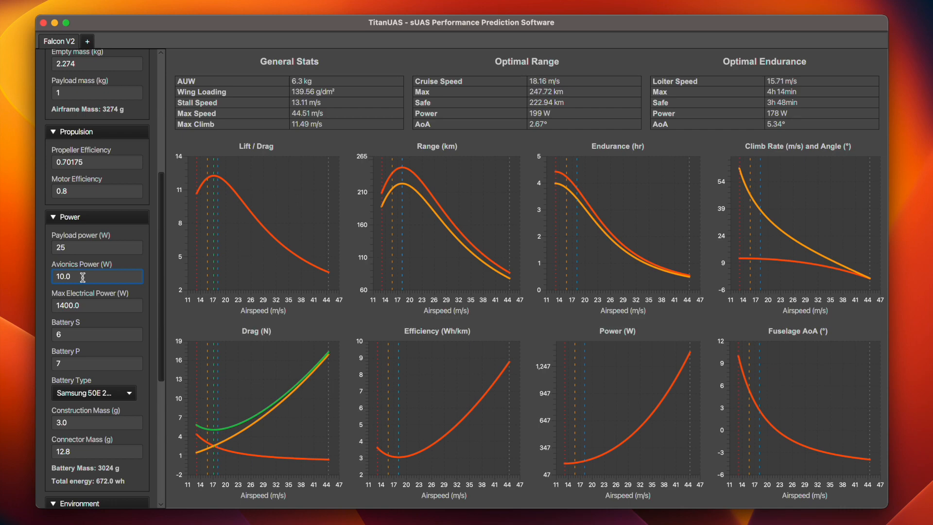
left_click(90, 305)
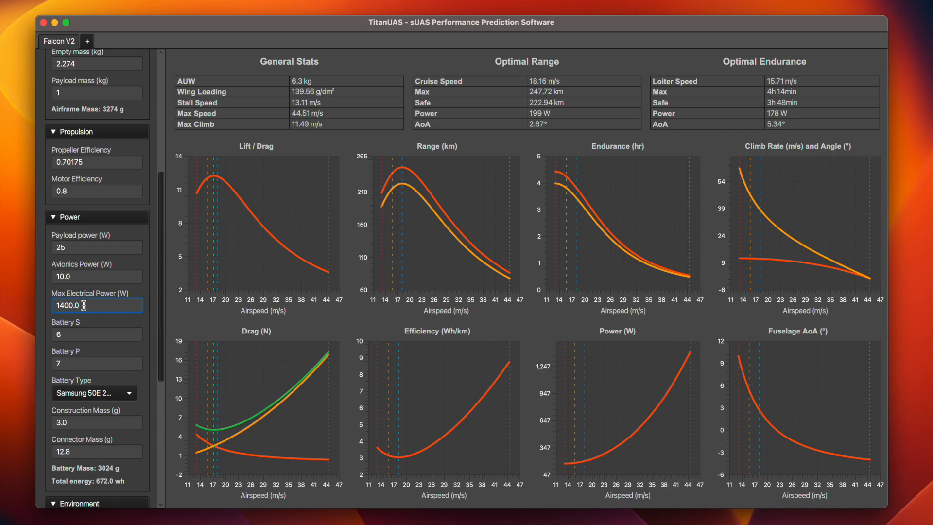
scroll("down", 3)
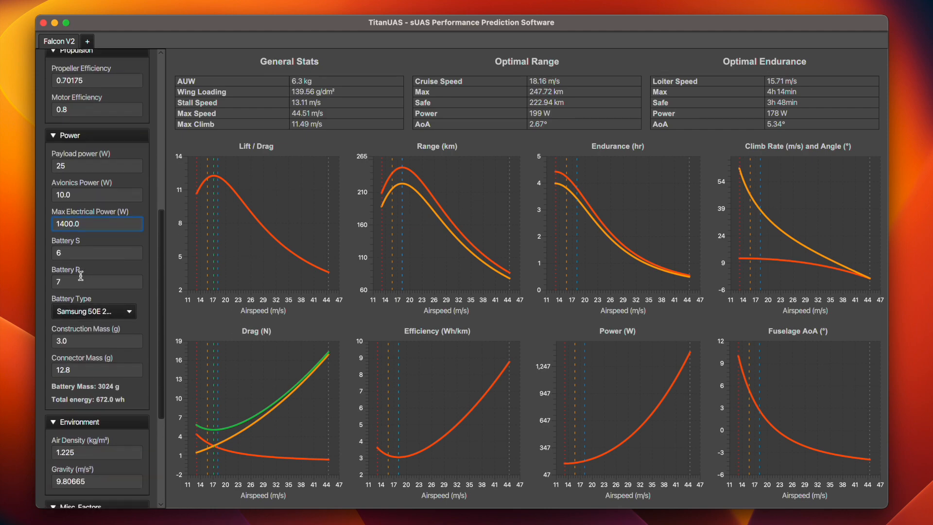
scroll("down", 3)
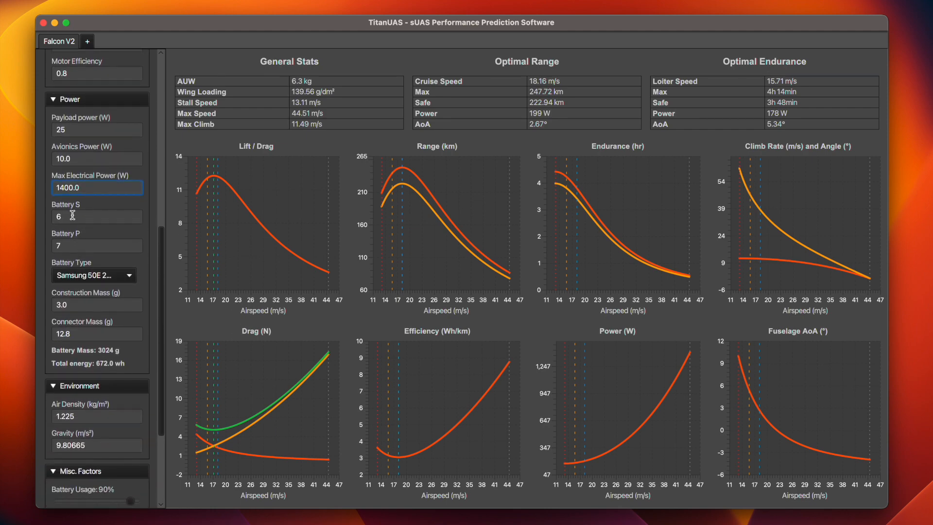
left_click(97, 216)
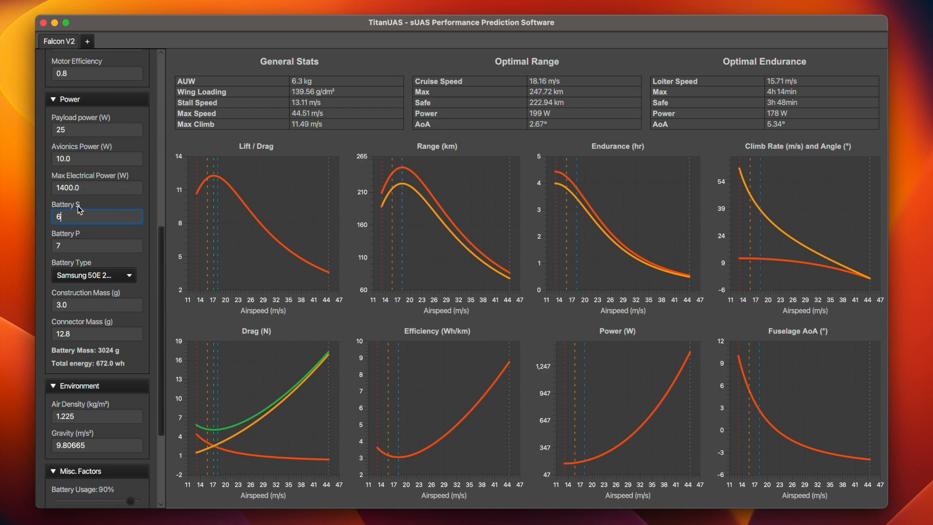
mouse_move(82, 242)
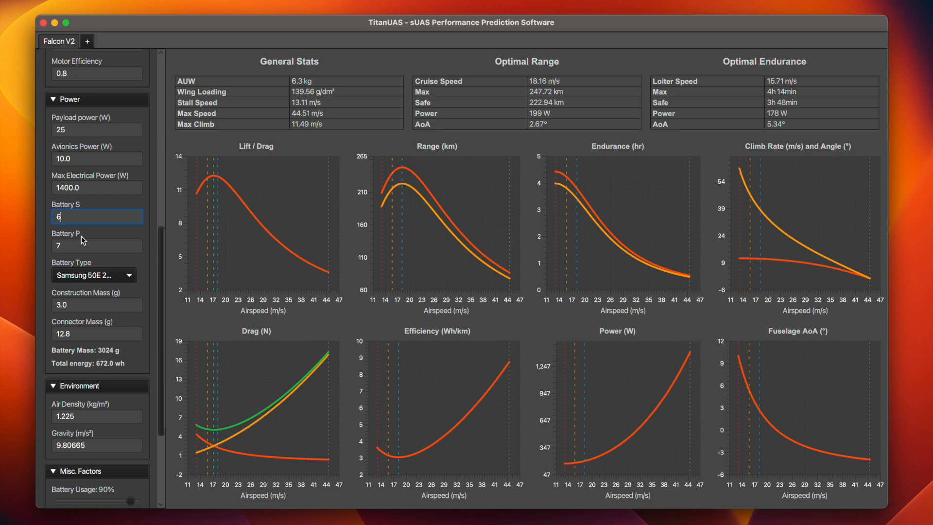
left_click(94, 275)
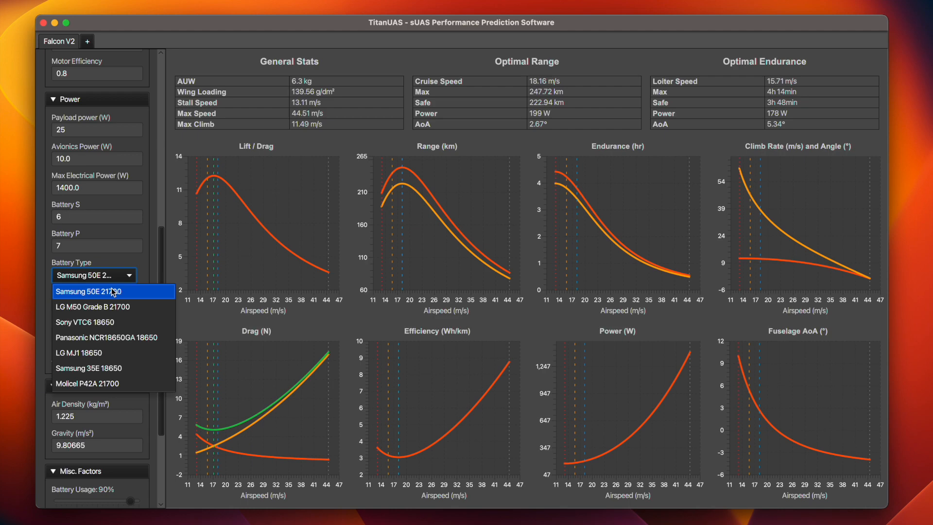
left_click(113, 292)
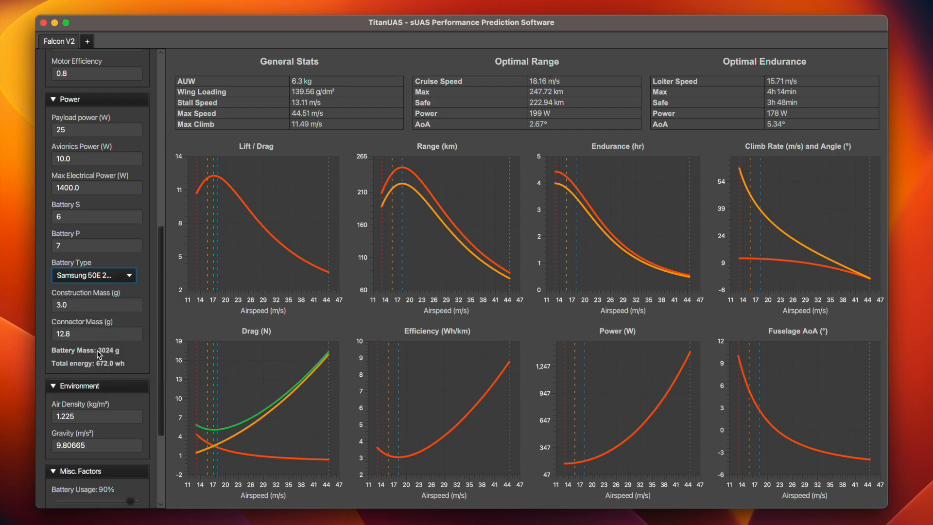
mouse_move(120, 357)
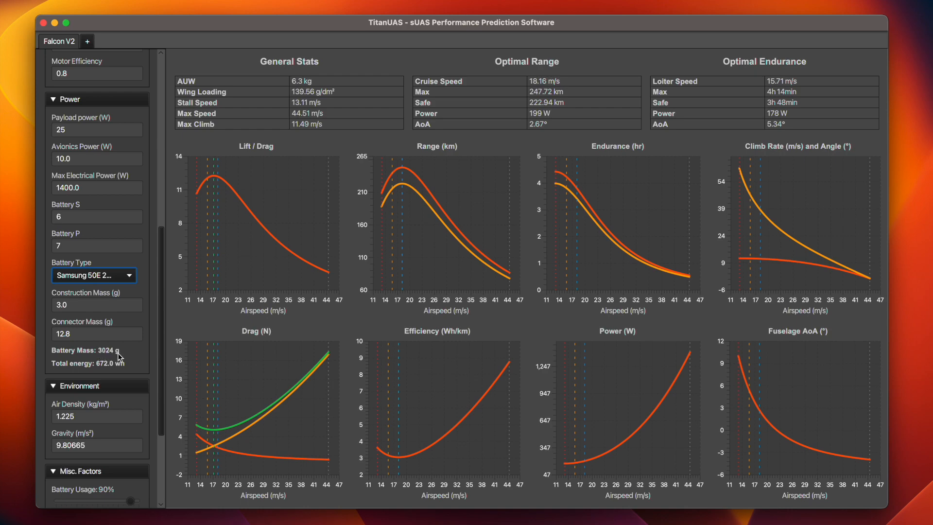
mouse_move(111, 369)
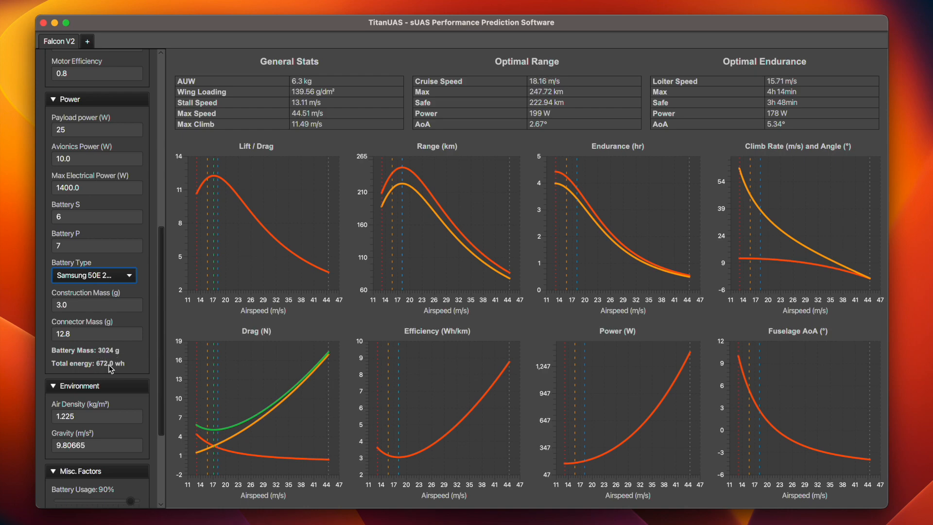
mouse_move(122, 367)
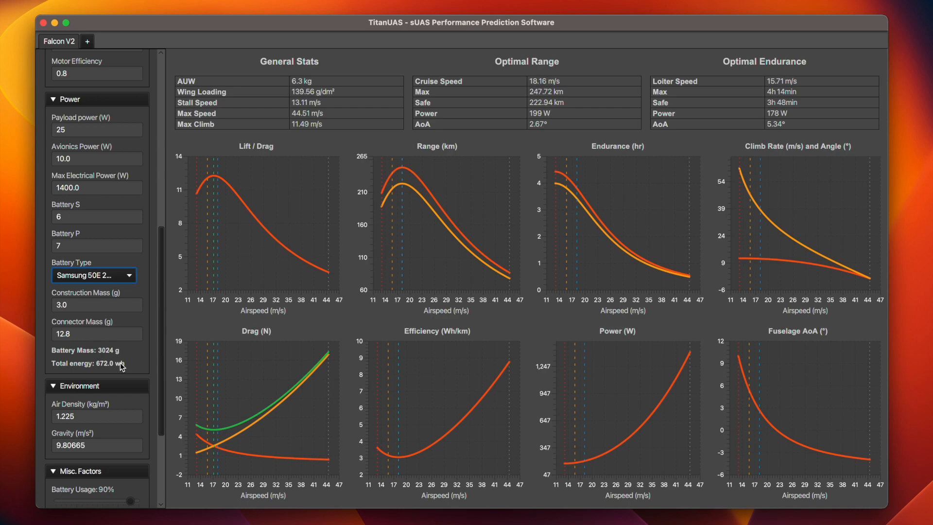
mouse_move(119, 364)
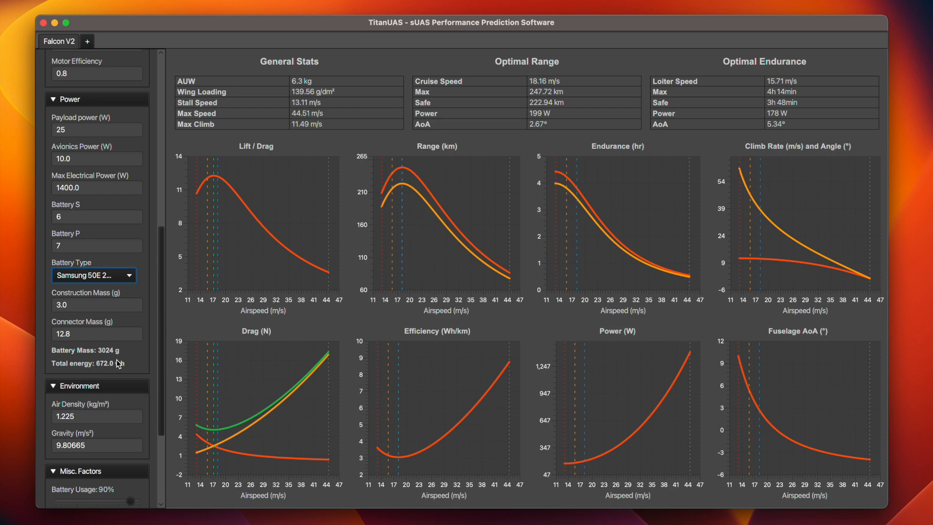
mouse_move(128, 356)
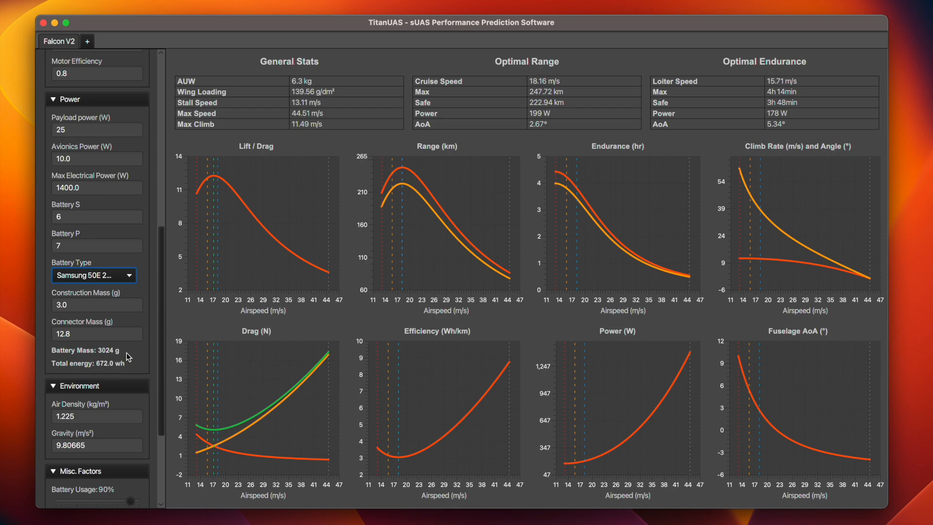
left_click(97, 305)
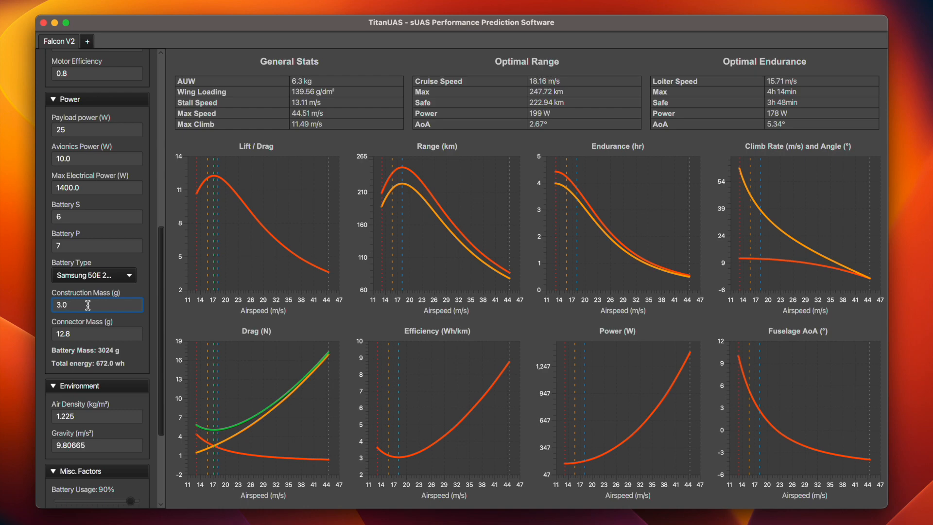
mouse_move(84, 329)
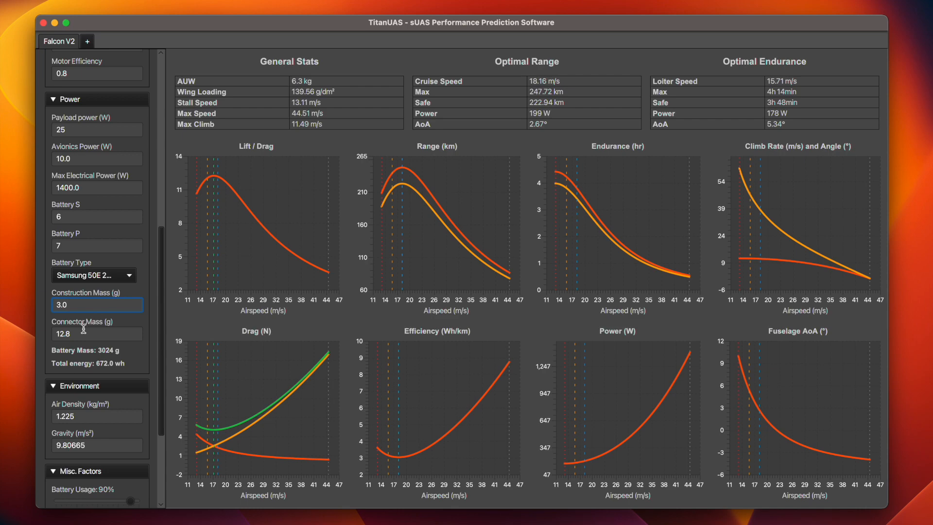
left_click(98, 334)
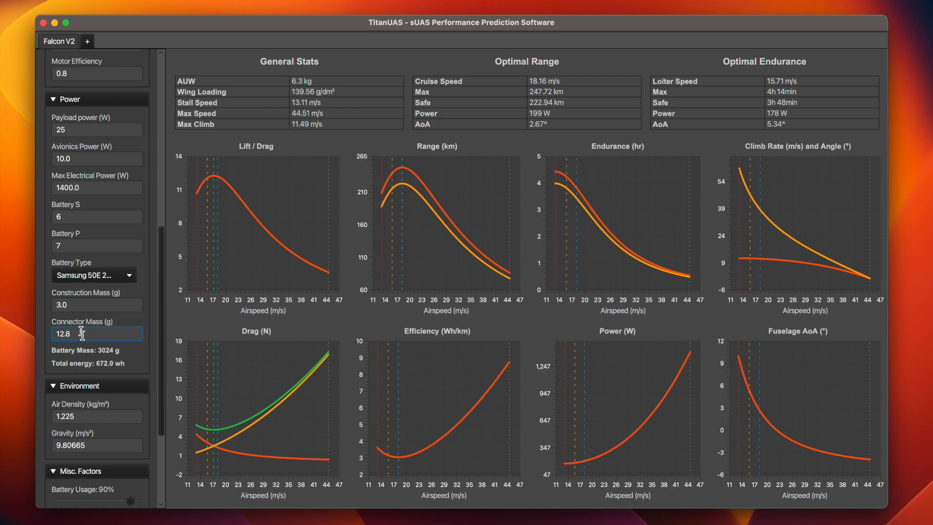
scroll("down", 3)
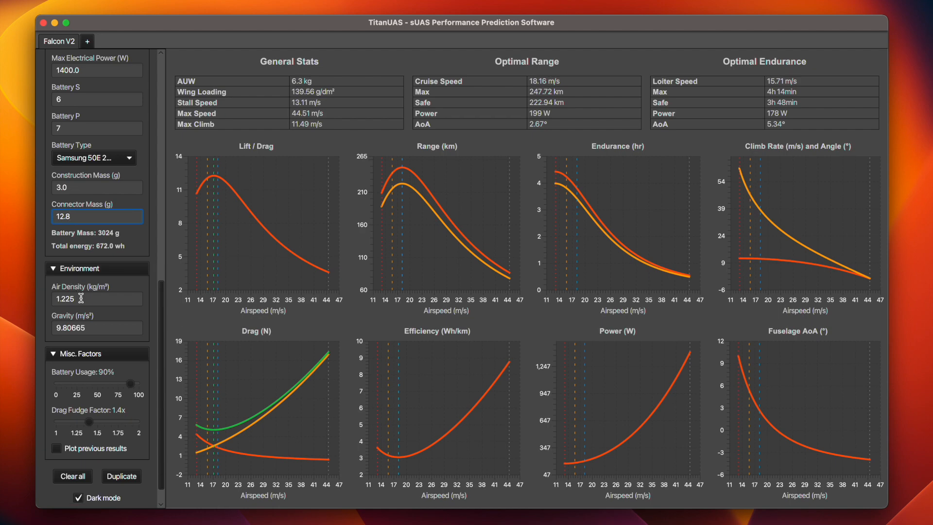
mouse_move(76, 301)
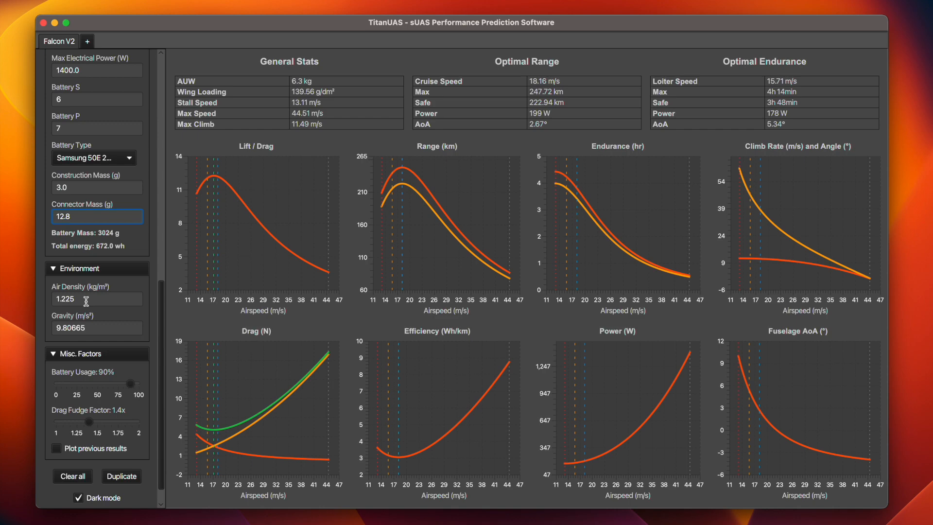
mouse_move(47, 277)
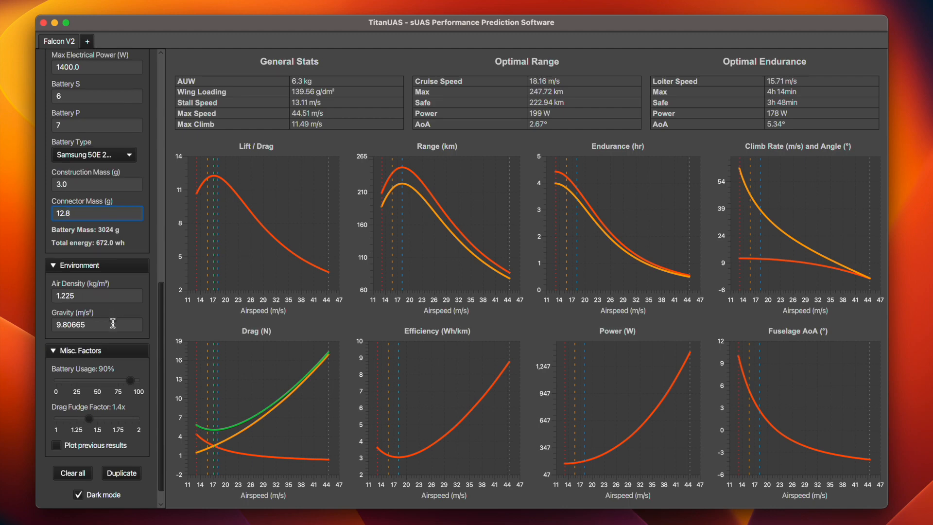
scroll("down", 3)
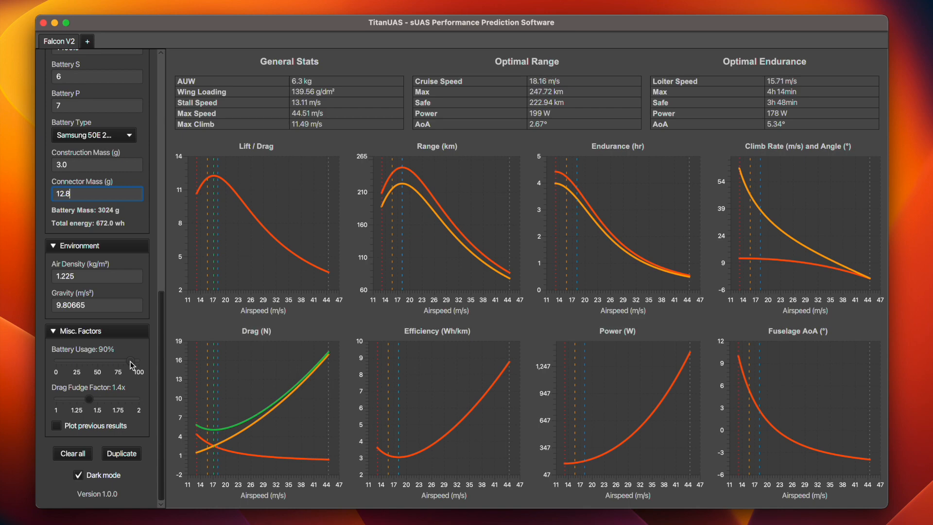
mouse_move(119, 397)
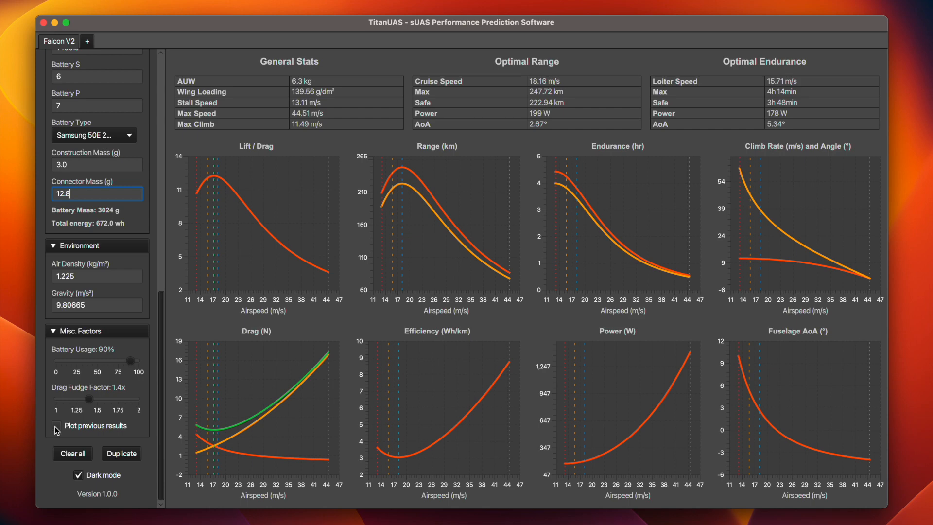
With previous results kept plotted, set Falcon V2 payload mass to 1.5 kg, then to 0 kg.
left_click(55, 426)
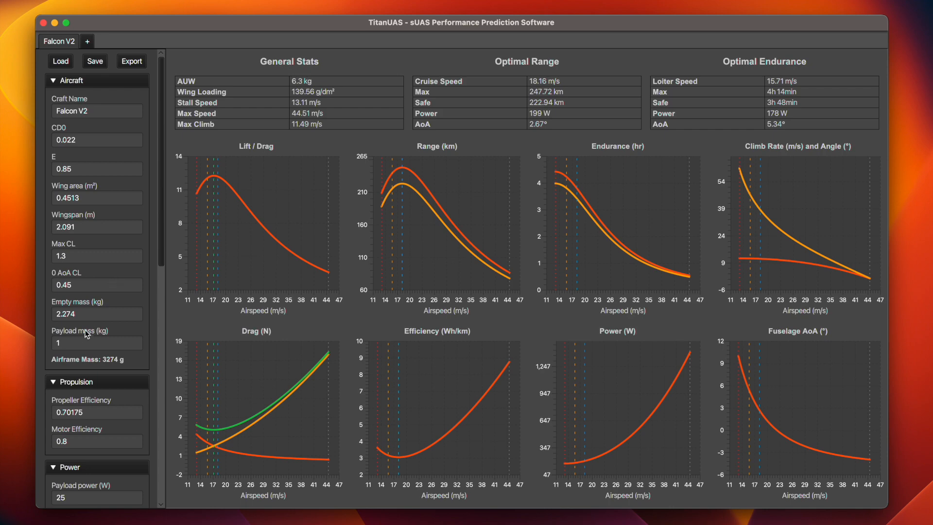
left_click(80, 342)
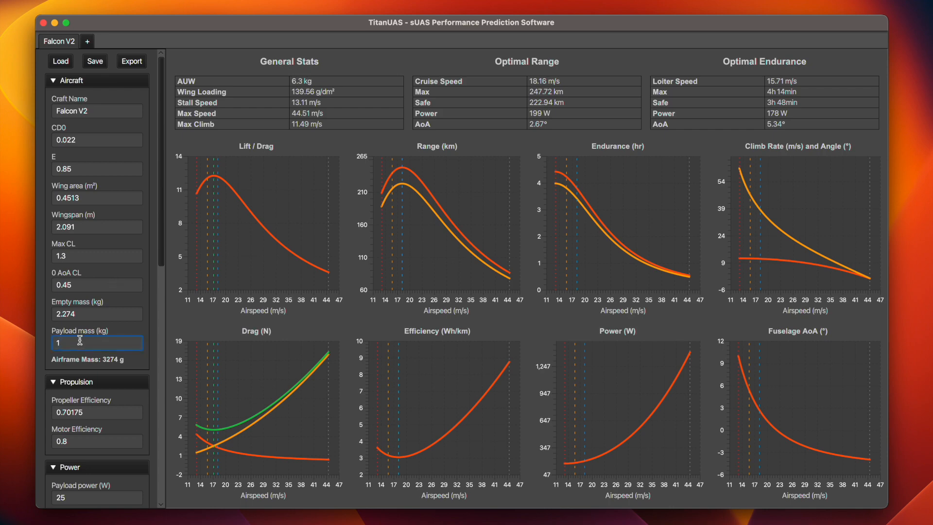
type("1.5")
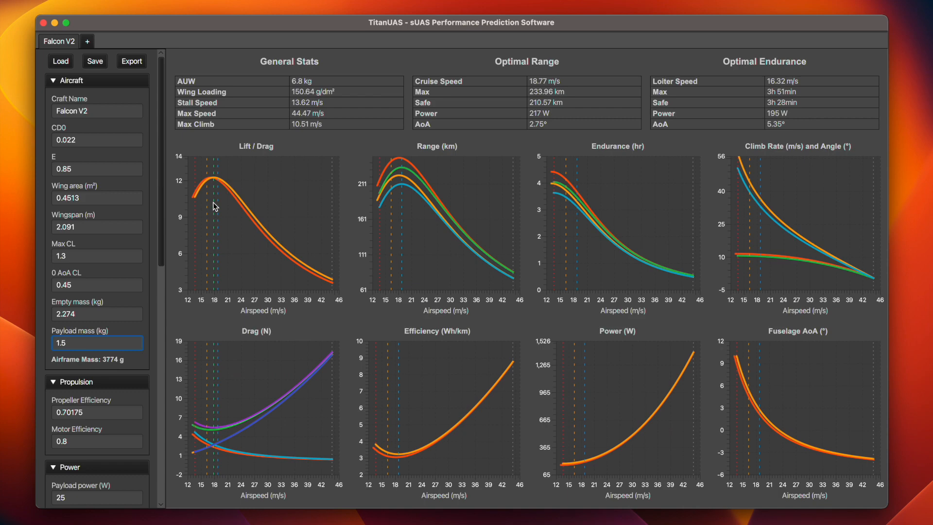
mouse_move(333, 287)
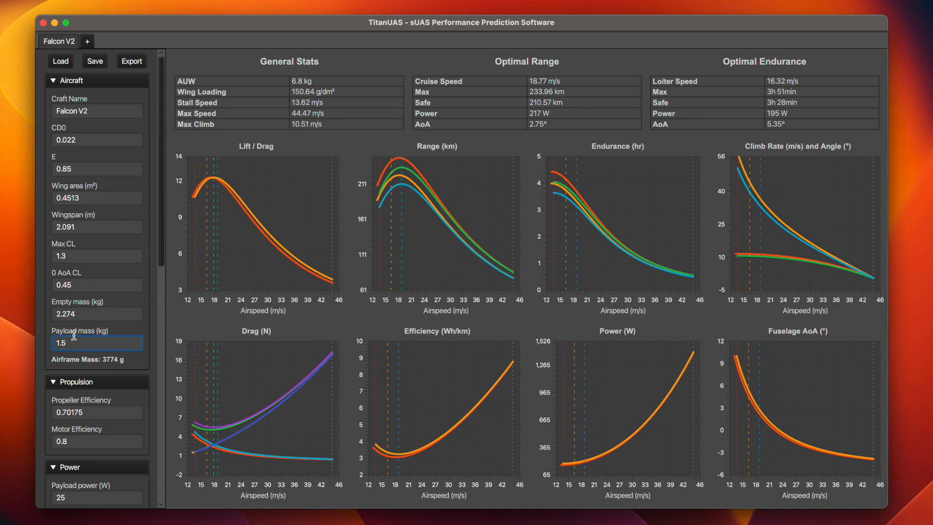
type("0")
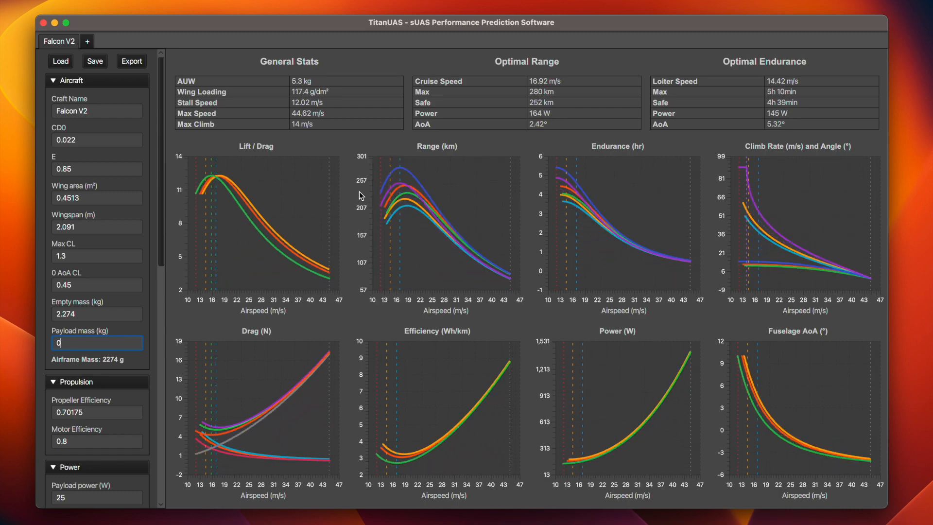
Uncheck 'Plot previous results', Clear all old curves, disable Dark mode and close the enlarged Range chart.
scroll("down", 3)
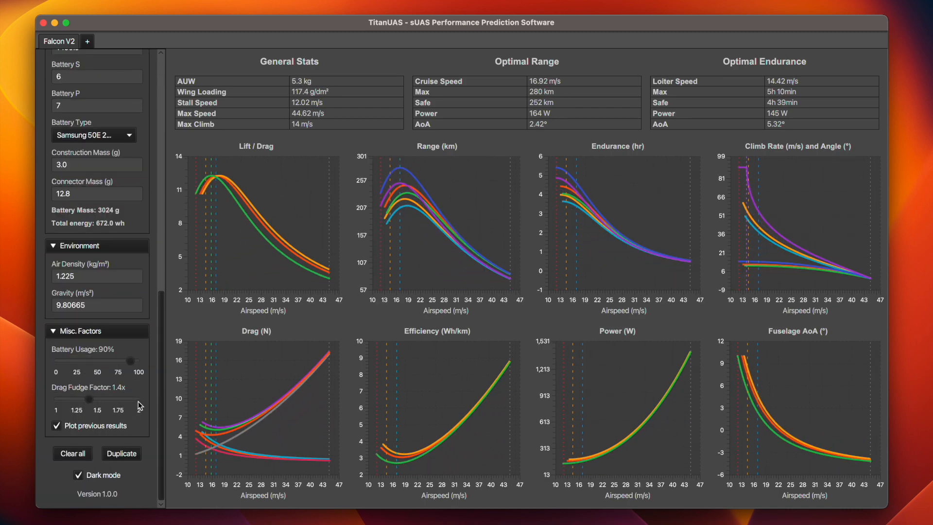
left_click(56, 426)
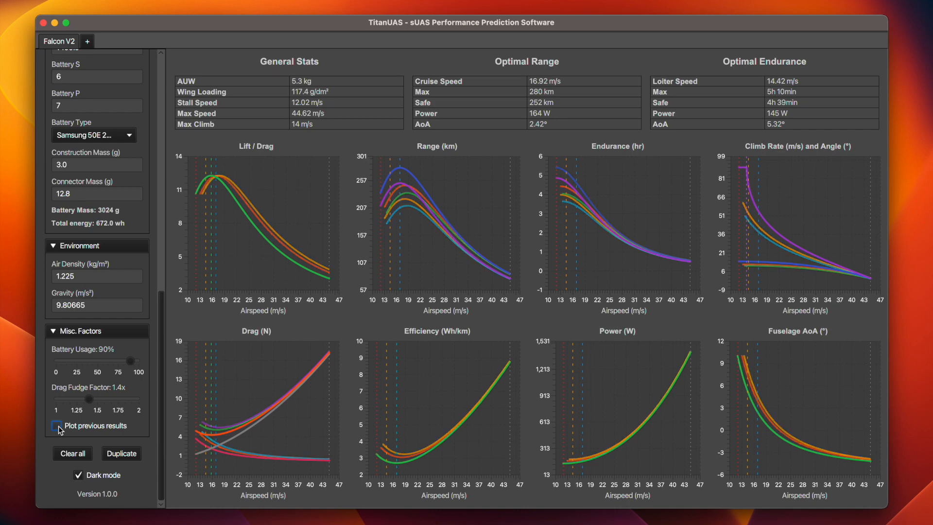
left_click(56, 426)
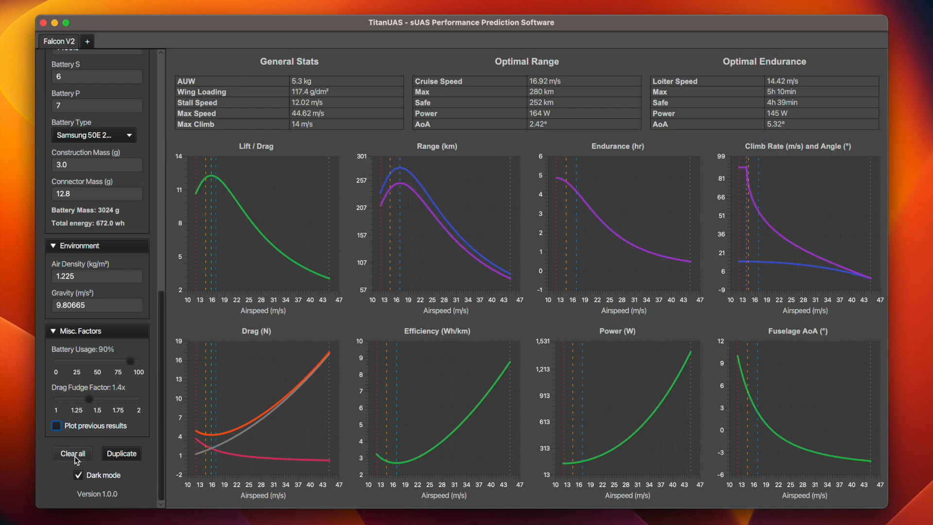
mouse_move(129, 463)
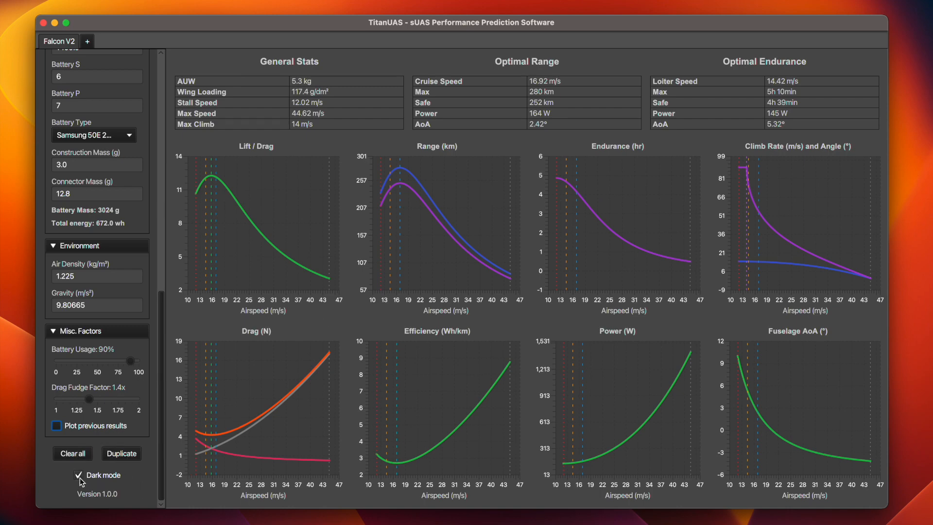
left_click(77, 476)
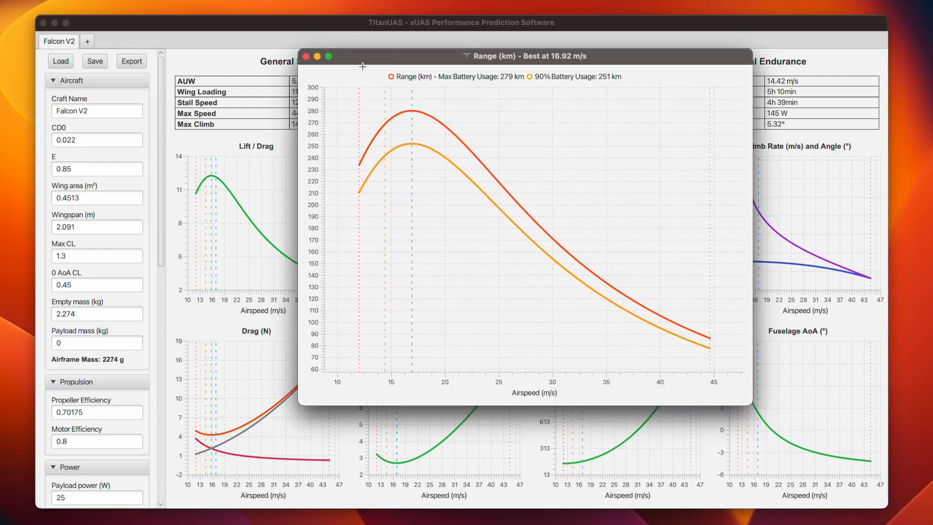
left_click(311, 56)
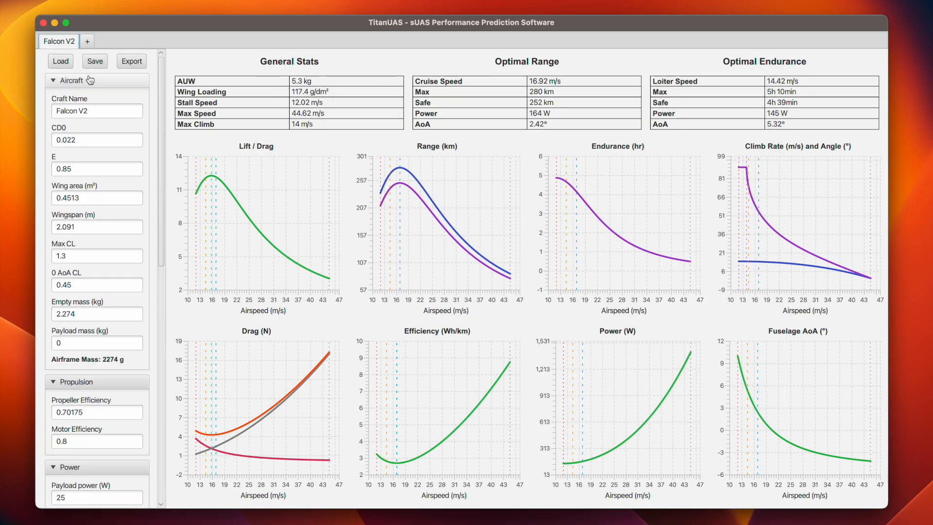
Add a new aircraft tab and load the hawk.json configuration into it.
left_click(88, 40)
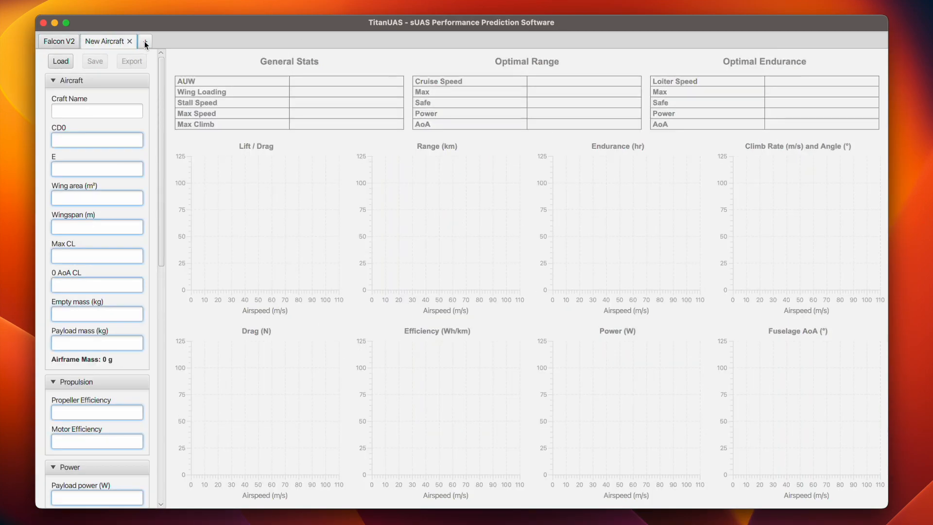
left_click(60, 60)
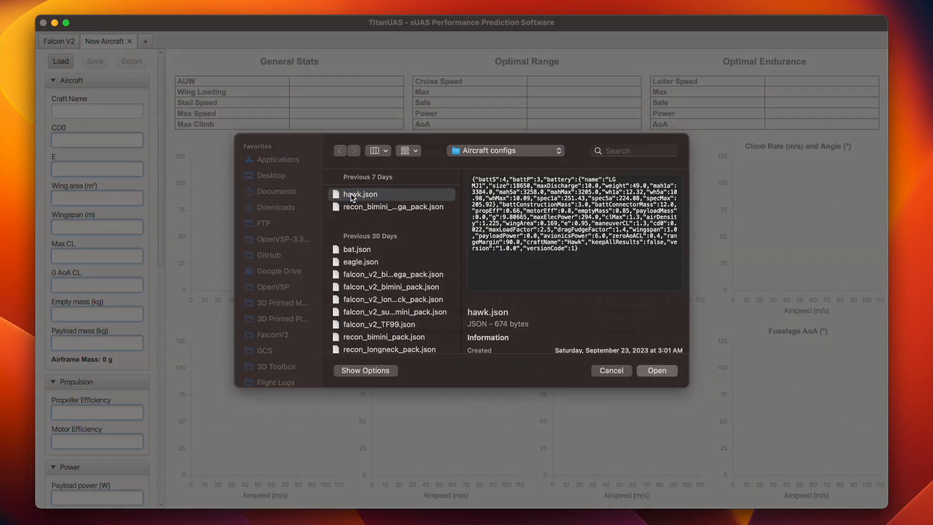
left_click(657, 370)
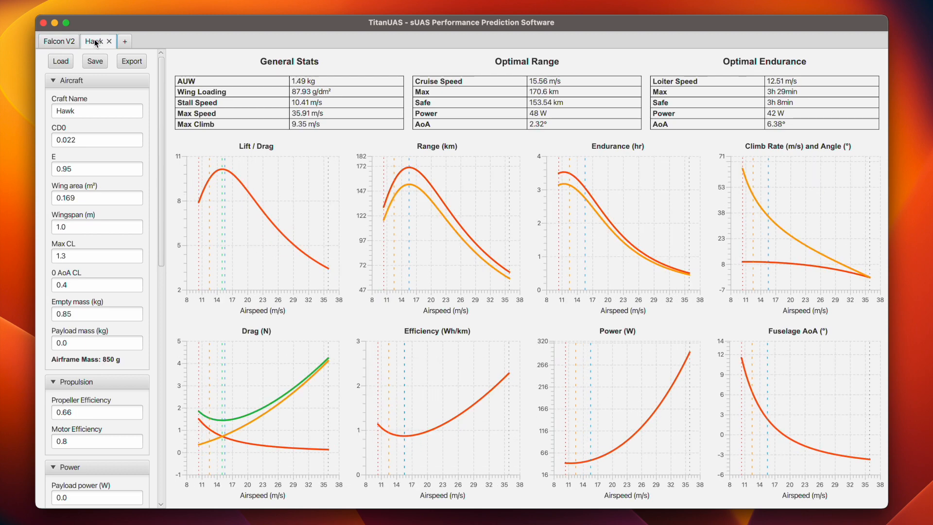
mouse_move(132, 49)
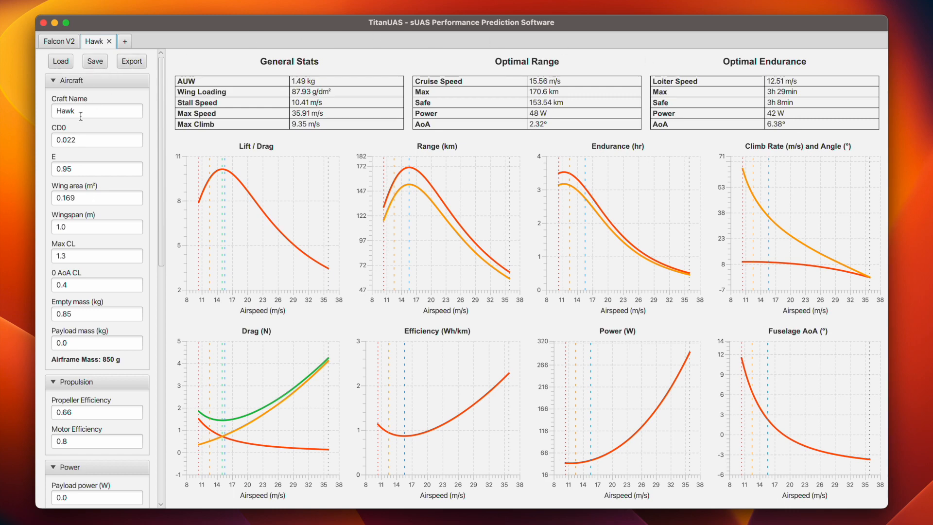
mouse_move(84, 192)
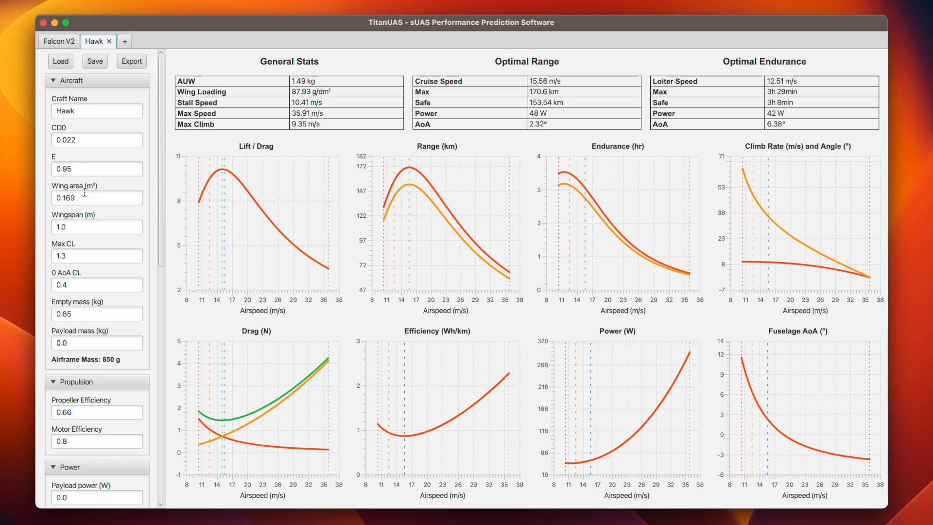
mouse_move(111, 335)
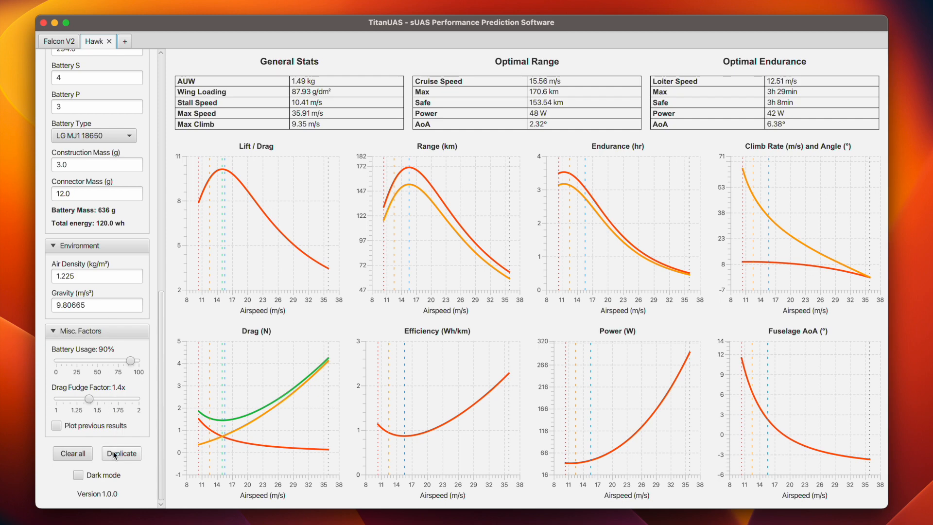
Set the Hawk payload mass to 0.5 kg, then switch back to the Falcon V2 tab.
left_click(121, 453)
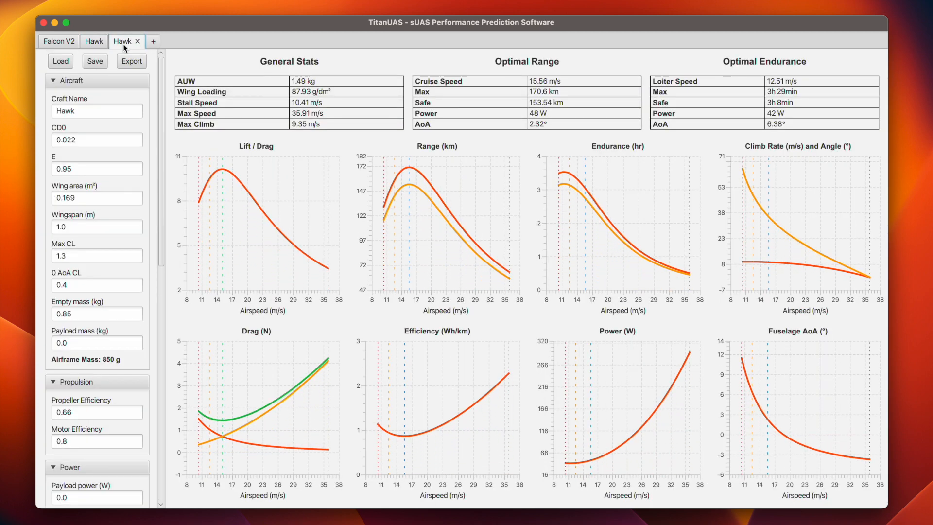
left_click(98, 342)
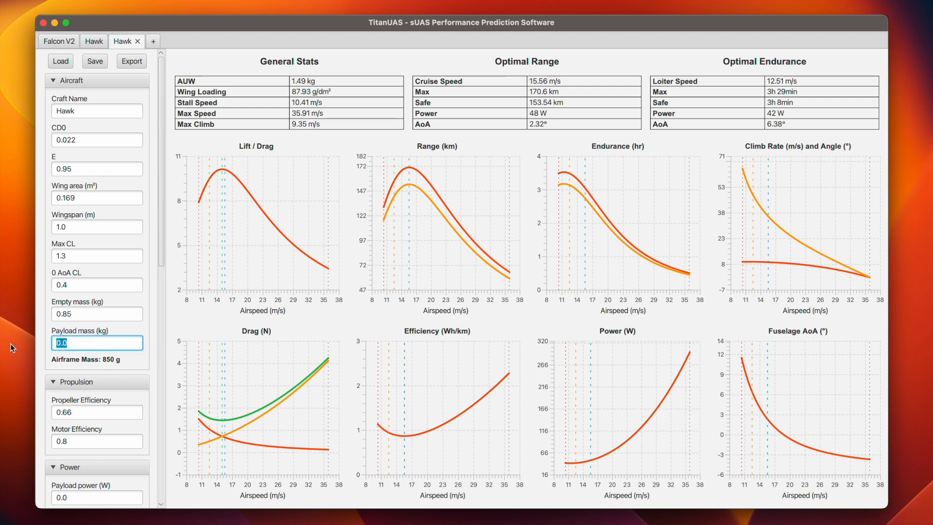
type(".5")
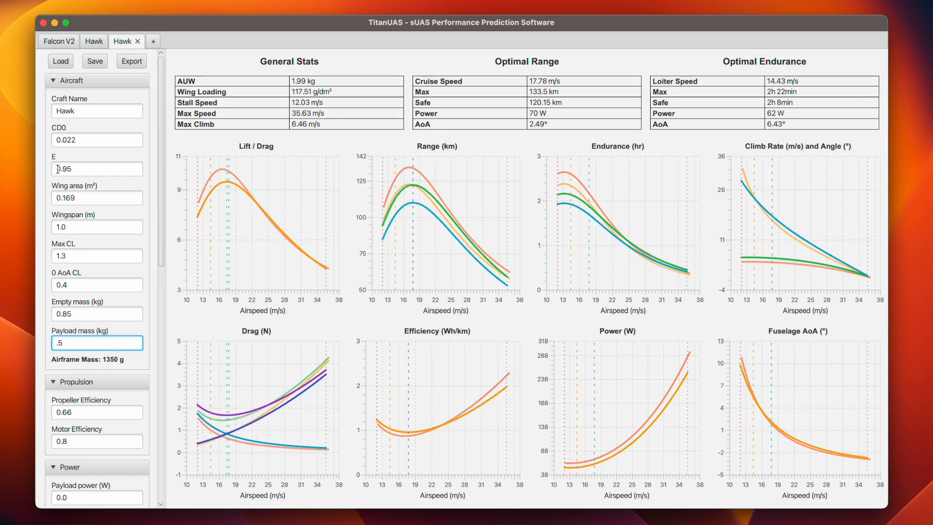
left_click(93, 40)
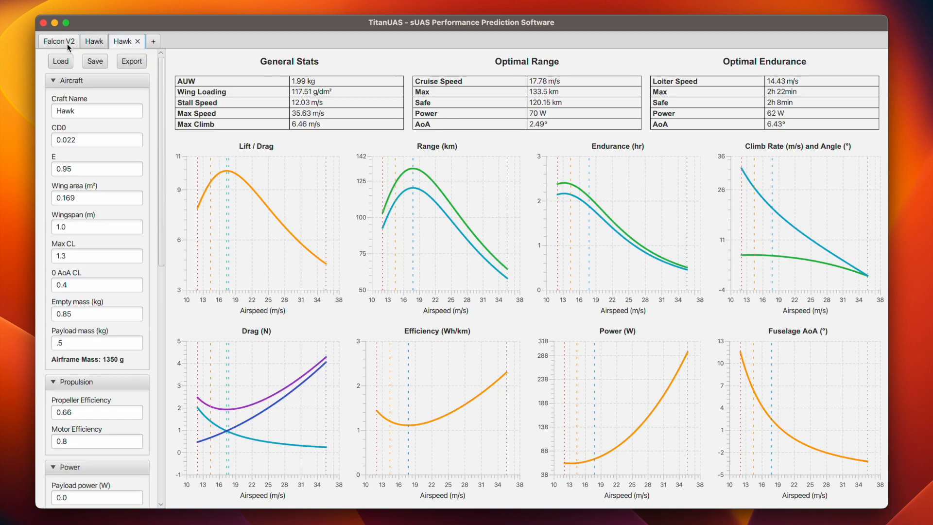
left_click(58, 41)
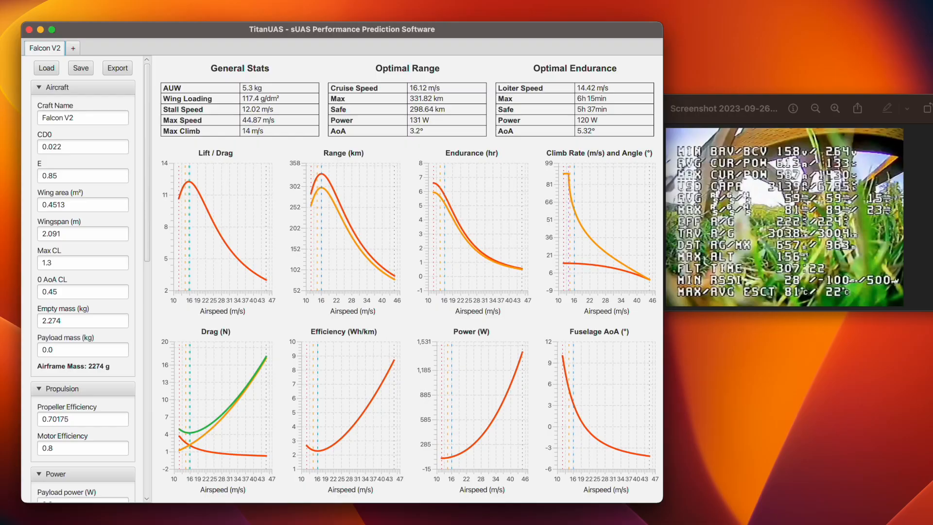
mouse_move(753, 200)
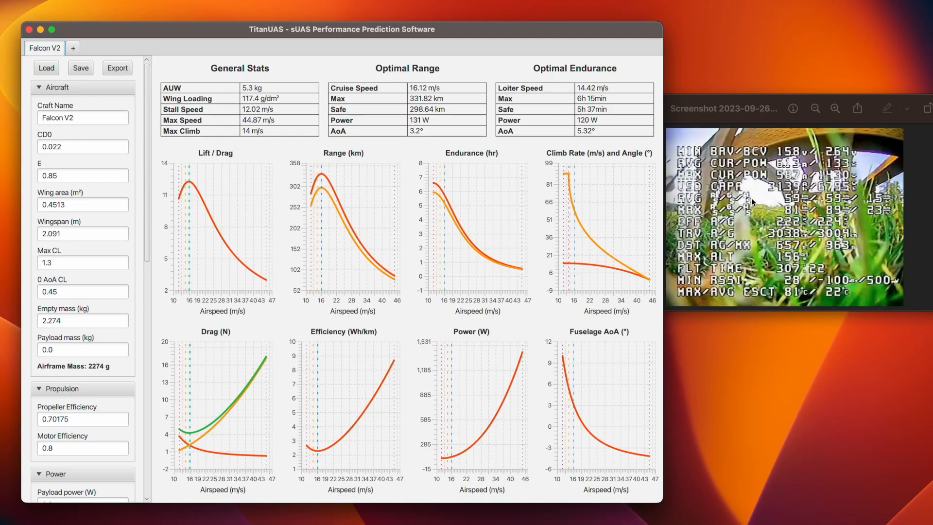
scroll("down", 3)
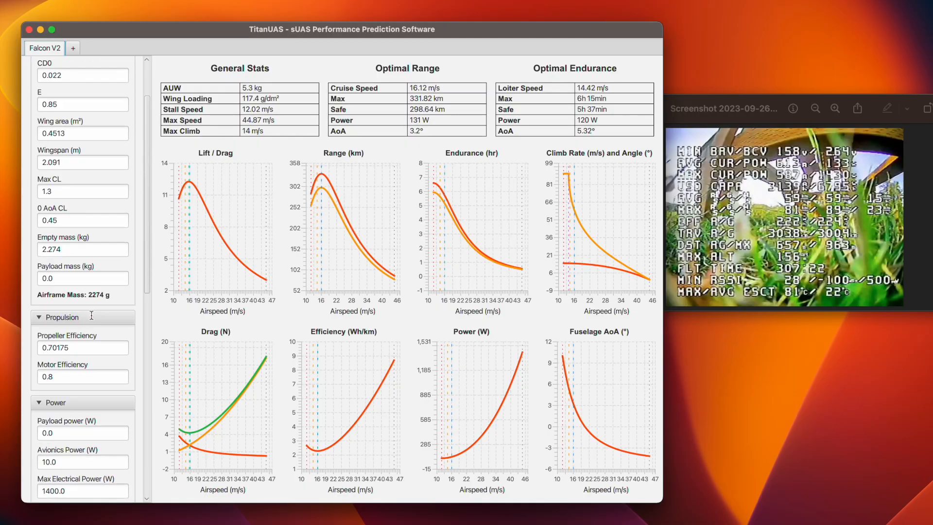
scroll("down", 3)
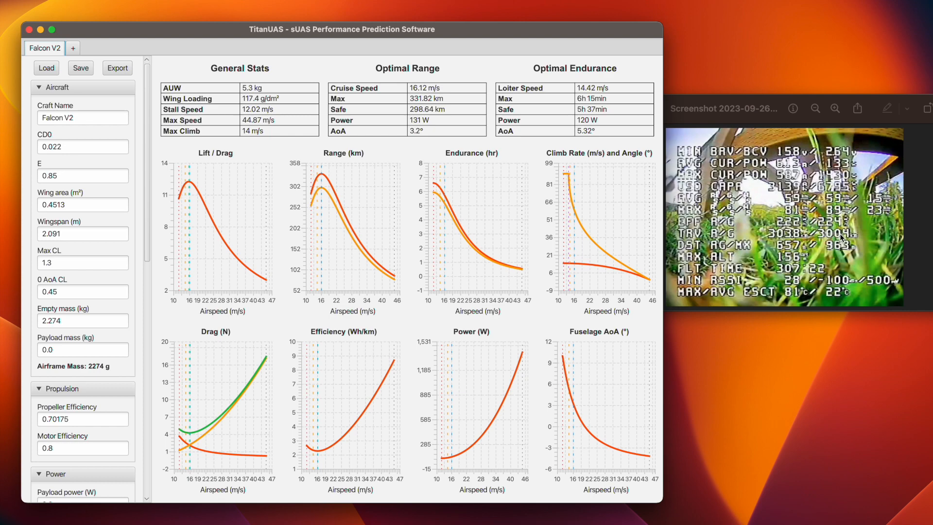
mouse_move(766, 239)
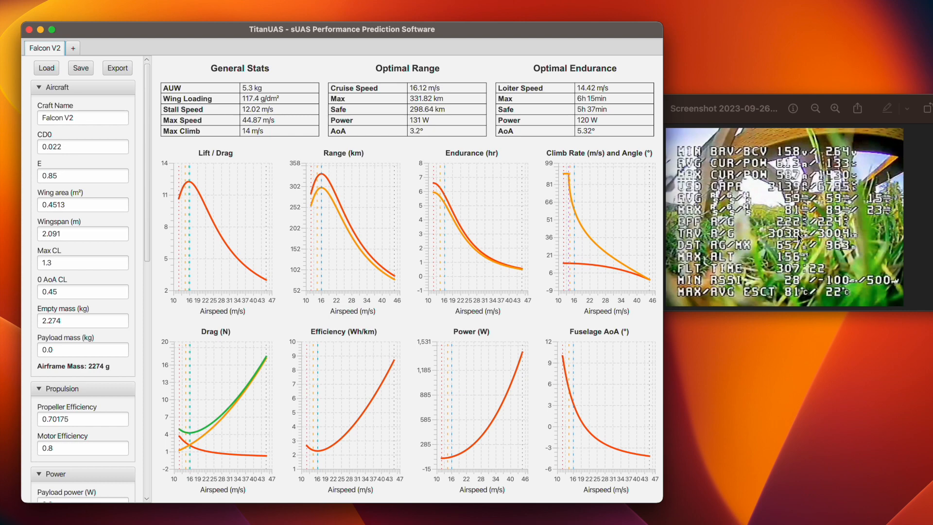
mouse_move(367, 129)
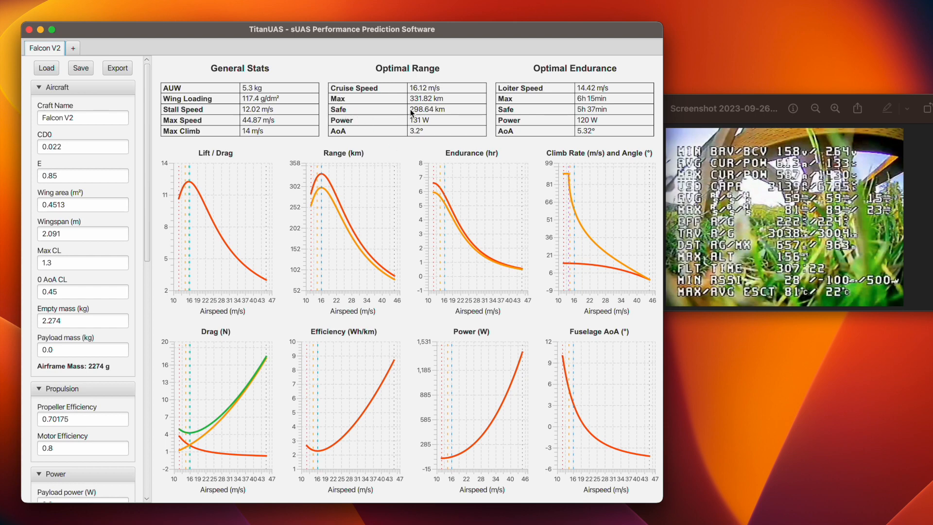
mouse_move(701, 200)
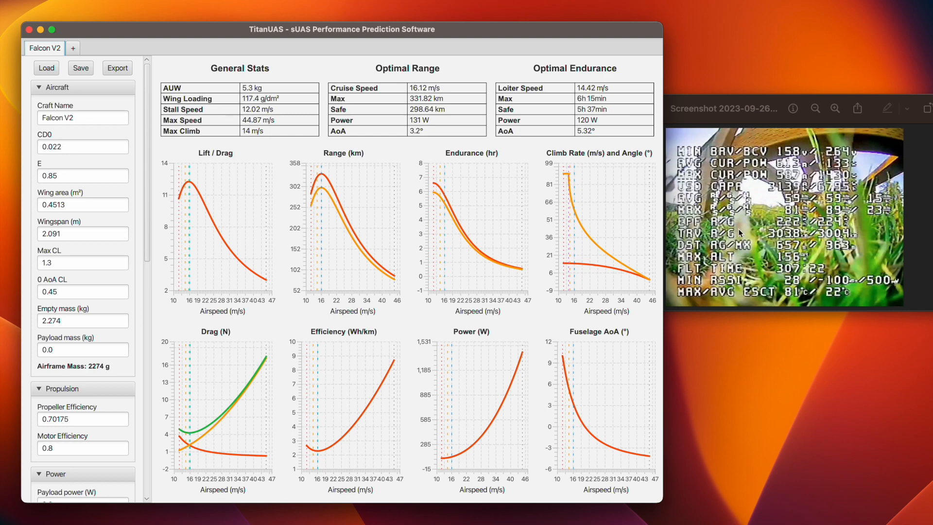
mouse_move(787, 225)
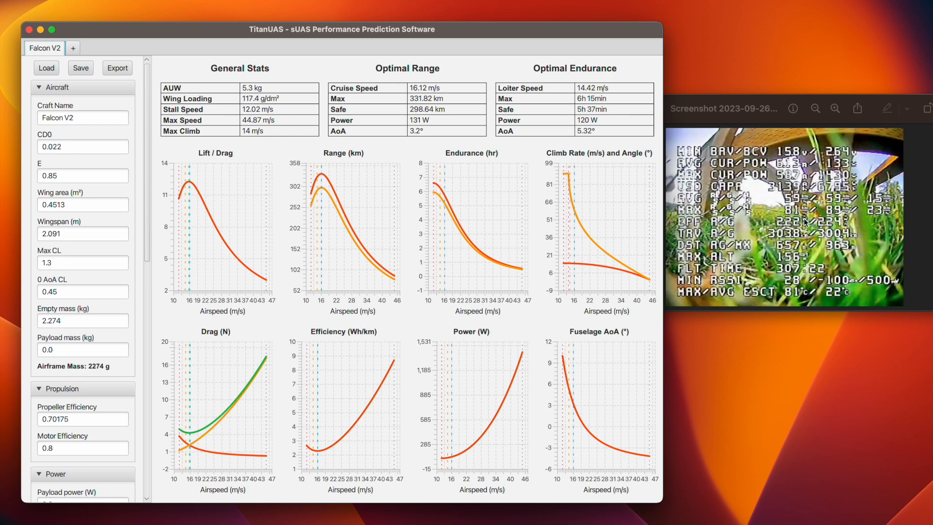
mouse_move(820, 228)
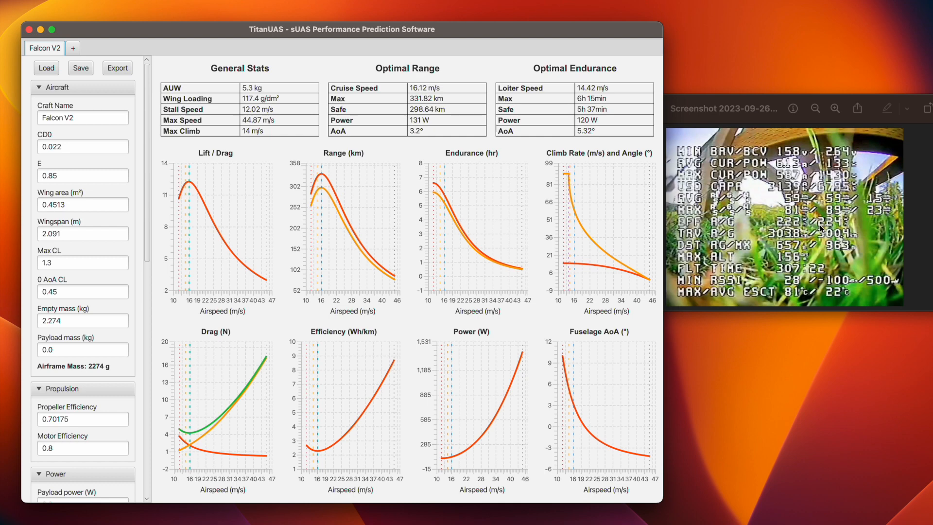
mouse_move(845, 225)
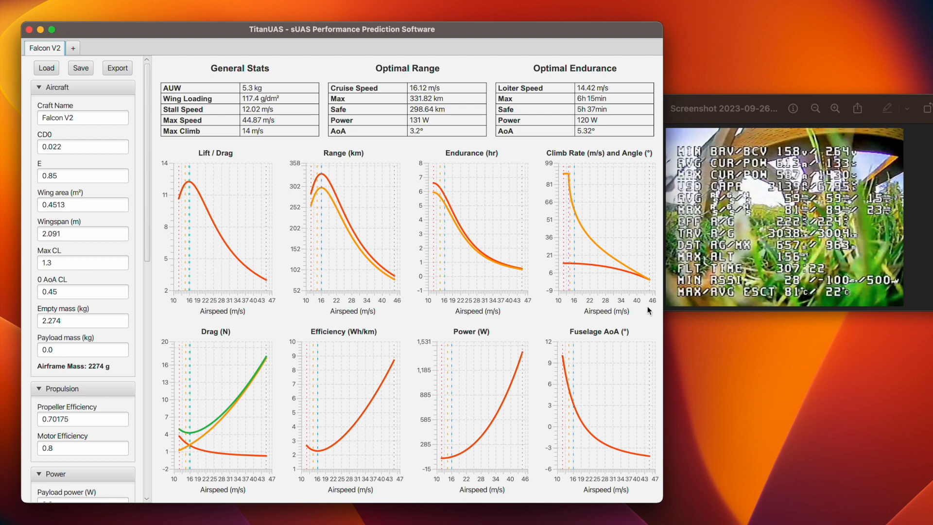
mouse_move(400, 335)
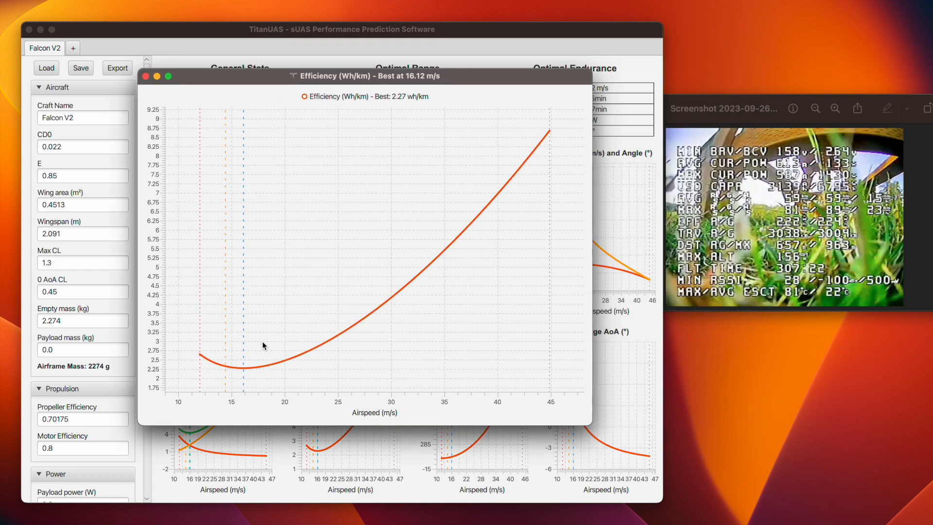
mouse_move(244, 368)
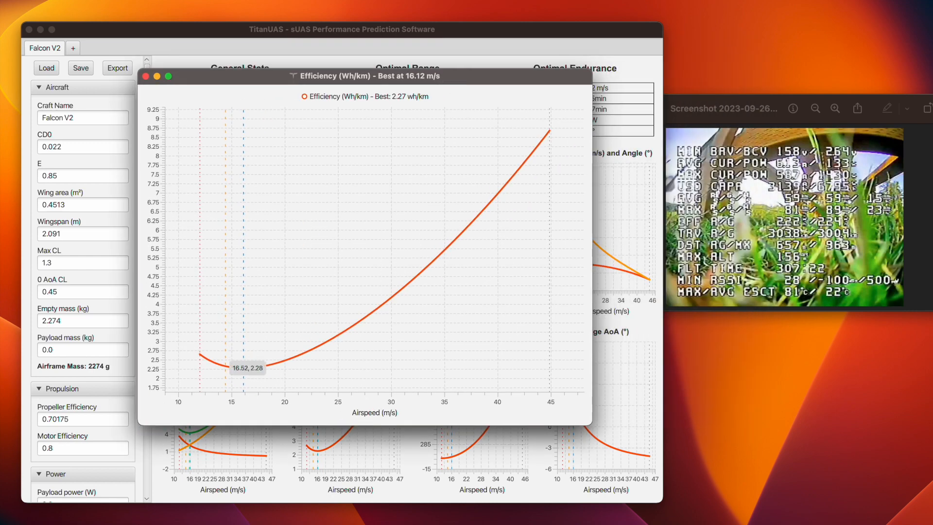
mouse_move(244, 370)
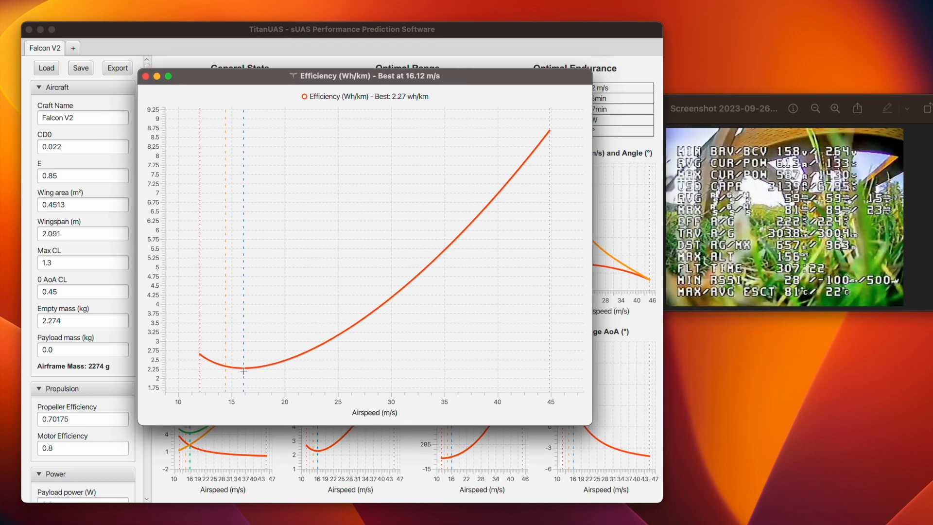
mouse_move(243, 372)
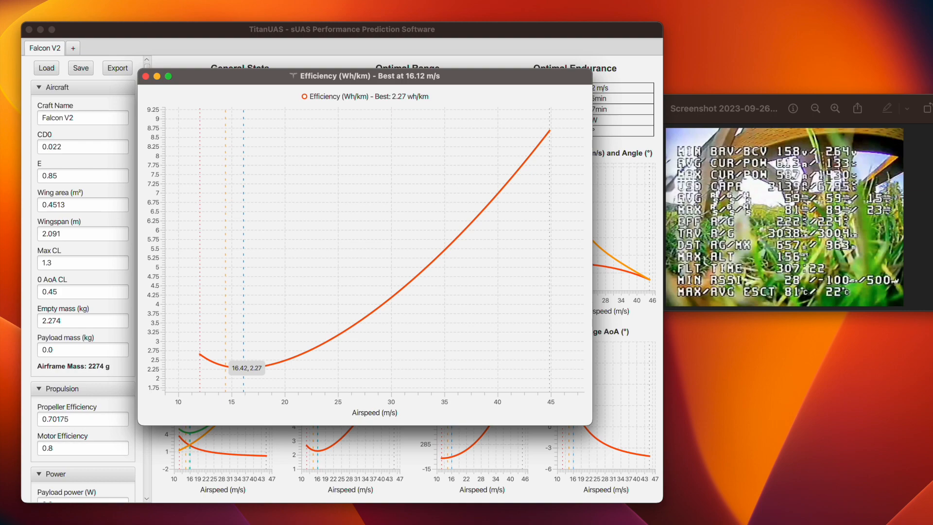
Read the Falcon V2 efficiency curve minimum of 2.27 Wh/km at 16.12 m/s.
left_click(72, 47)
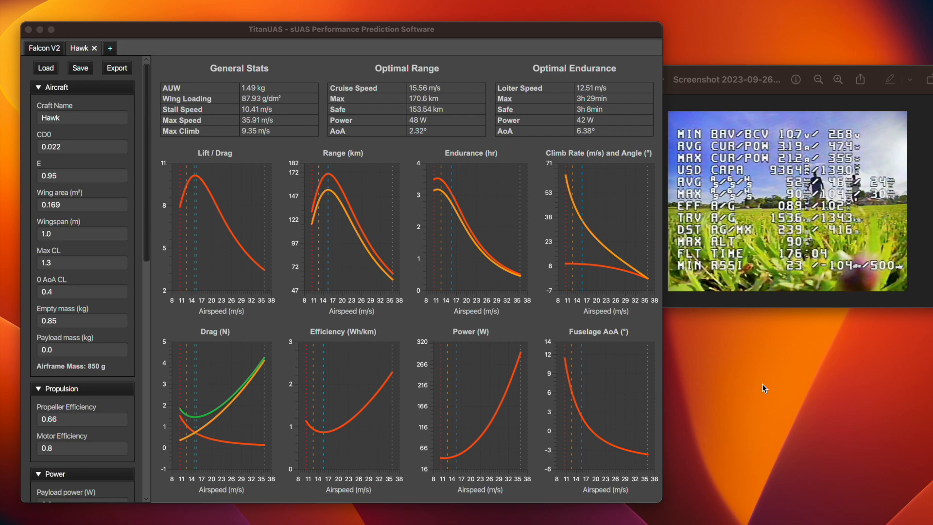
Scroll the Hawk settings panel while its predictions sit beside the Hawk OSD screenshot.
scroll("down", 3)
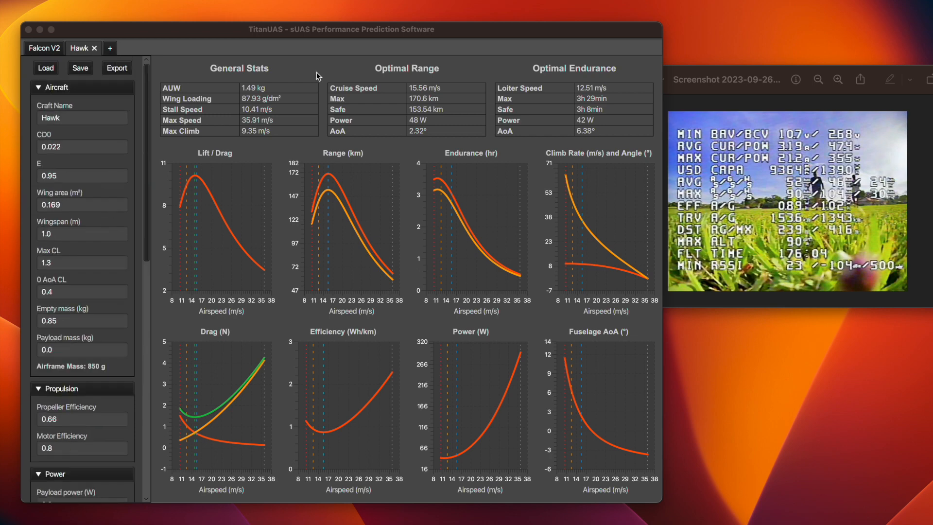
mouse_move(412, 118)
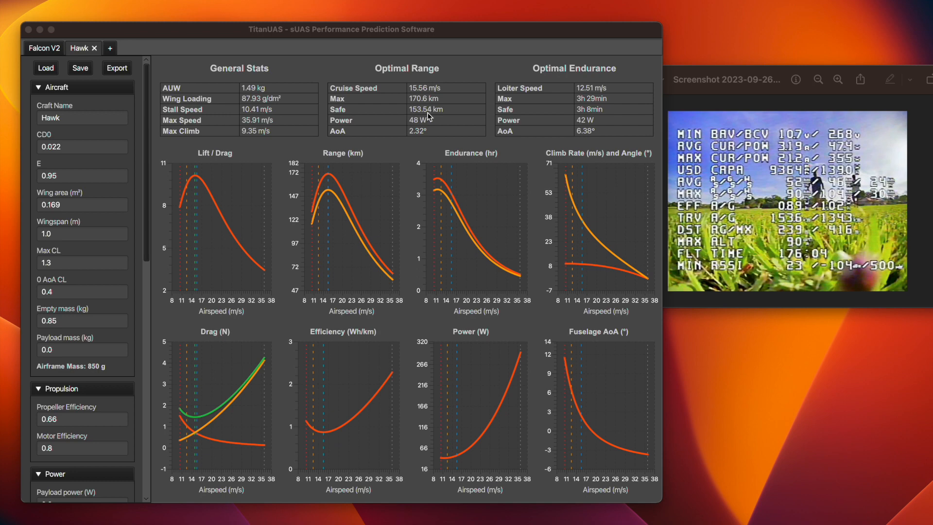
mouse_move(790, 195)
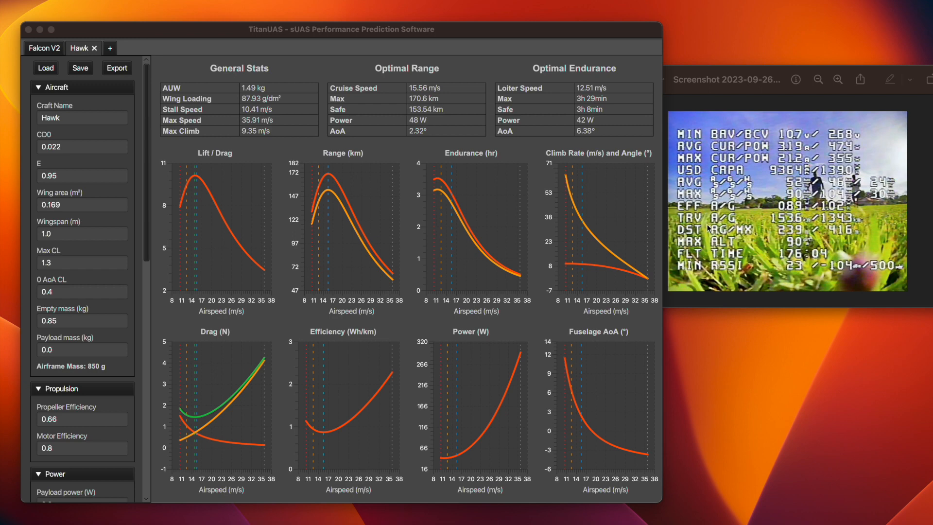
mouse_move(769, 228)
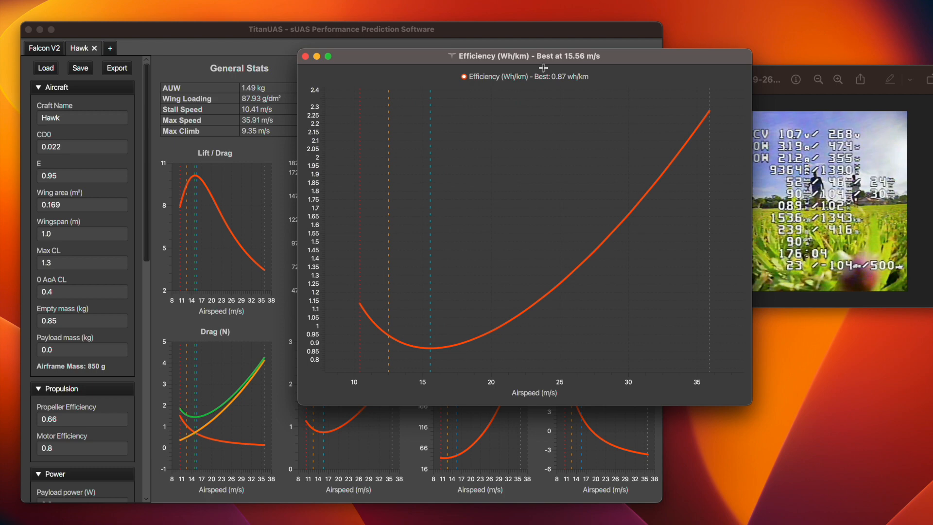
left_click_drag(526, 56, 443, 79)
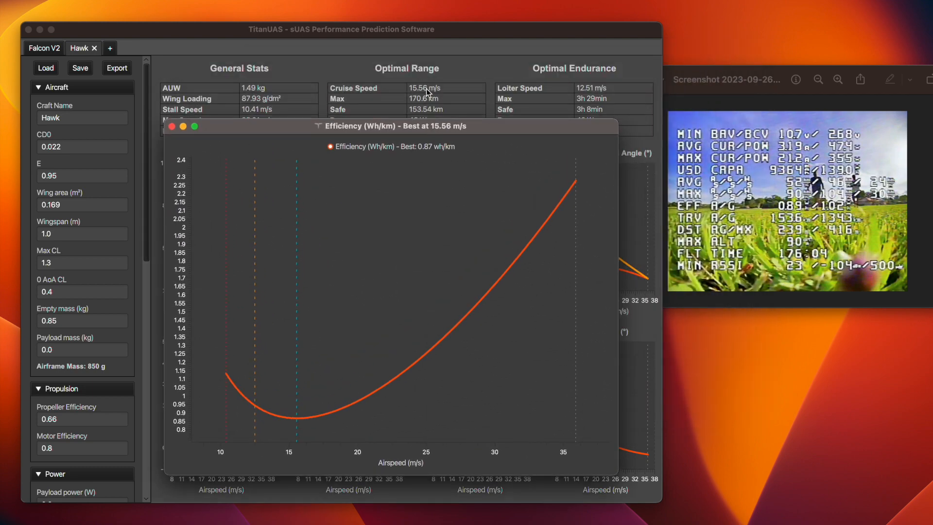
mouse_move(294, 418)
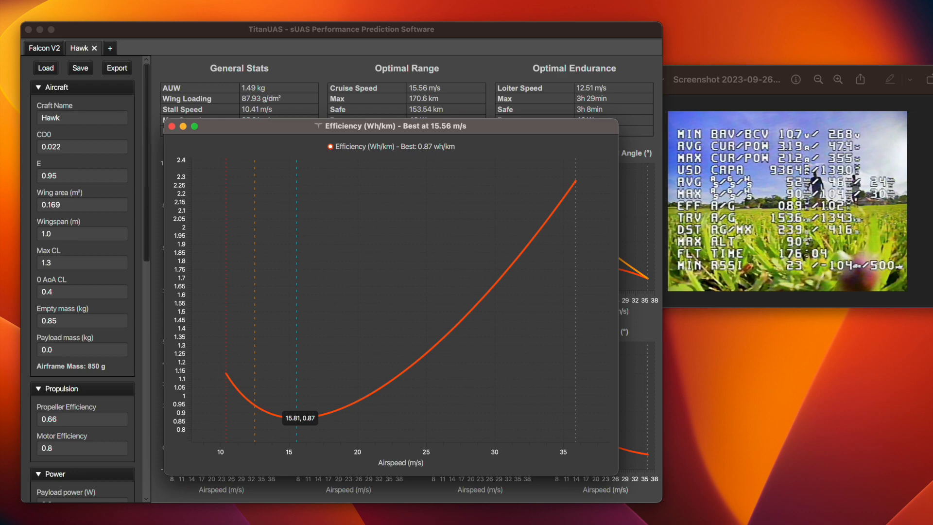
left_click(169, 127)
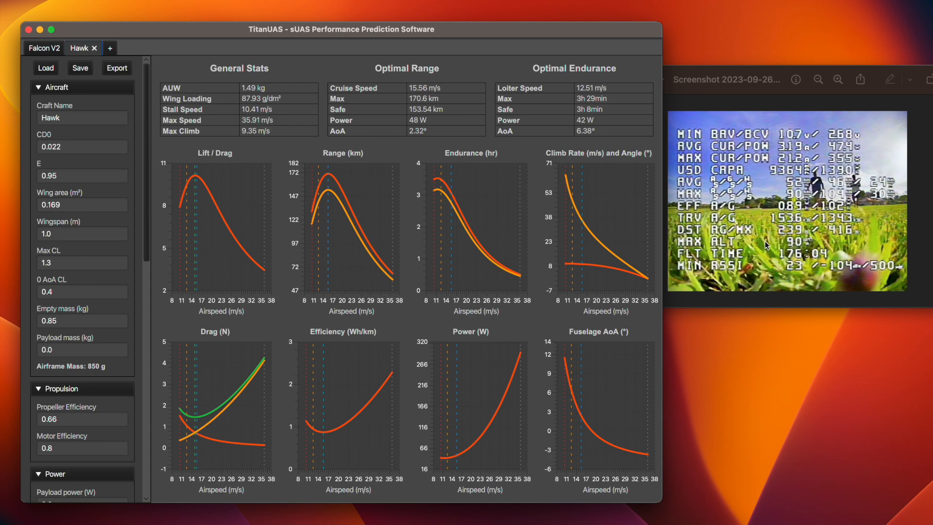
mouse_move(805, 257)
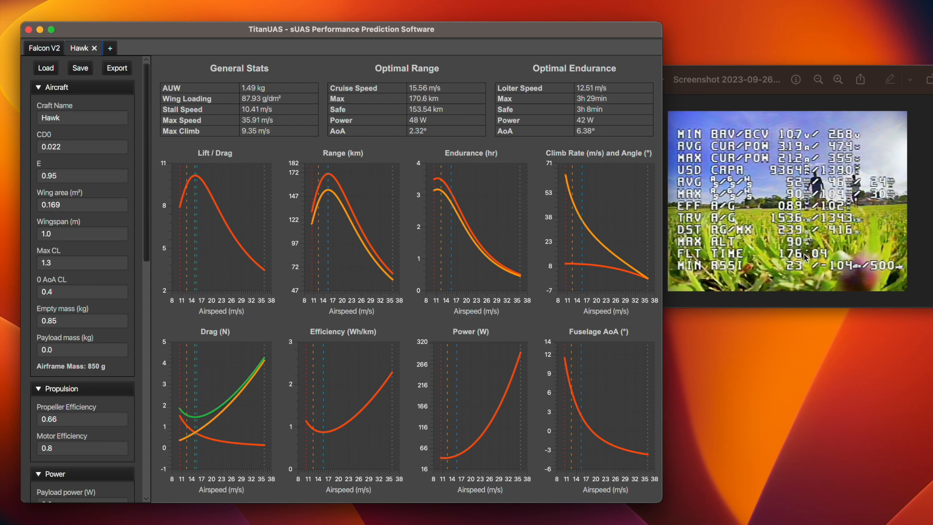